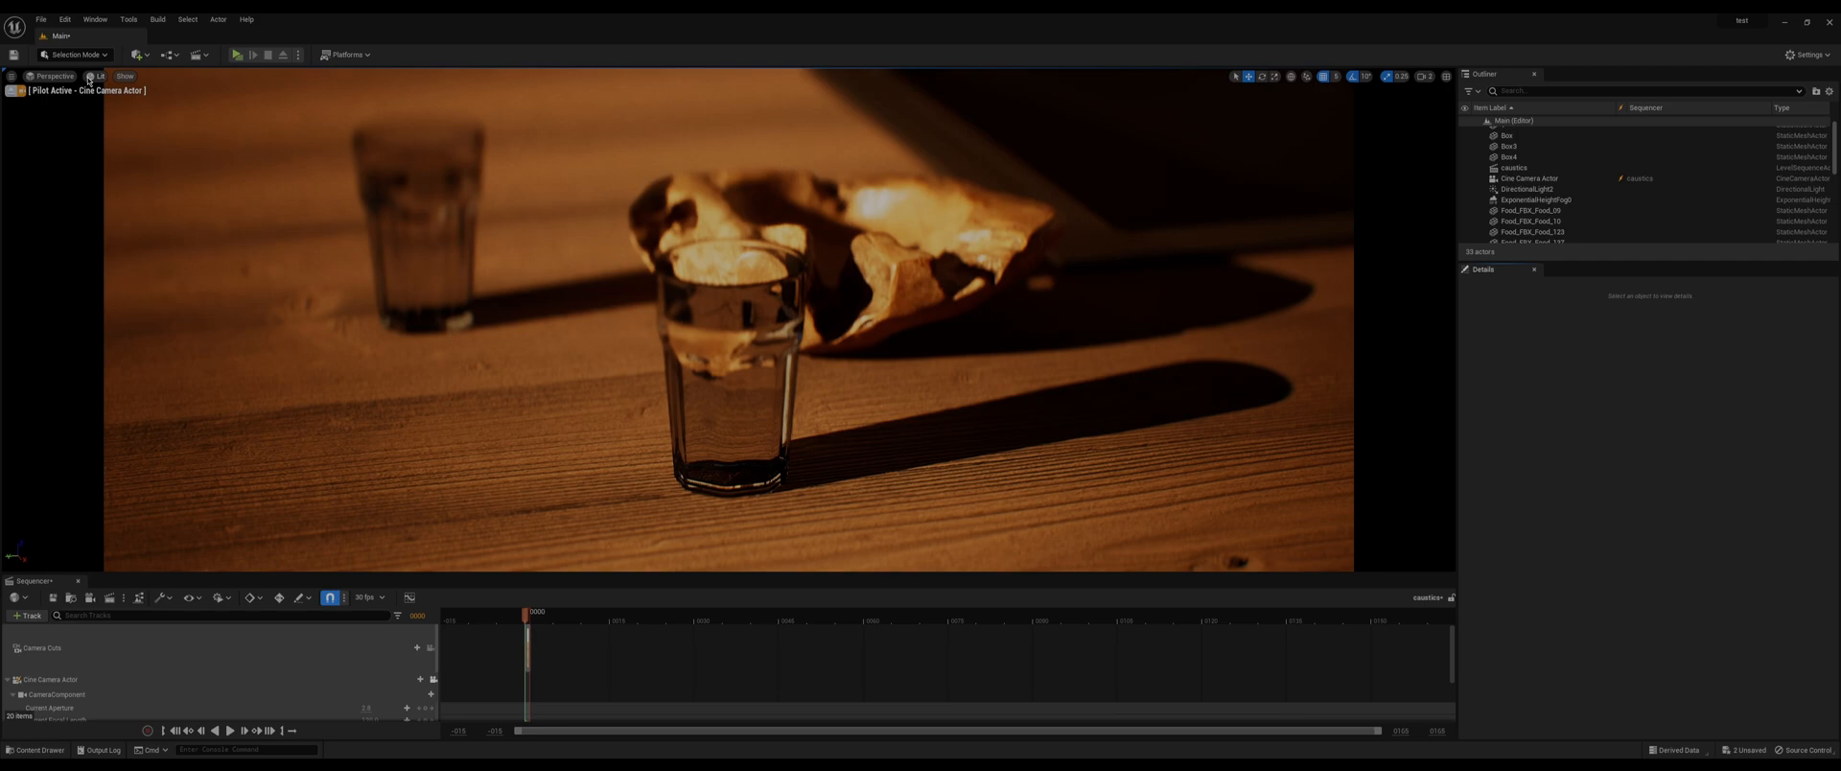
# - Switch the cine camera viewport to Path Tracing view mode and let it converge
pyautogui.click(95, 78)
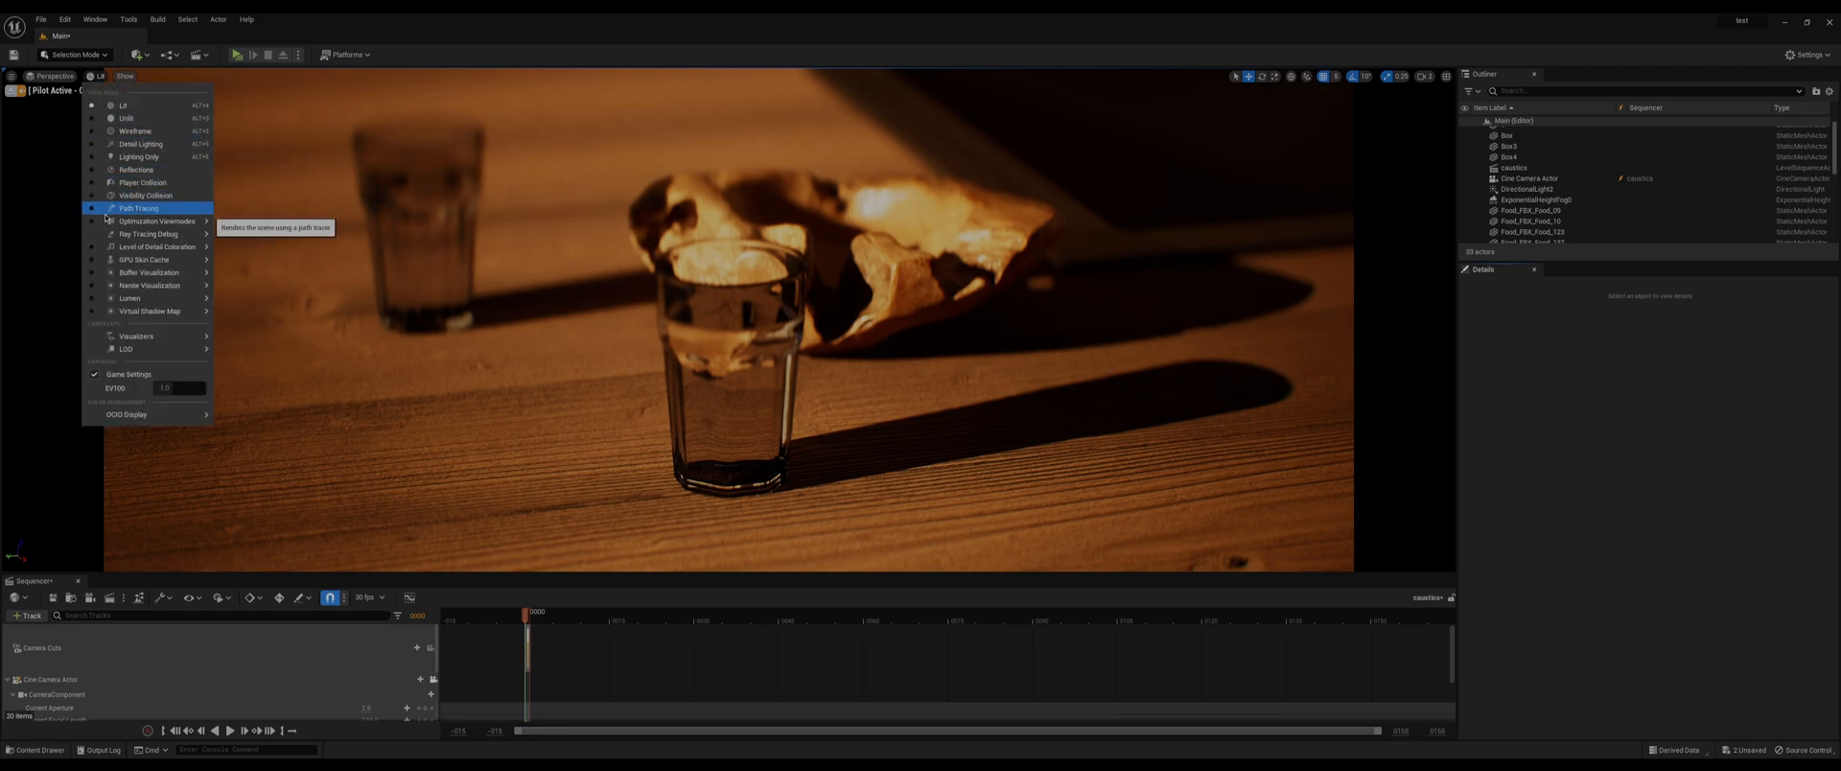
pyautogui.click(139, 208)
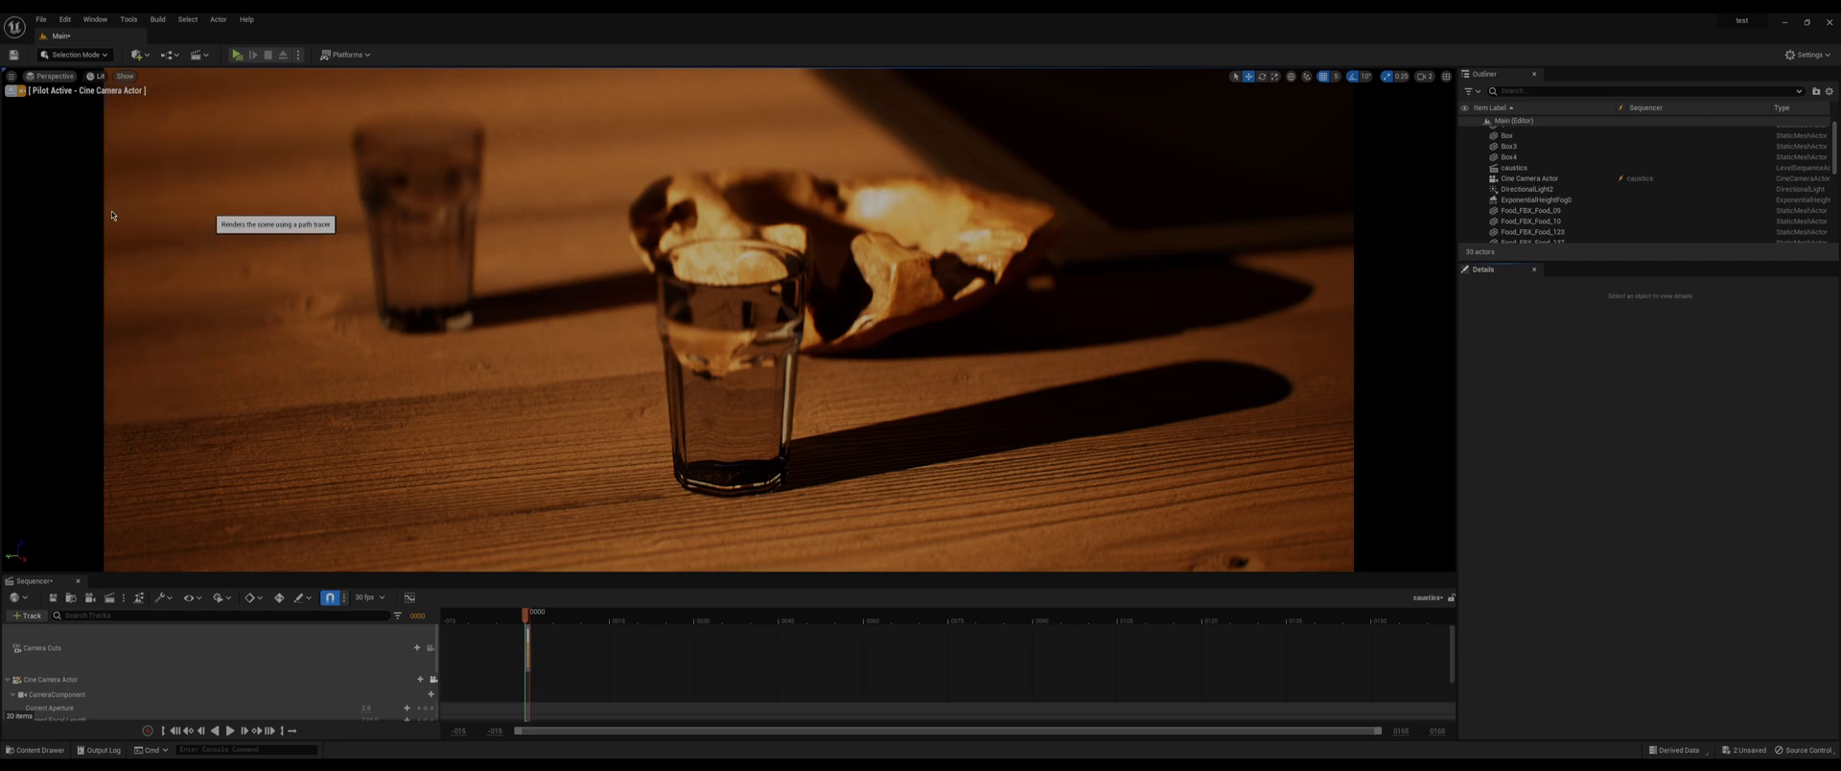
pyautogui.click(93, 77)
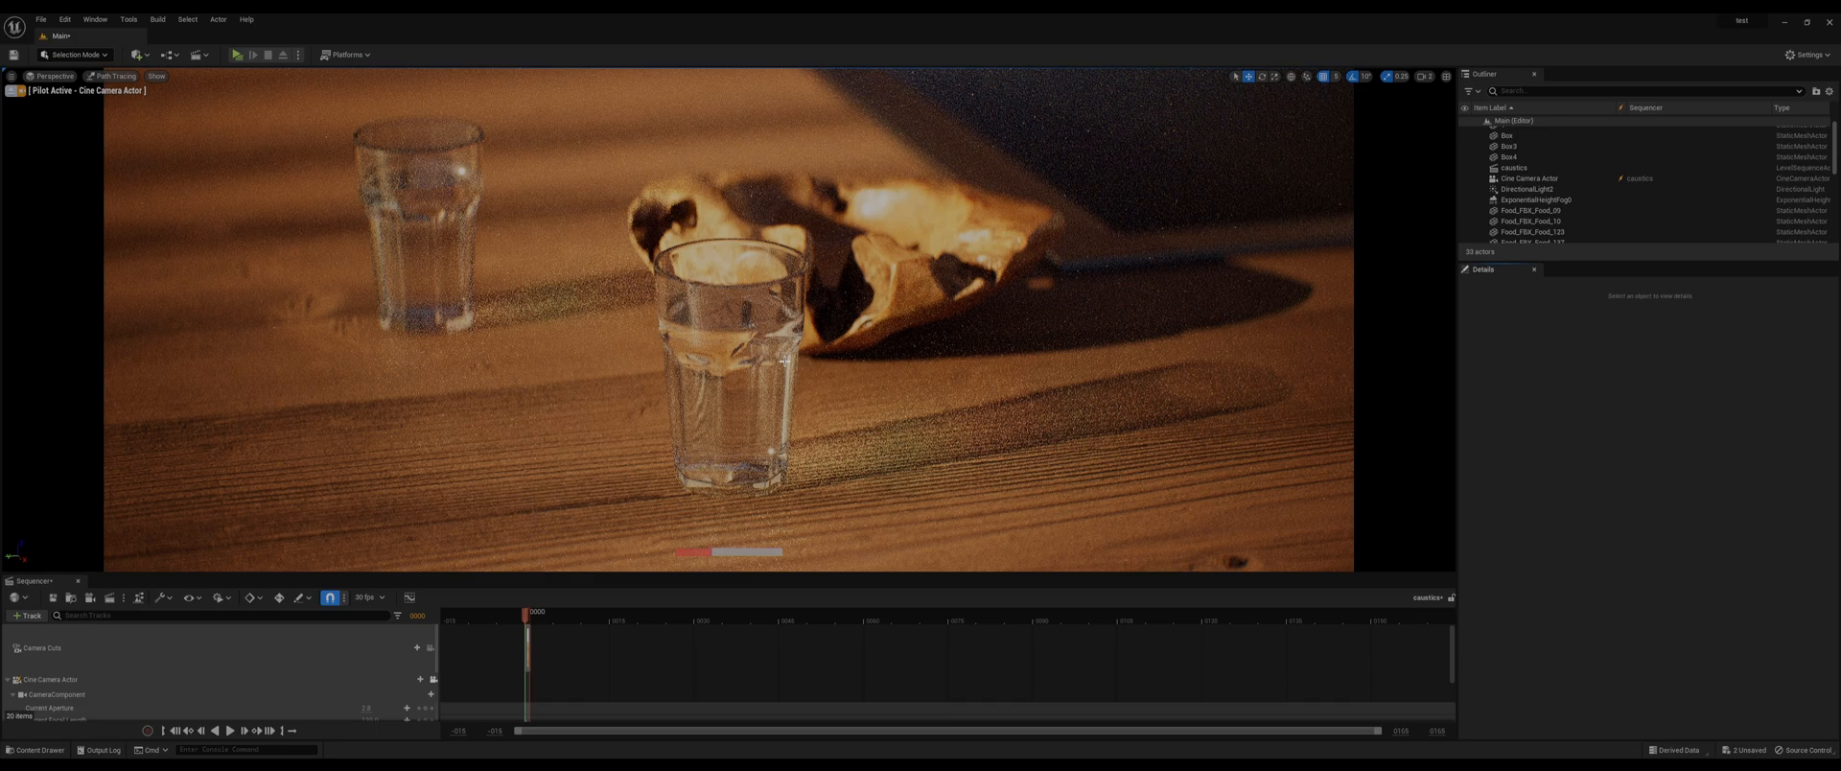
pyautogui.moveTo(1225, 343)
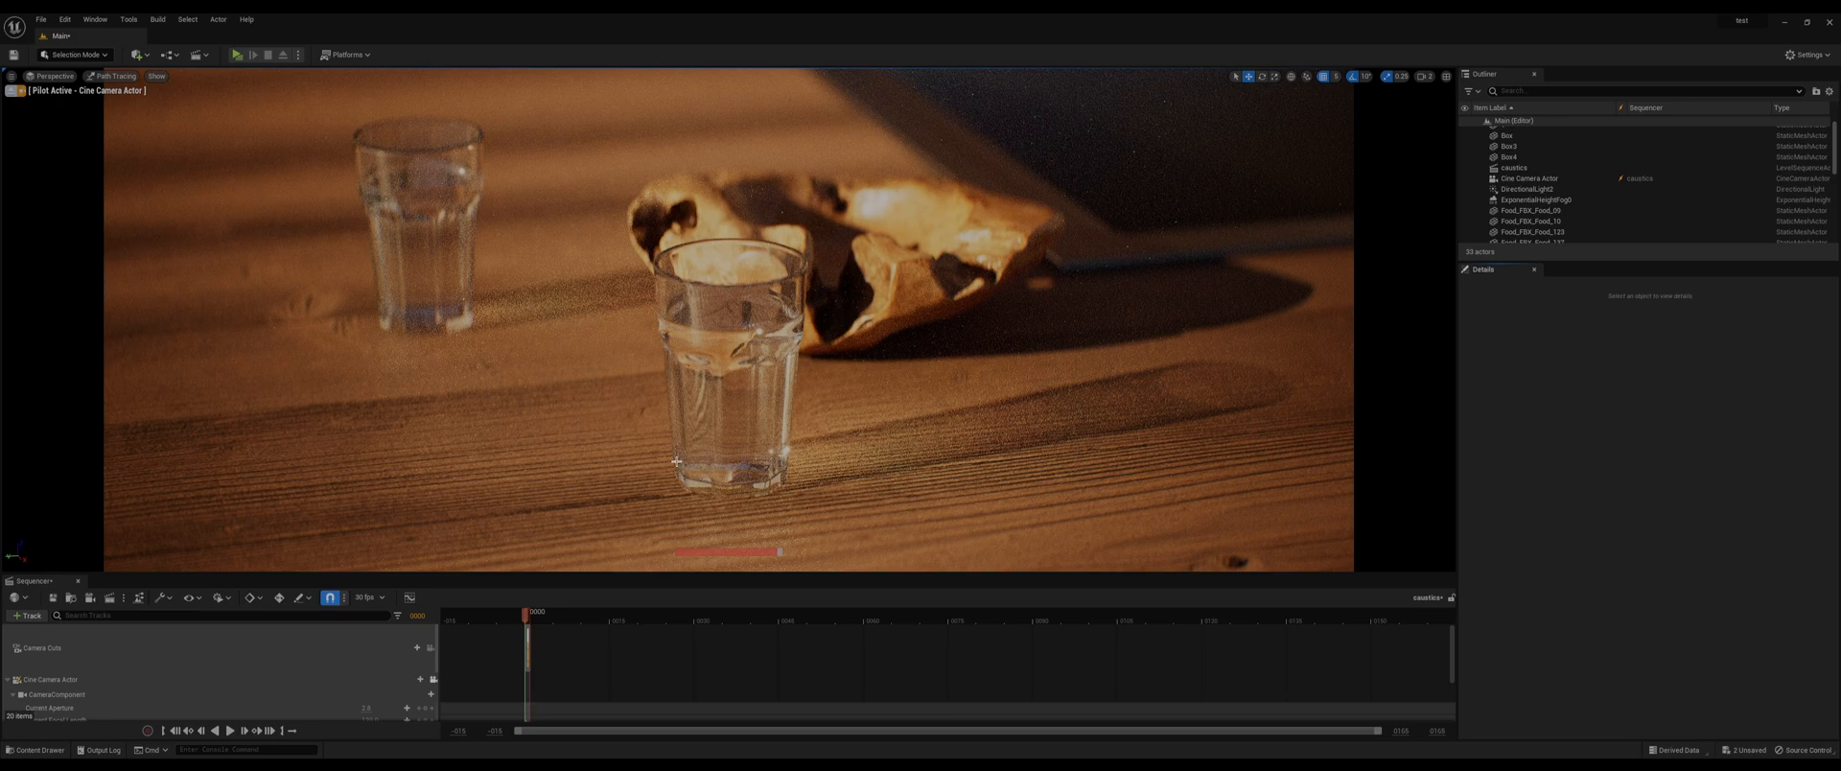
pyautogui.moveTo(655, 448)
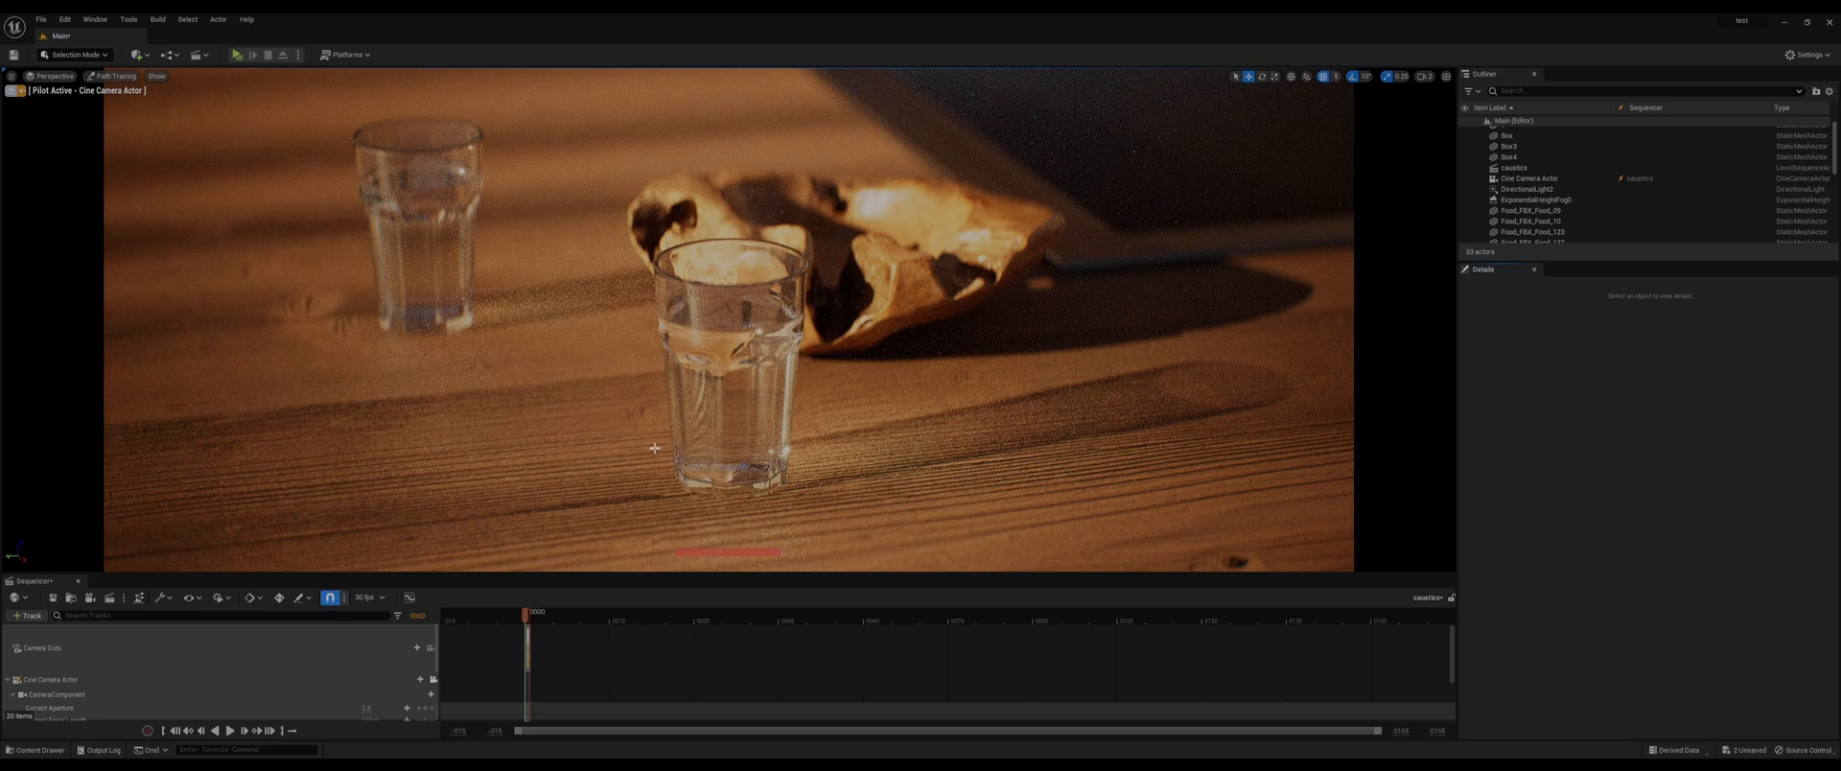
pyautogui.moveTo(705, 439)
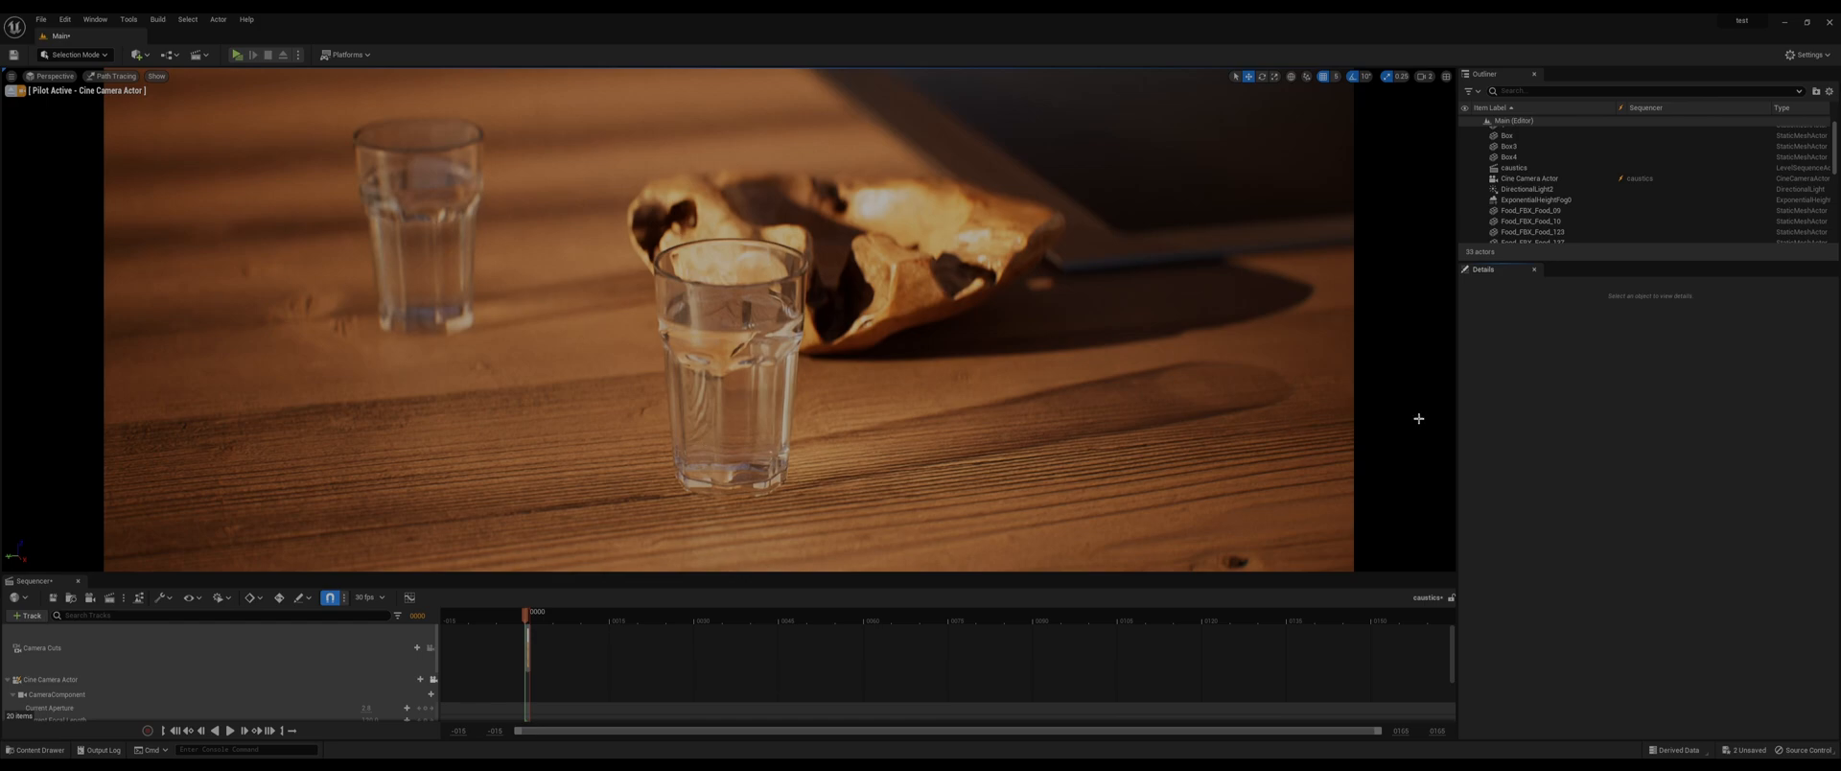
pyautogui.moveTo(1469, 439)
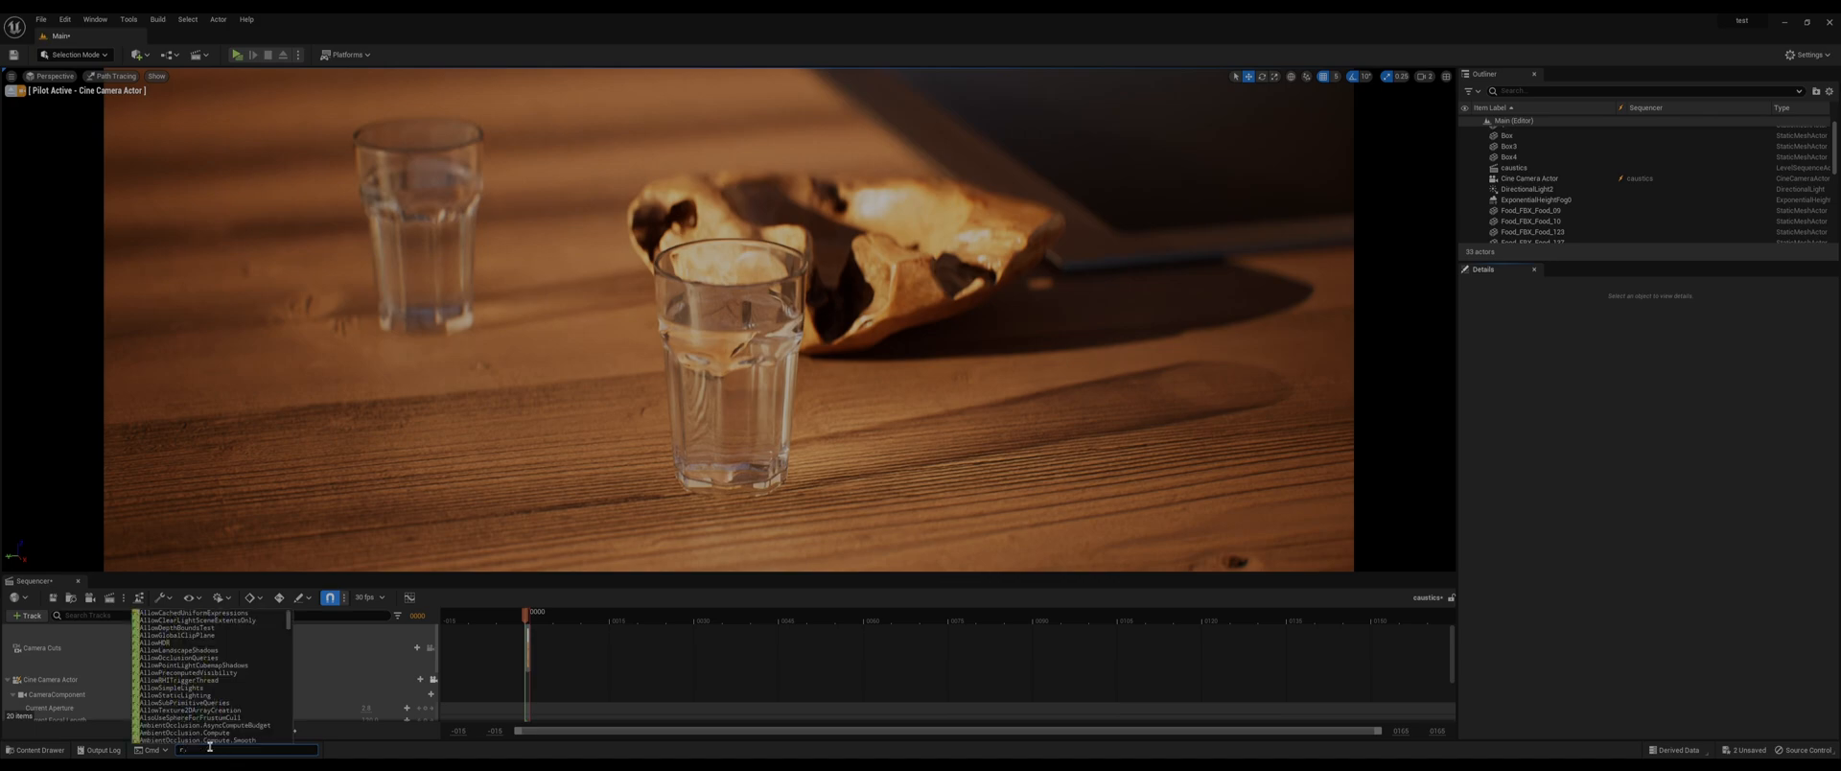
pyautogui.write('r.Path')
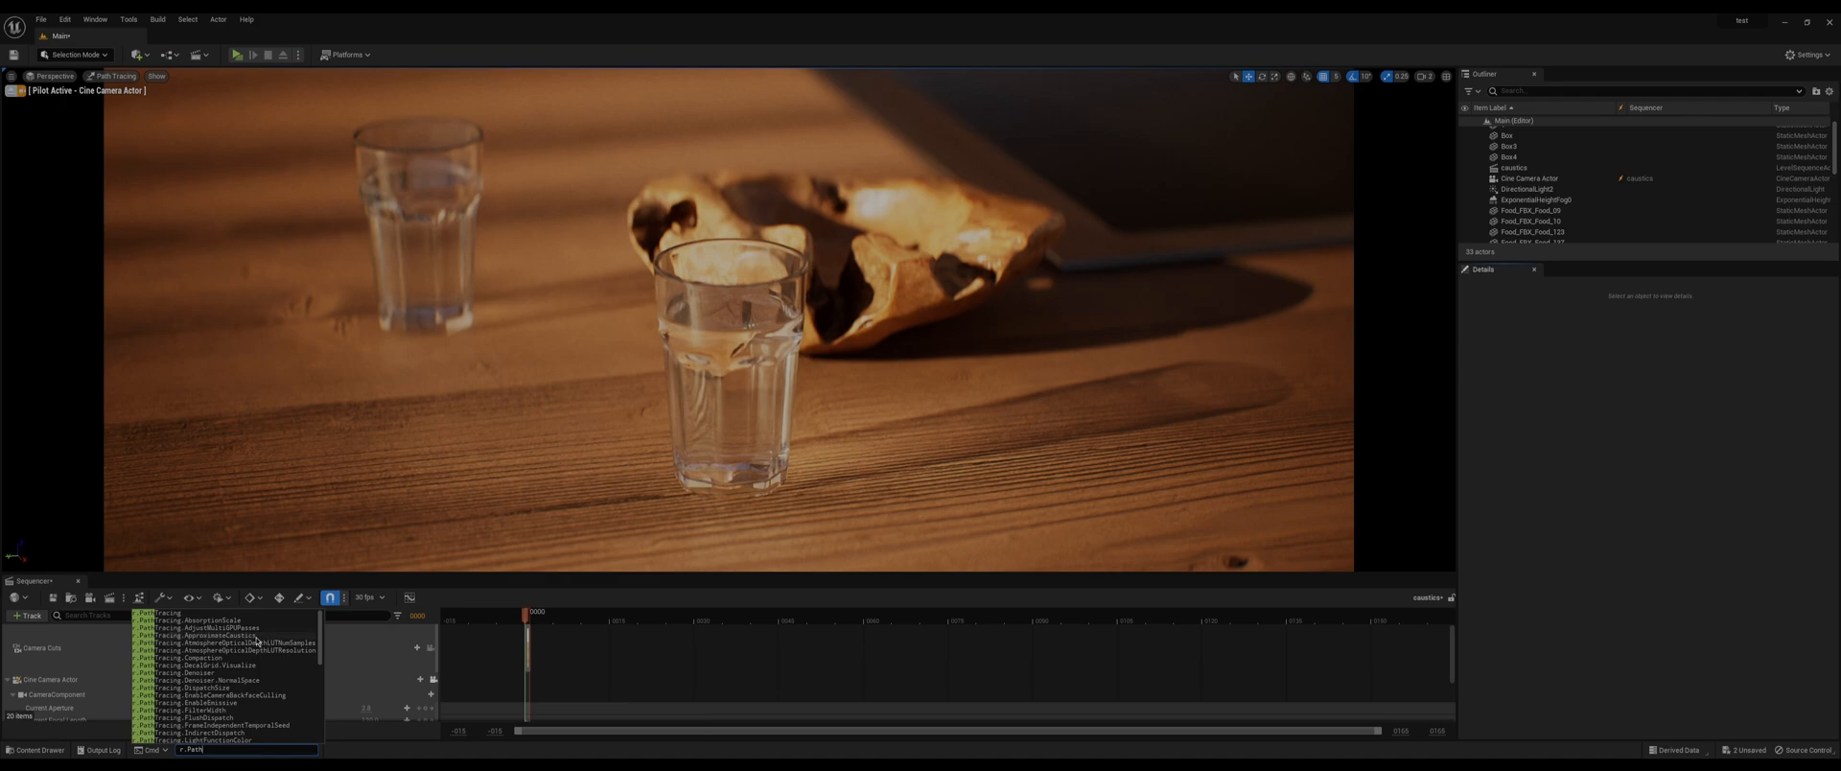
pyautogui.click(208, 637)
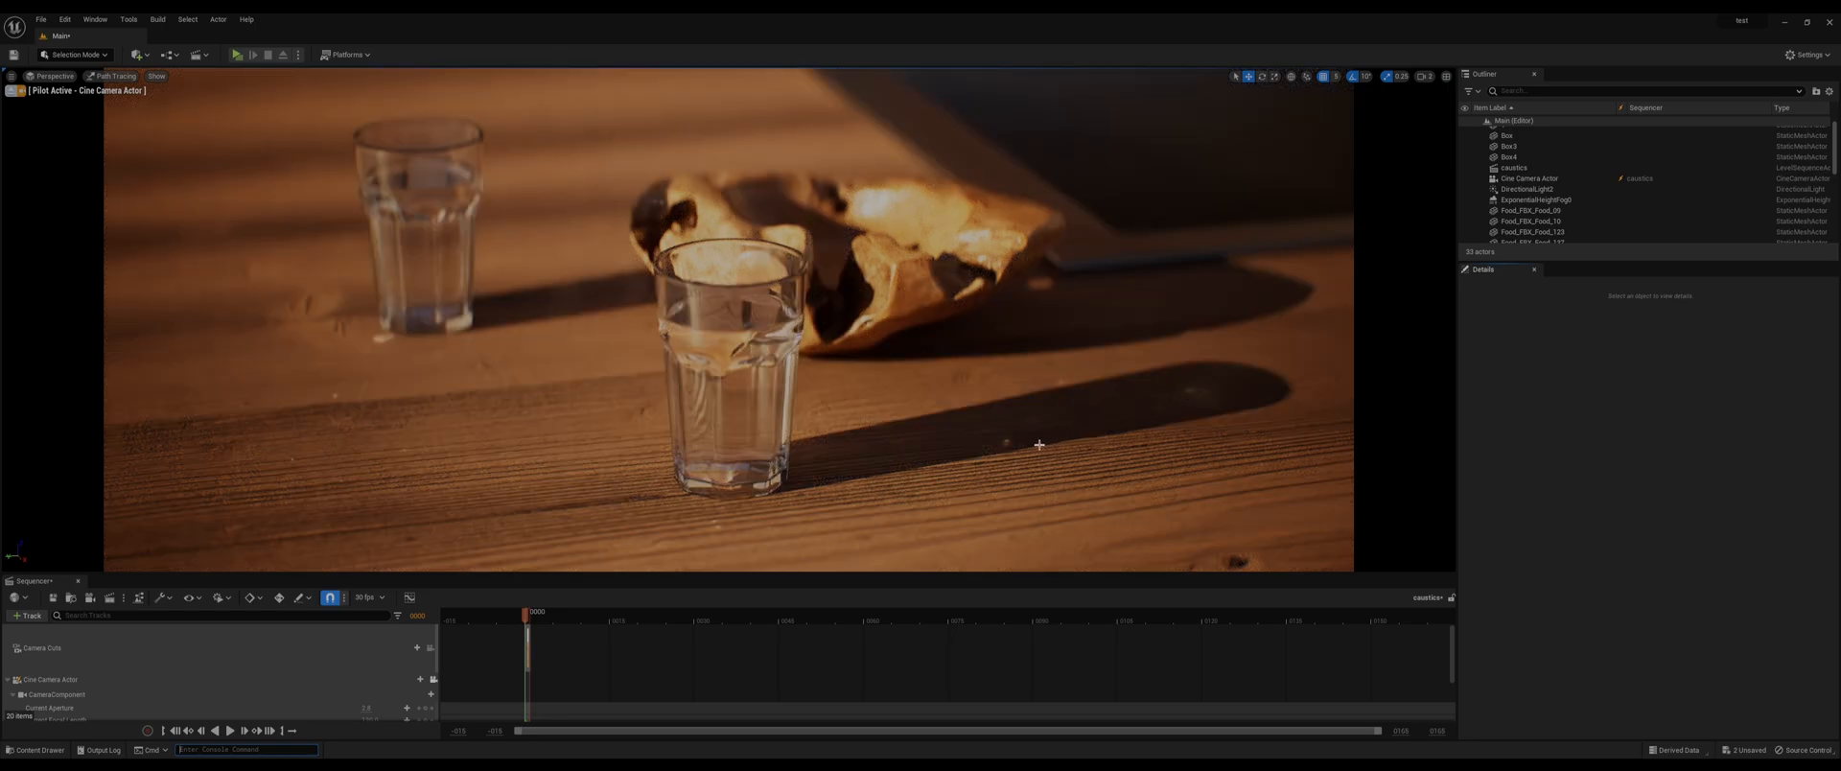
pyautogui.moveTo(1060, 419)
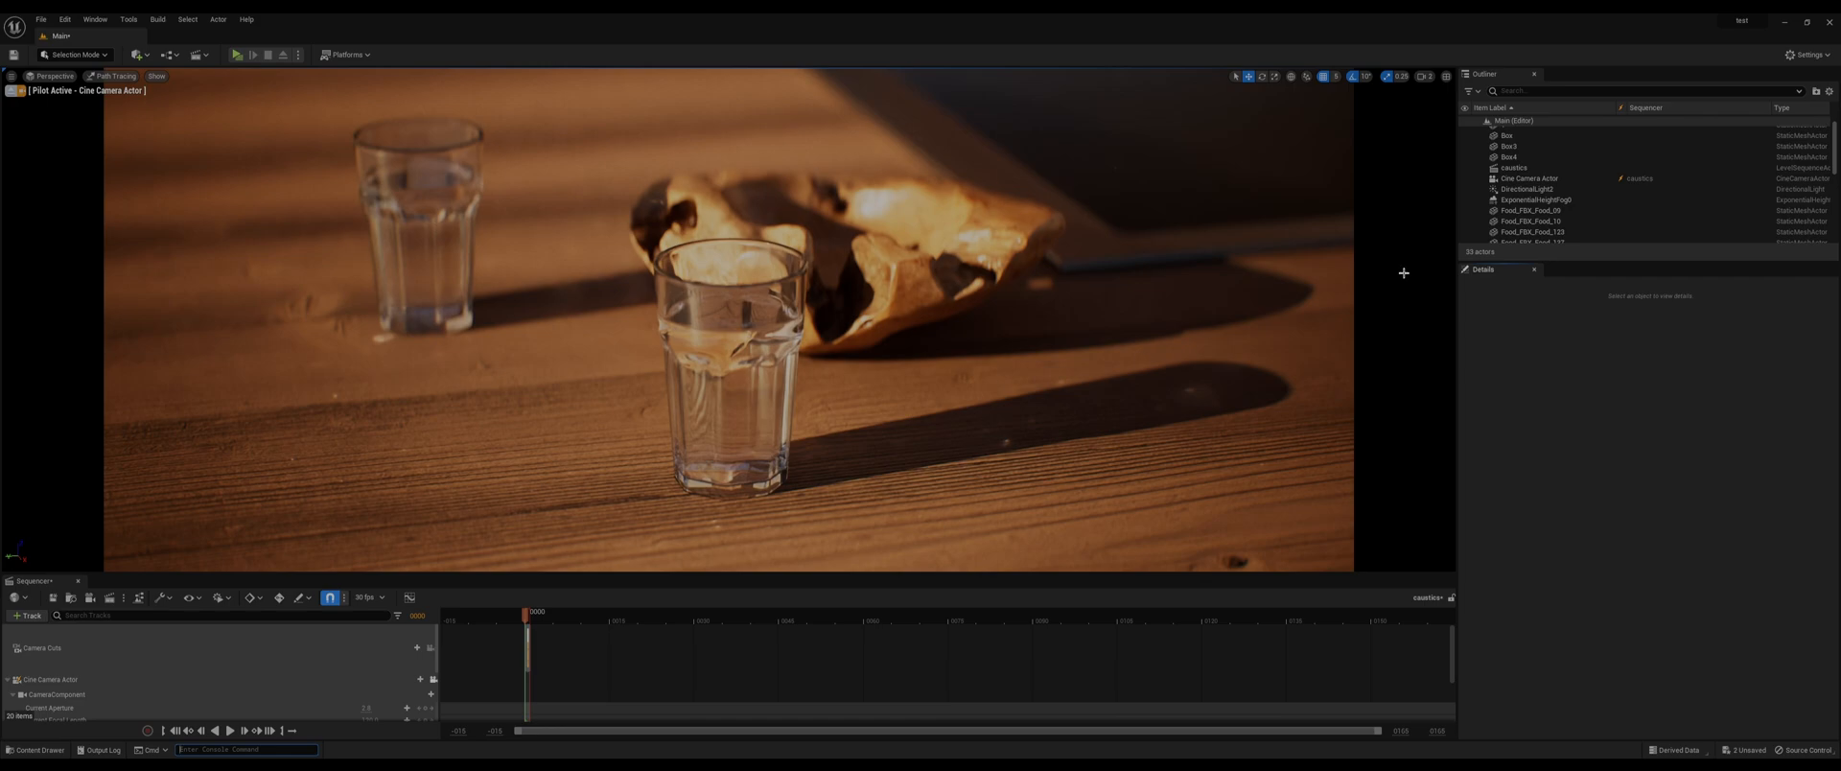
# - Review the PostProcessVolume's Path Tracing settings via a 'path' search, then select DirectionalLight2
pyautogui.scroll(-3)
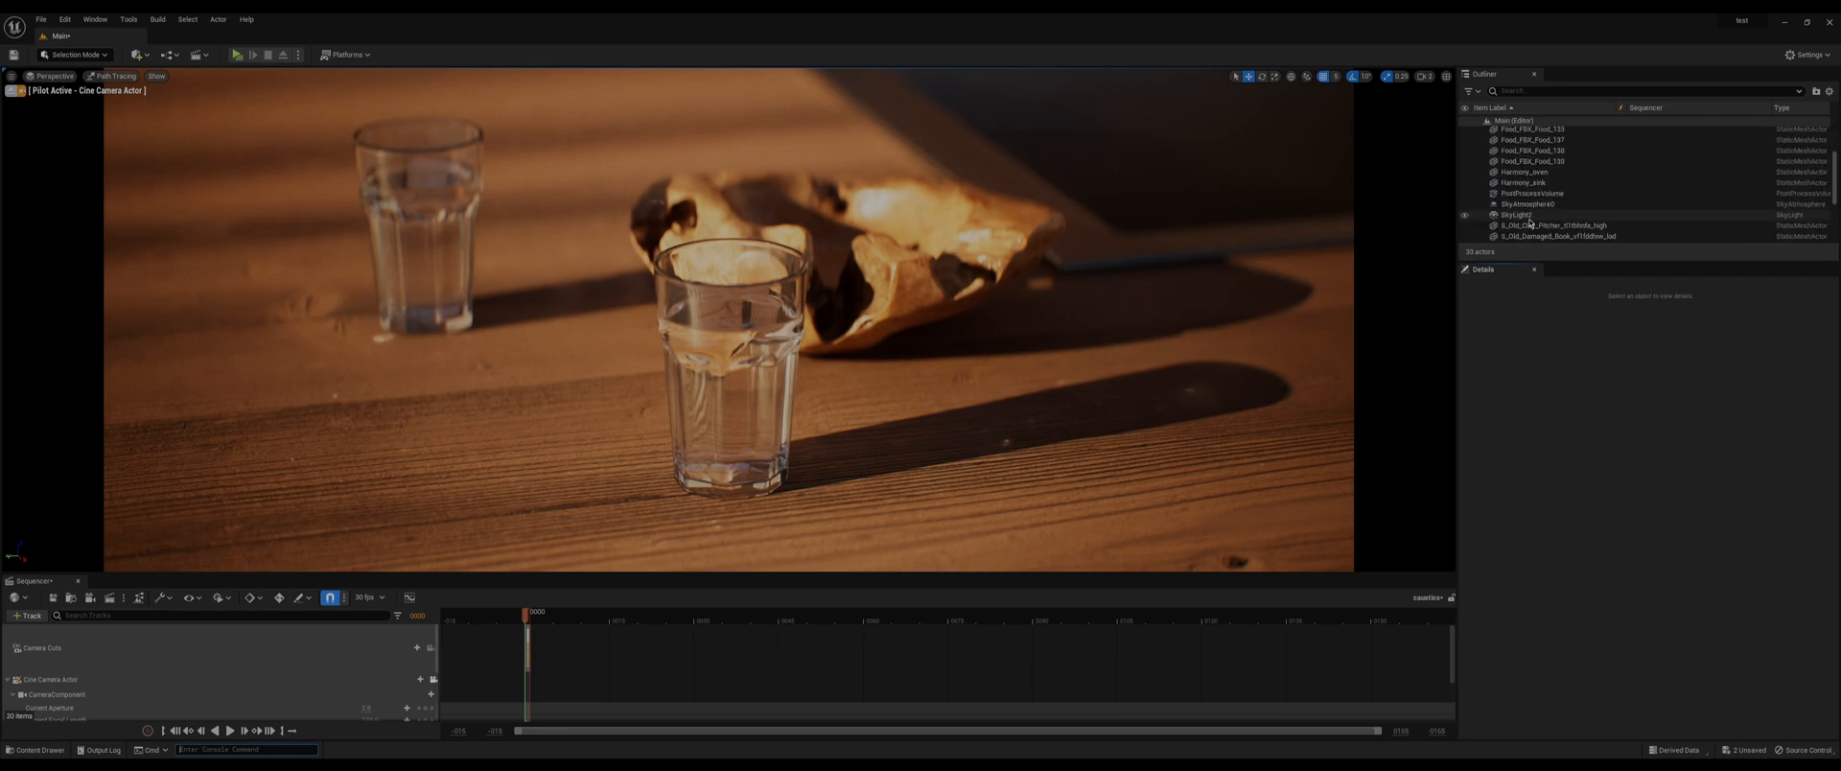
pyautogui.click(1532, 193)
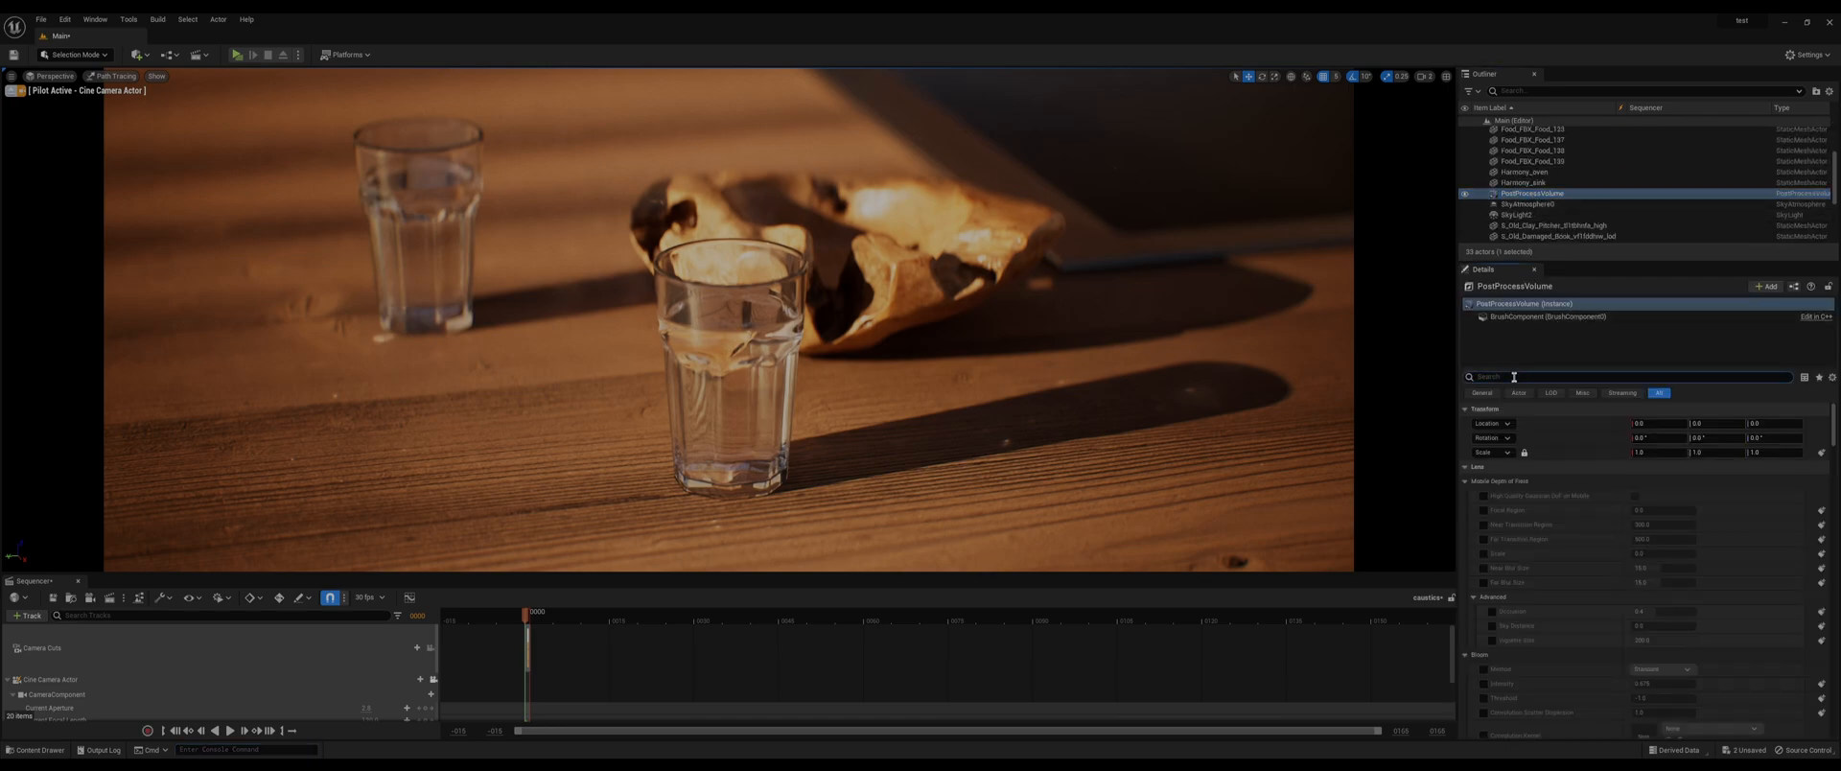
pyautogui.write('path')
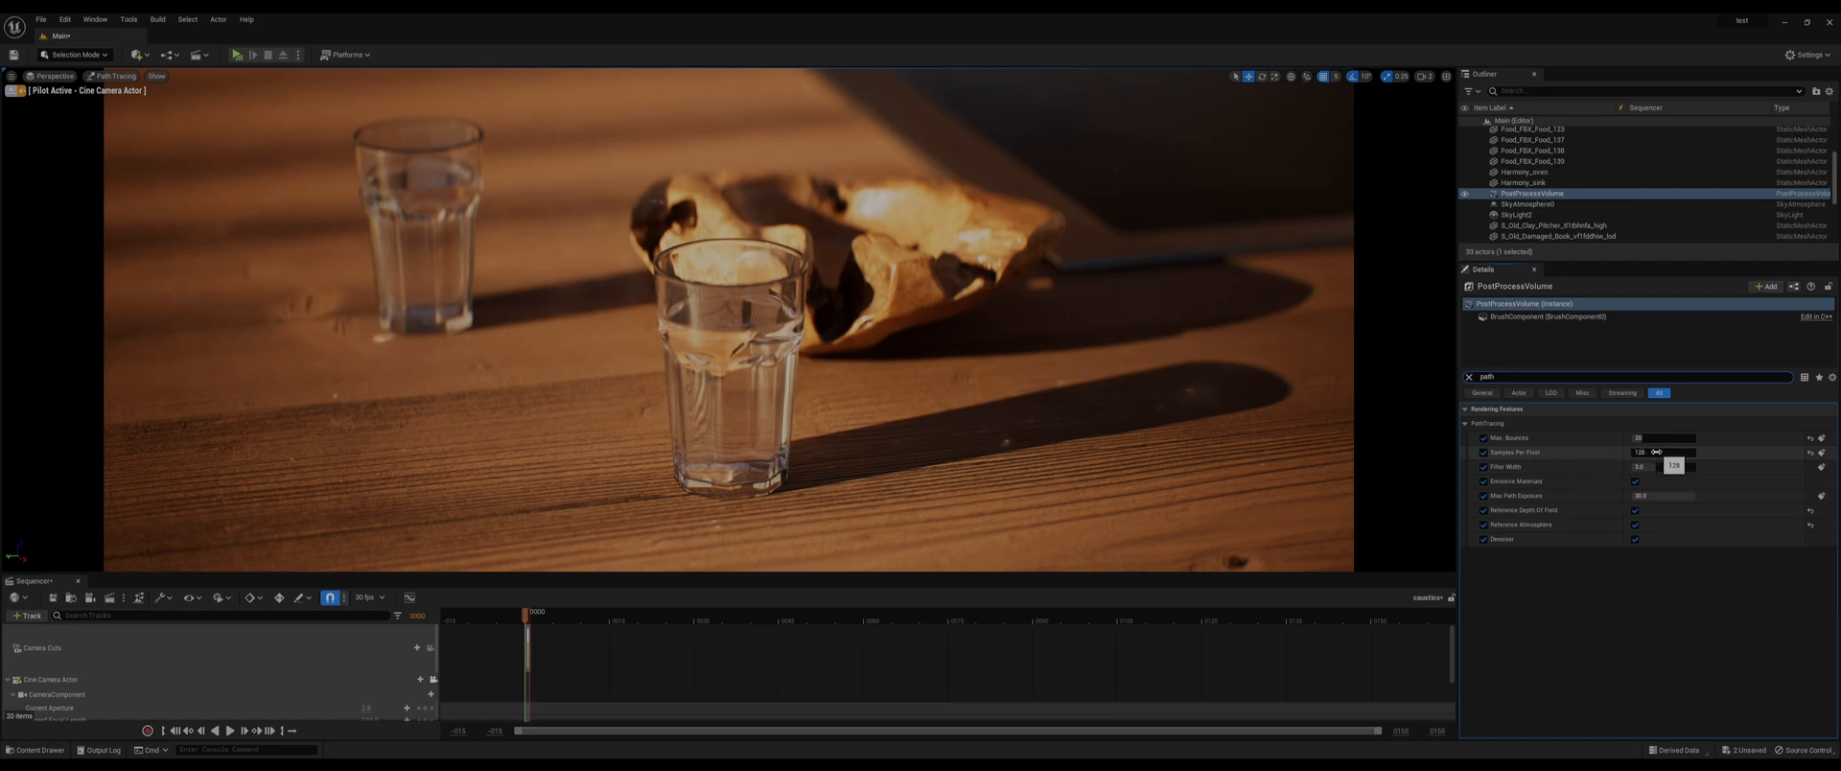
pyautogui.click(1662, 450)
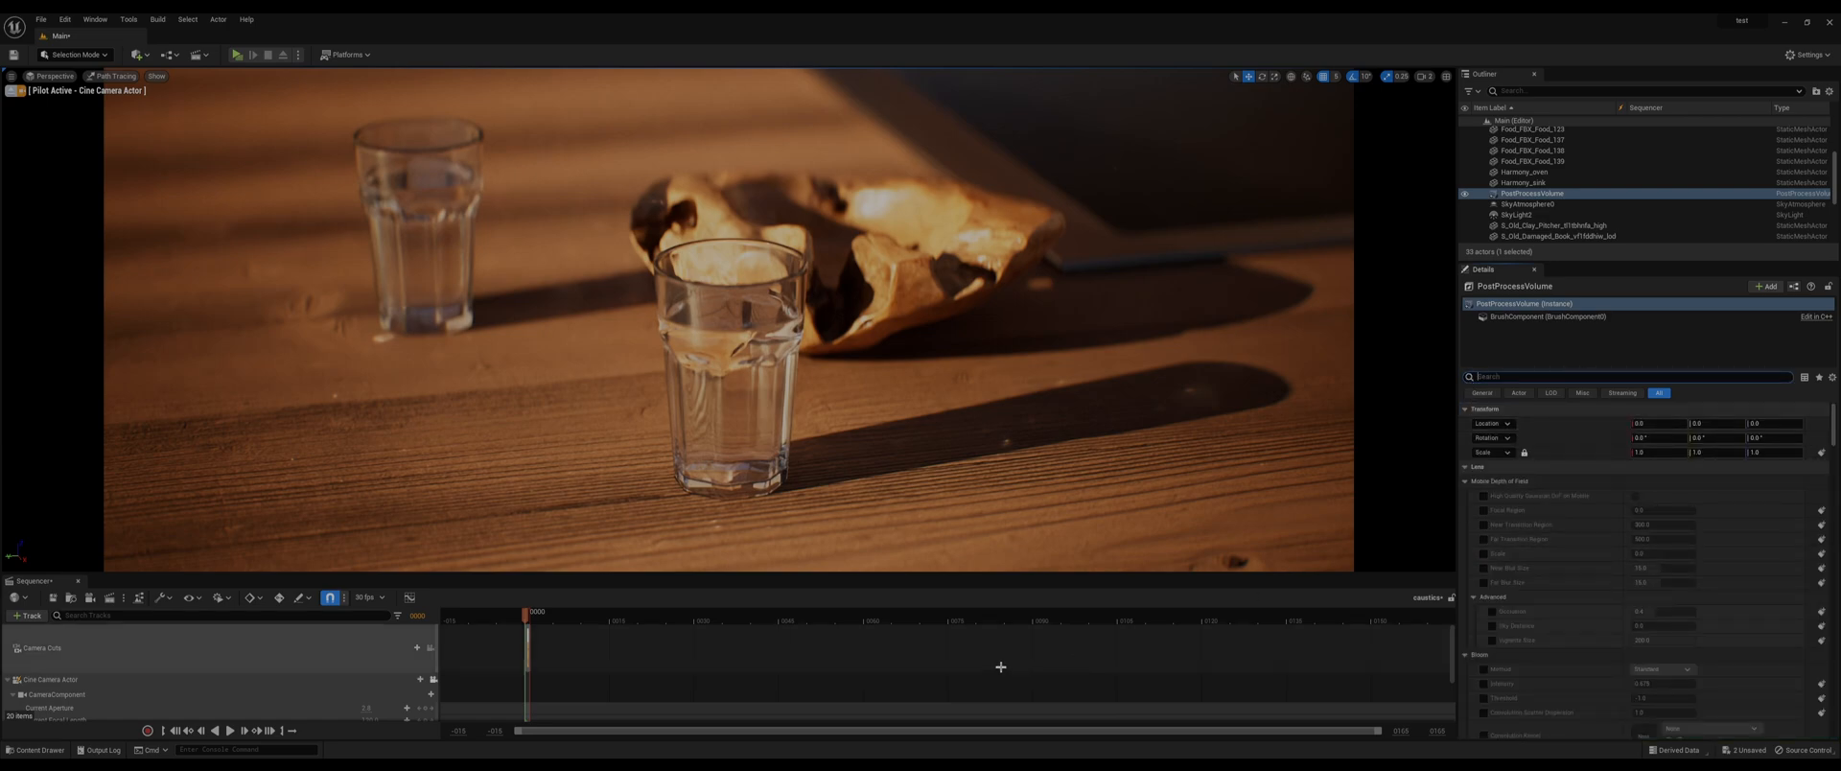
pyautogui.moveTo(748, 422)
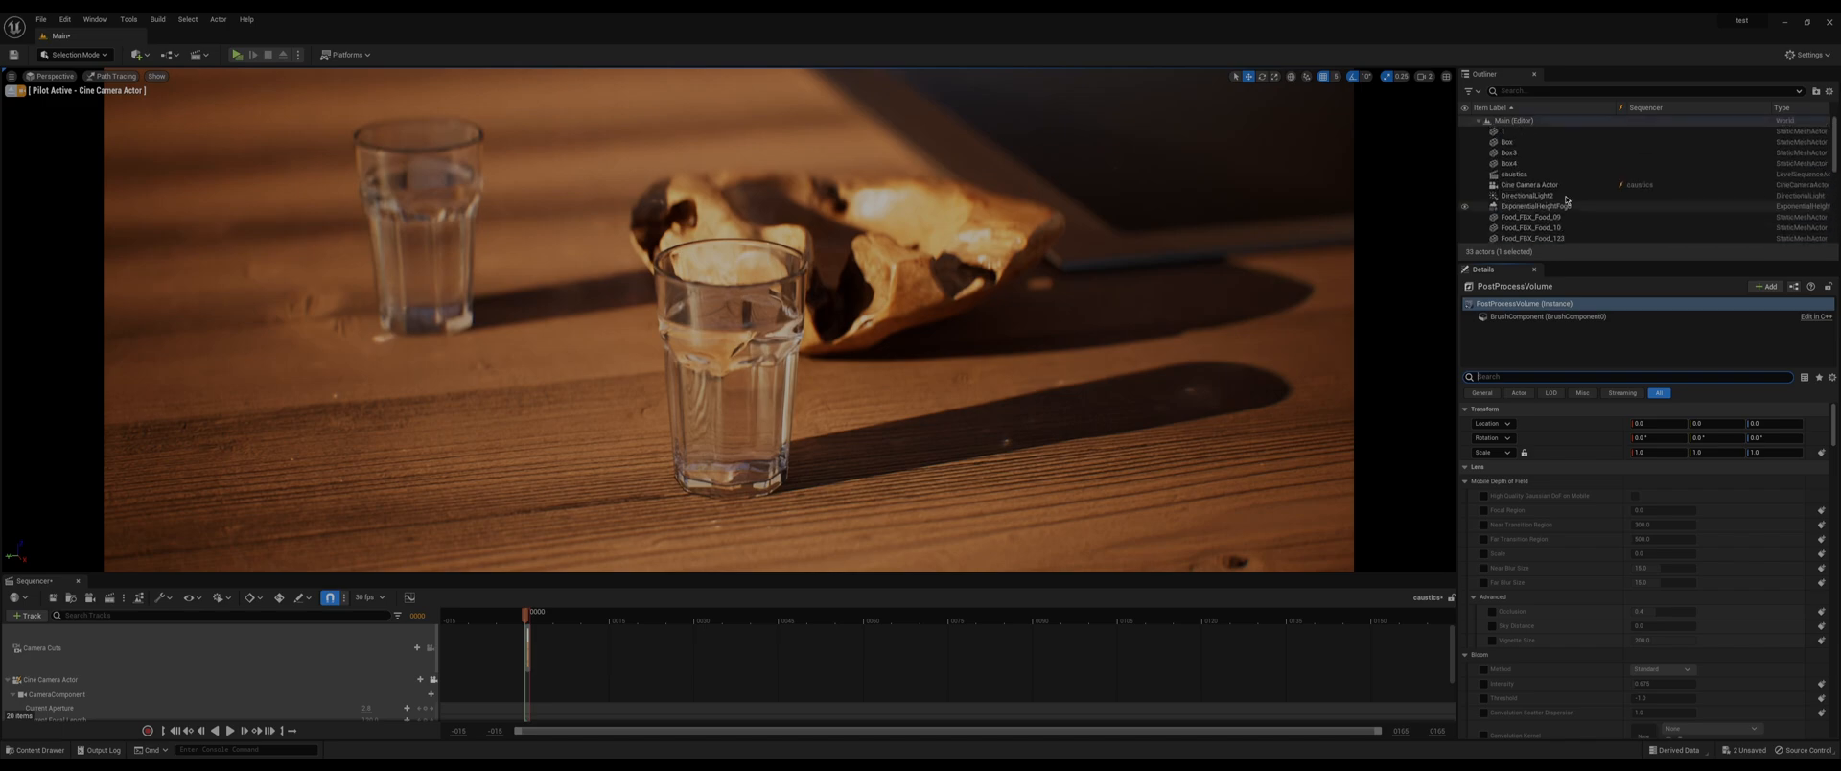
pyautogui.moveTo(1516, 197)
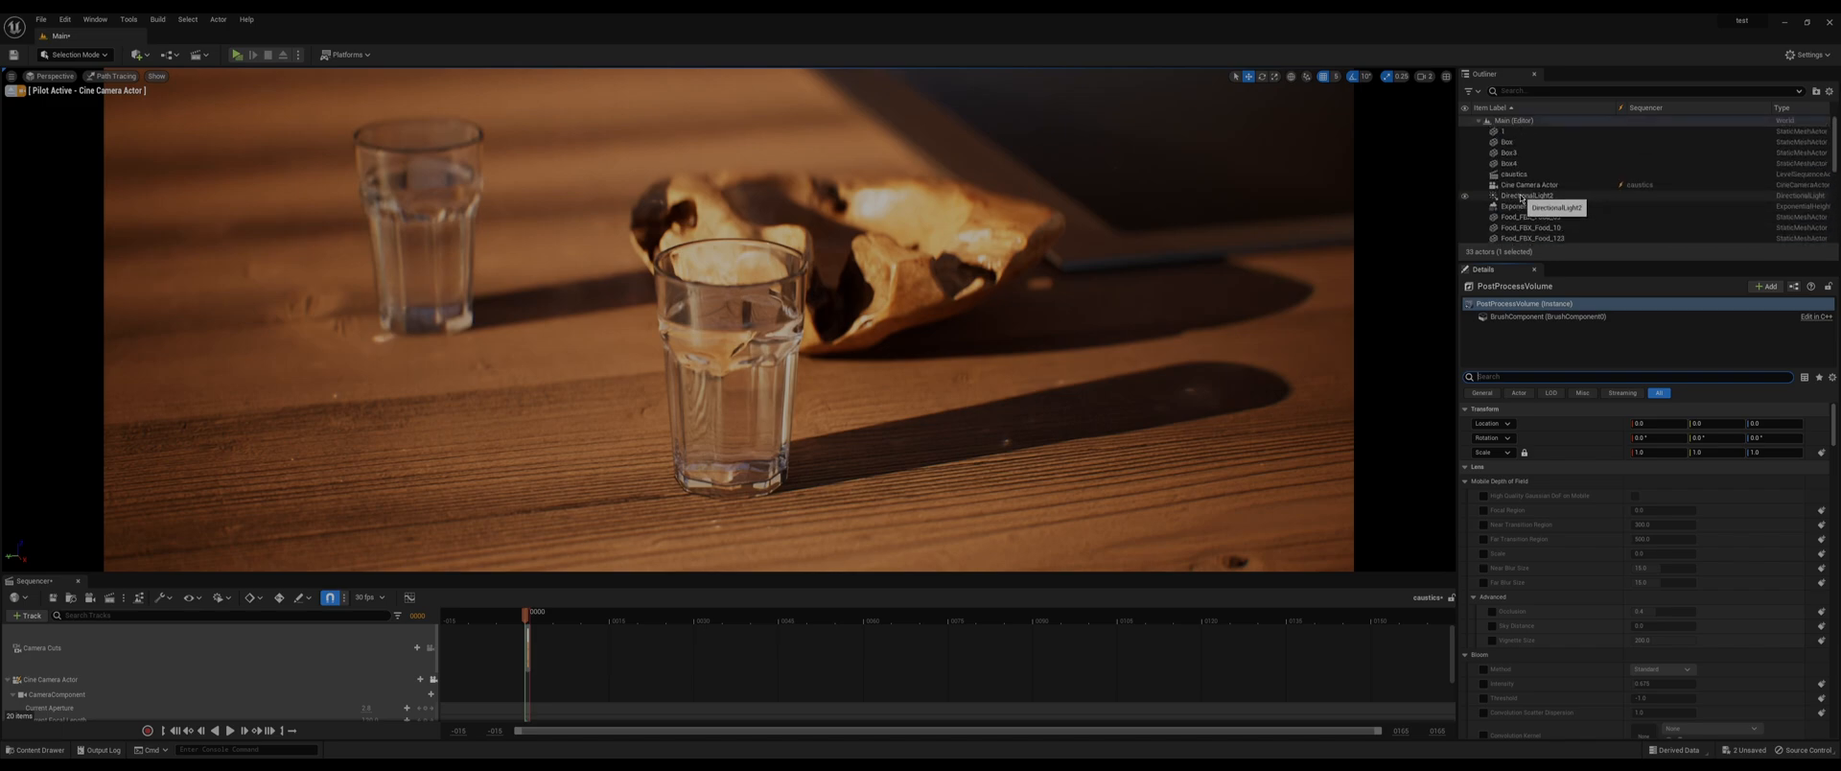
pyautogui.moveTo(1566, 207)
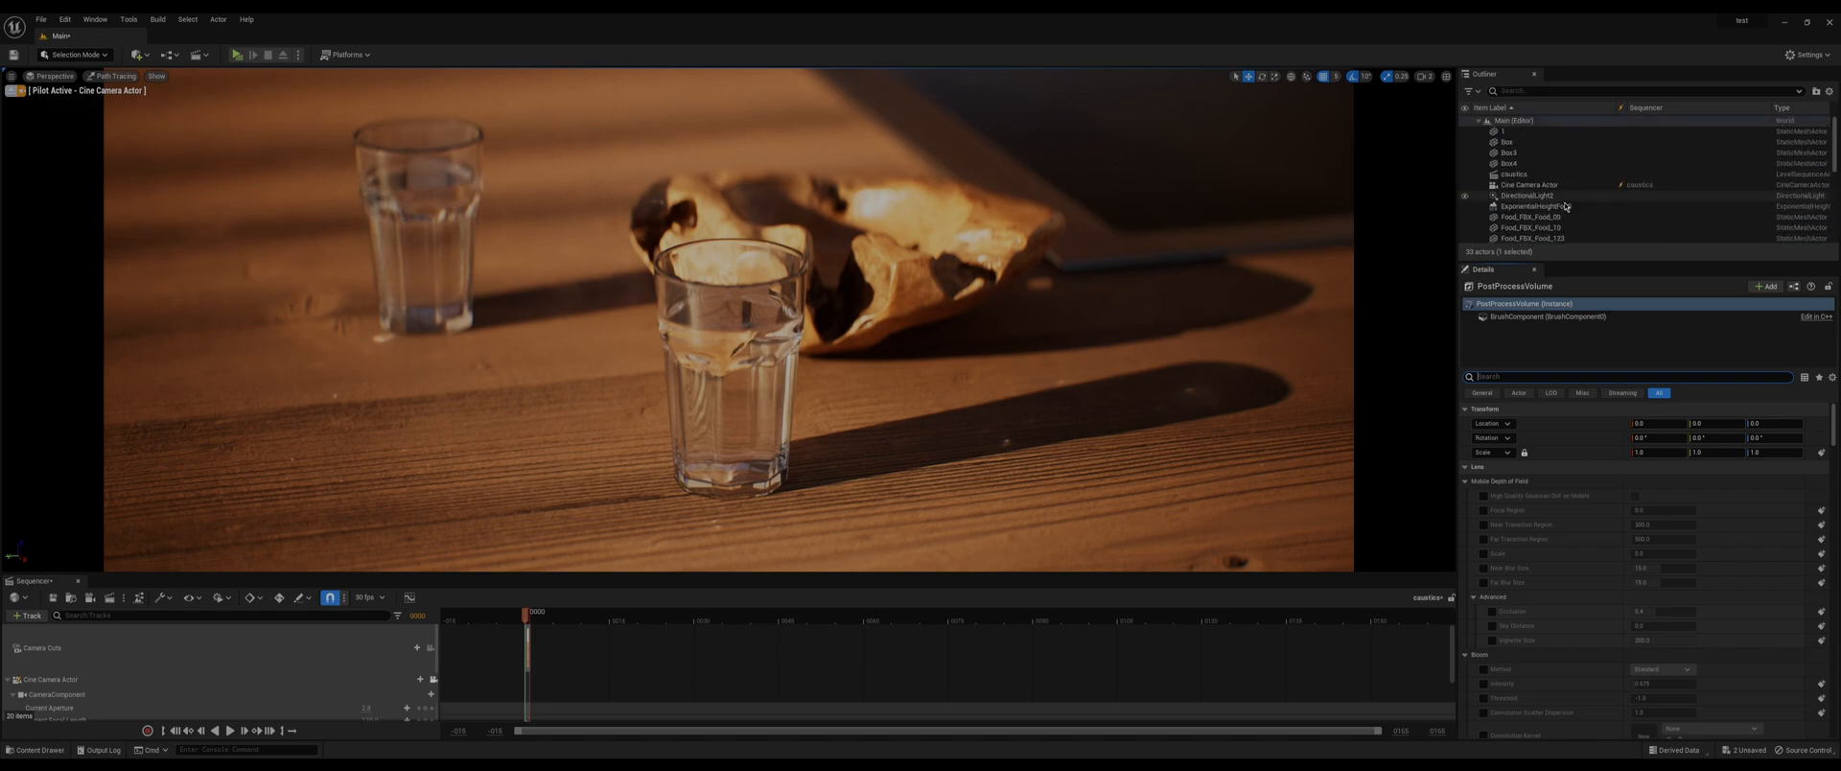
pyautogui.click(1520, 196)
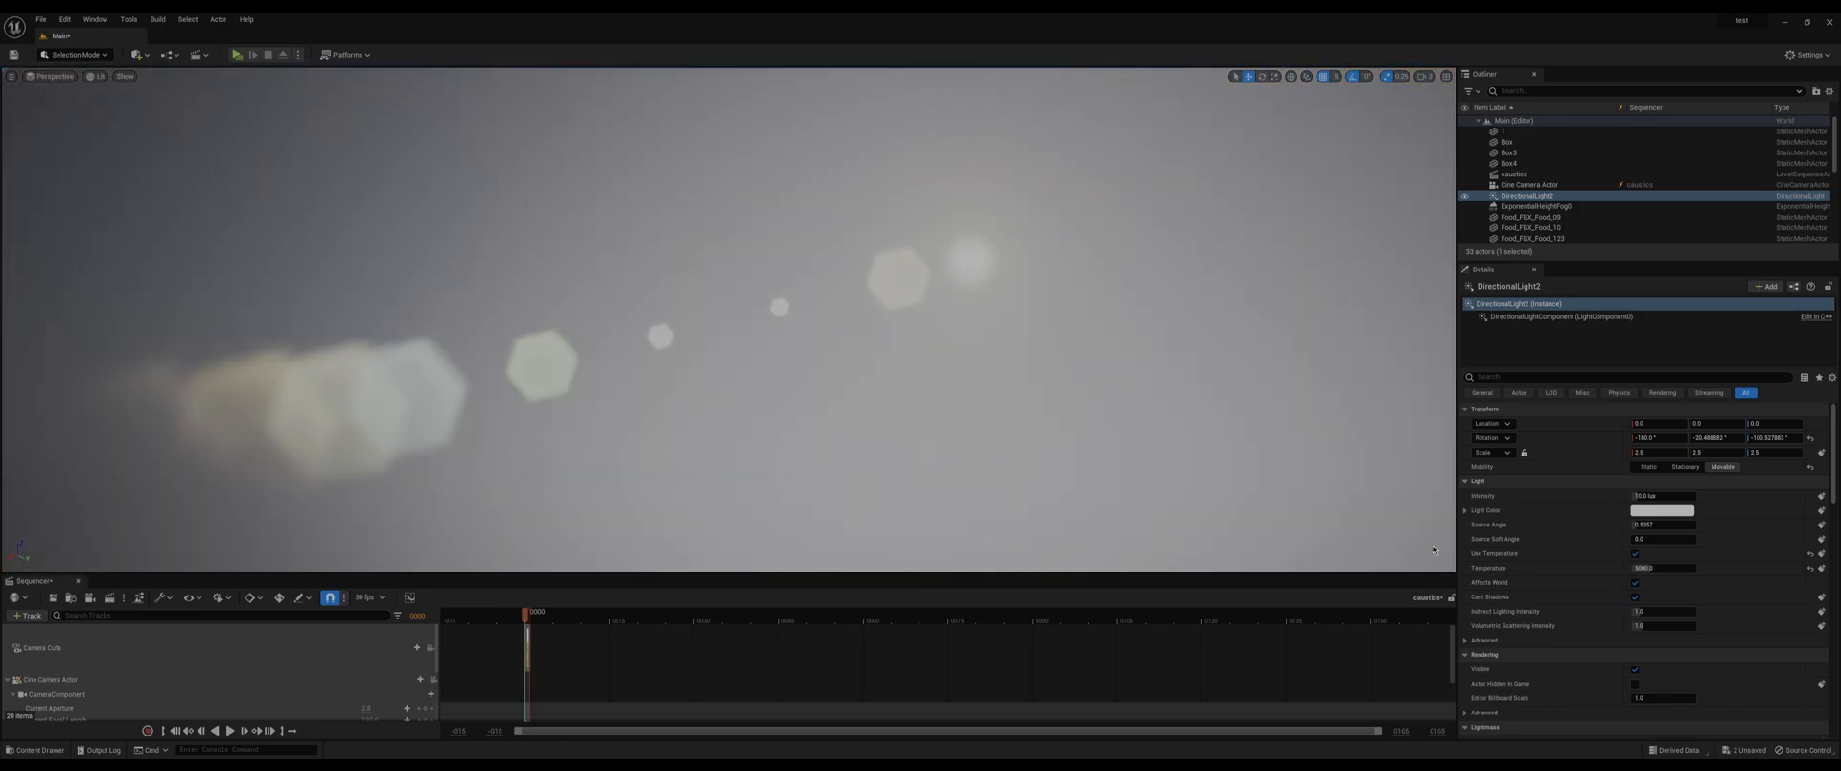
pyautogui.moveTo(1495, 539)
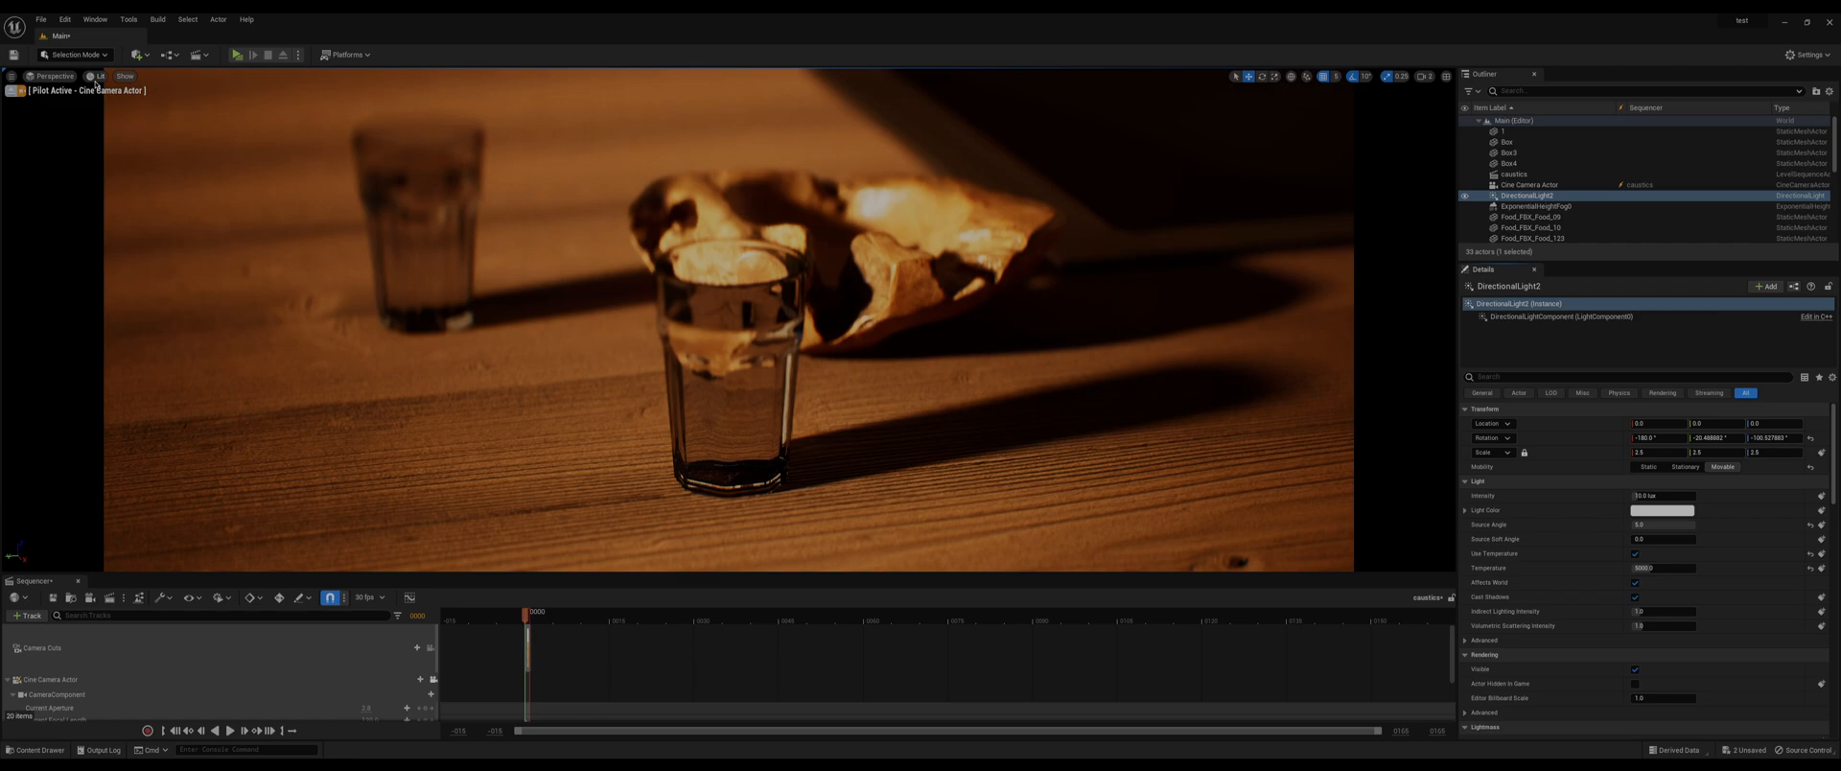
# - Set the viewport view mode back to Path Tracing to reveal speckled caustics
pyautogui.click(96, 76)
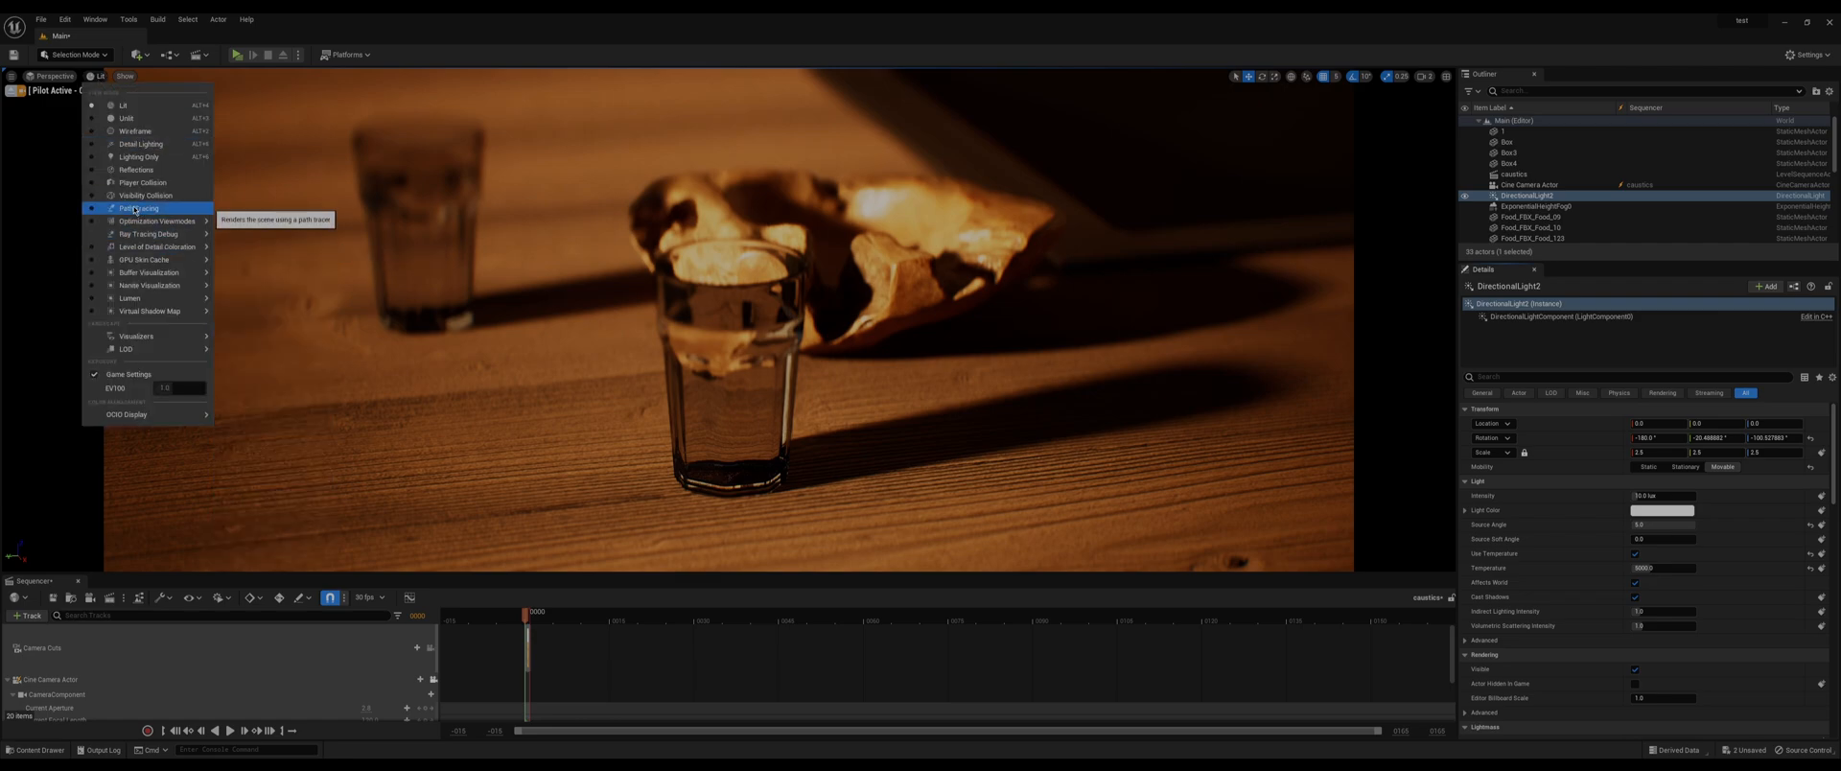
pyautogui.moveTo(153, 221)
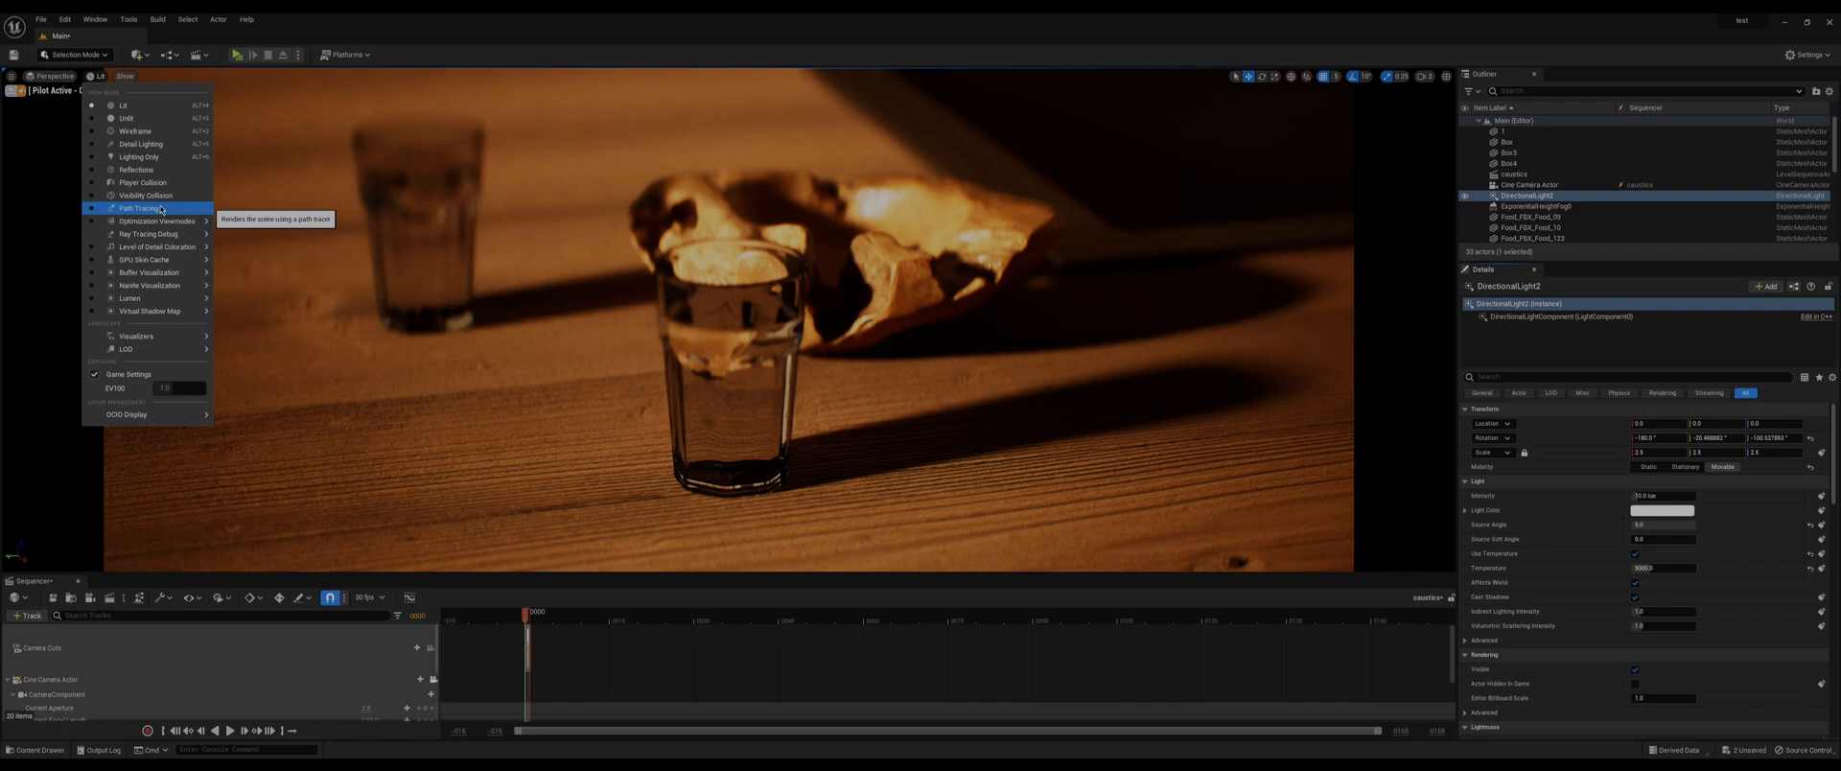
pyautogui.click(135, 207)
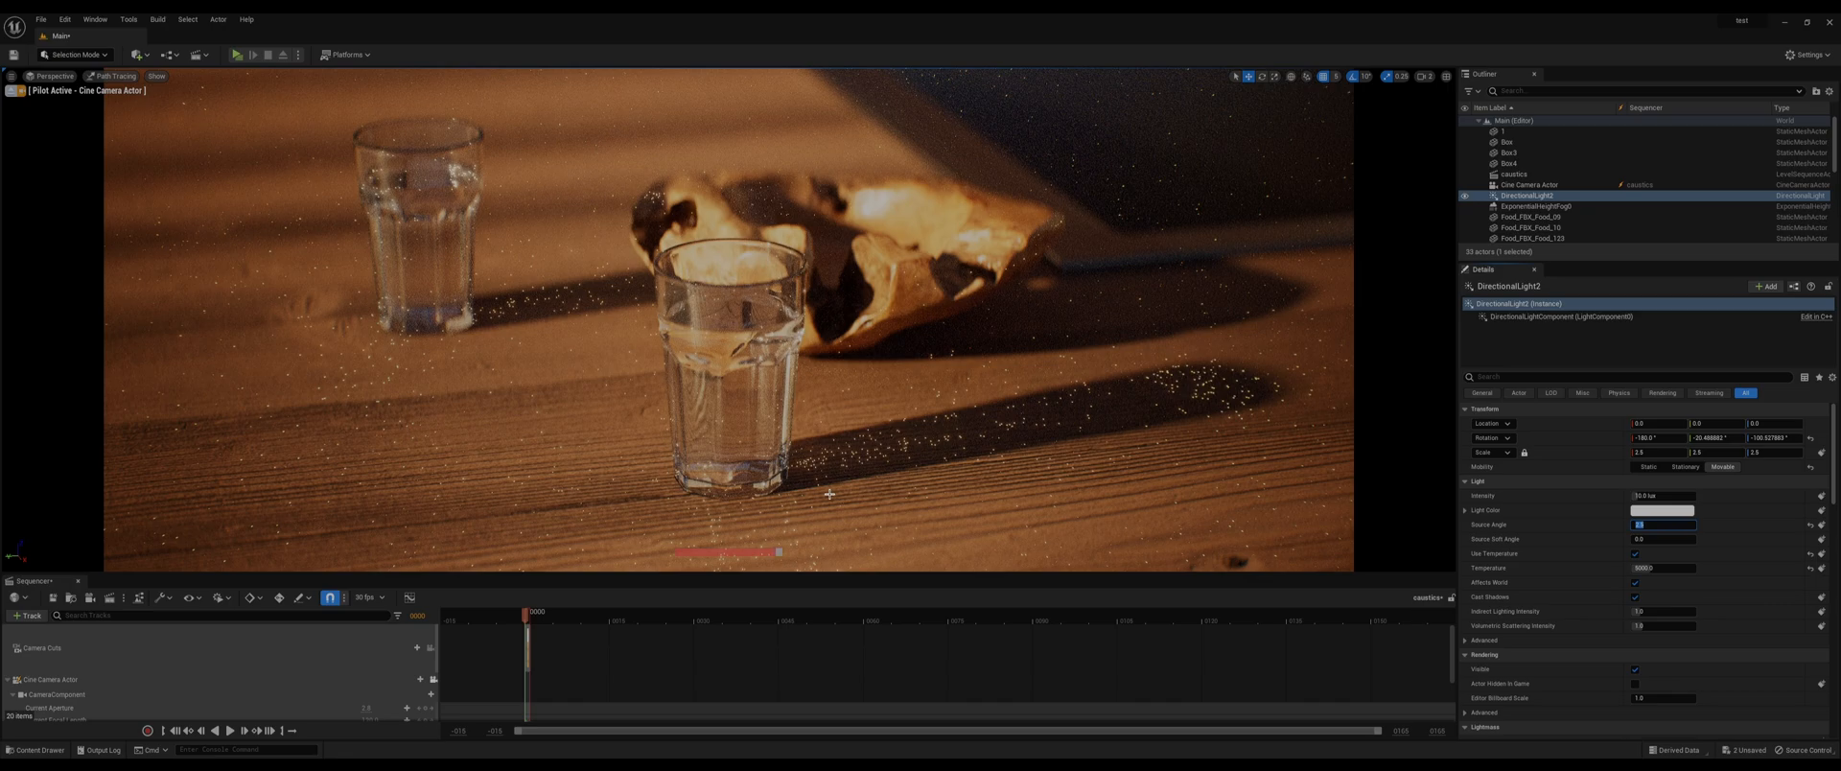
# - Give the render job 512 spatial samples, check Path Tracer, PNG and Output settings, and render locally
pyautogui.click(781, 350)
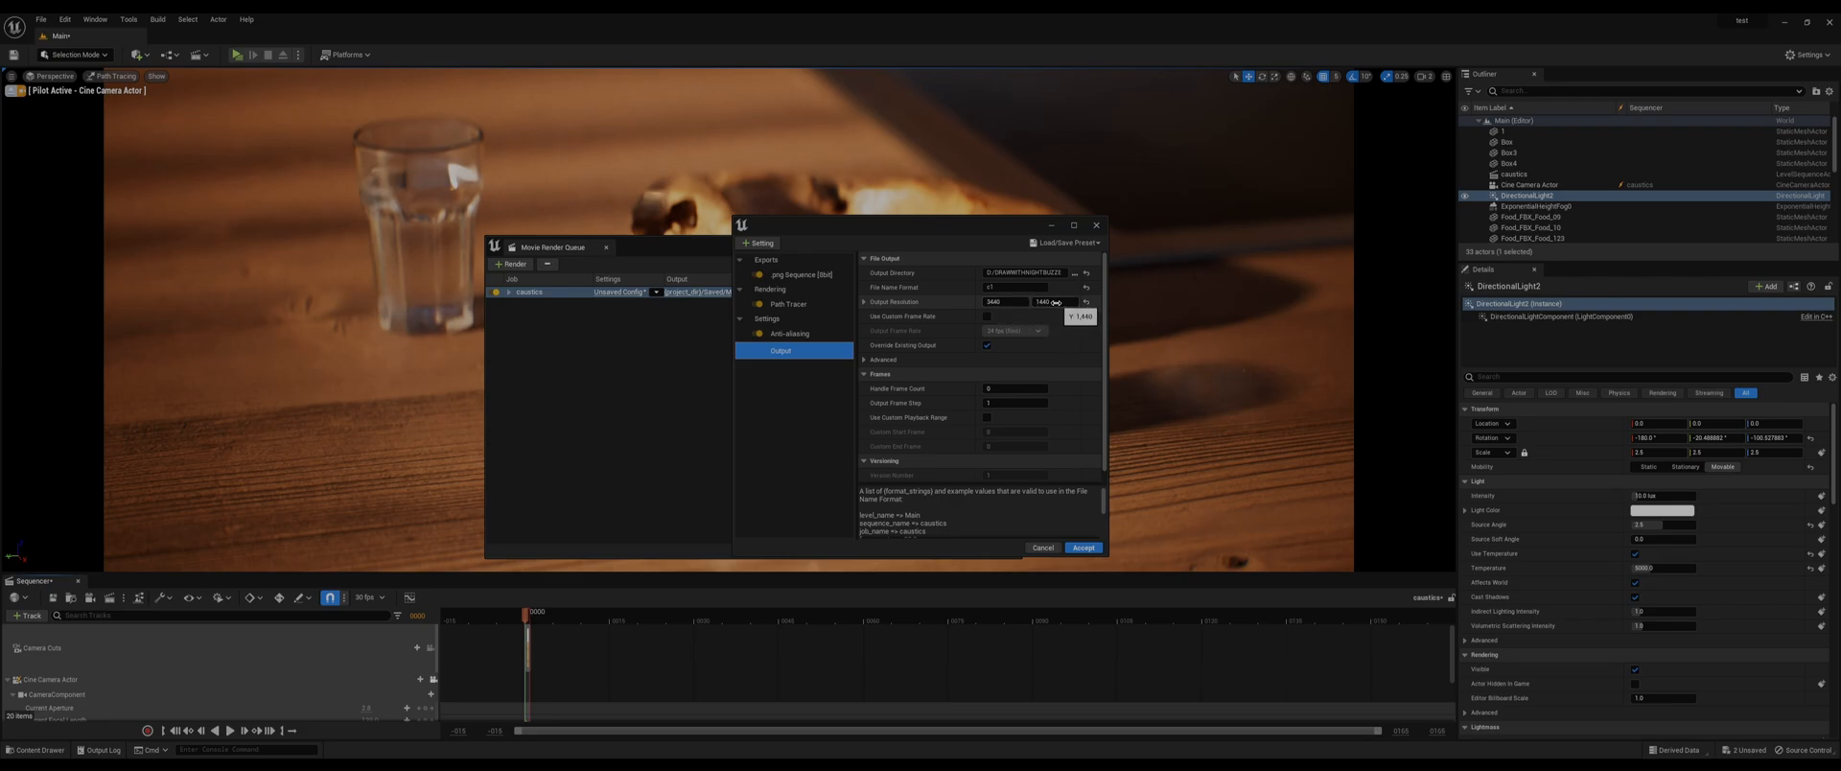
pyautogui.click(790, 333)
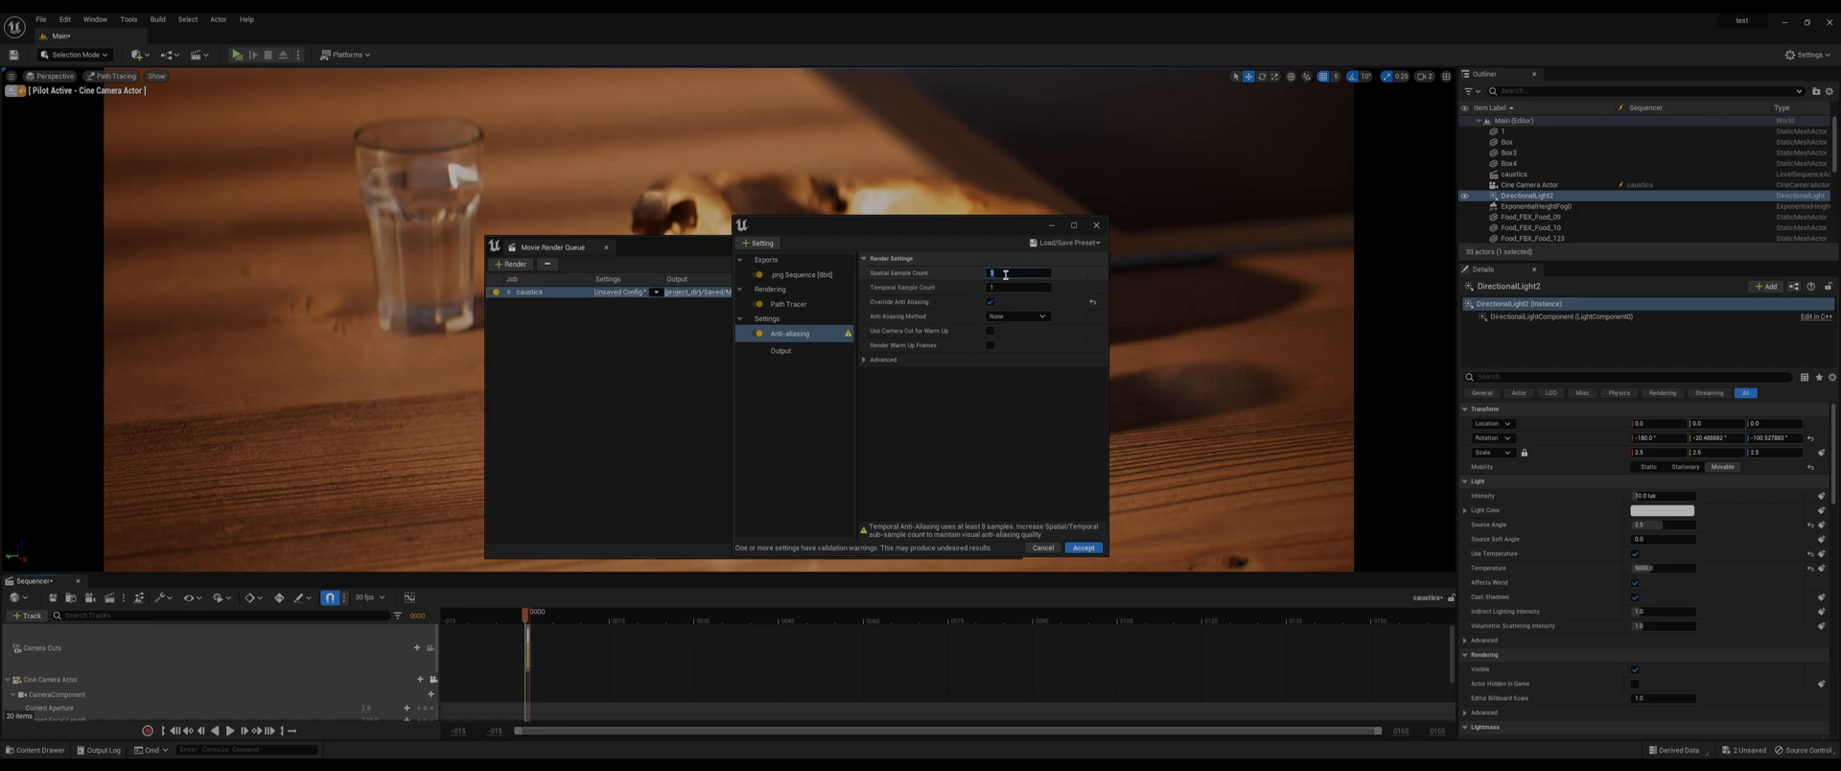
pyautogui.write('512')
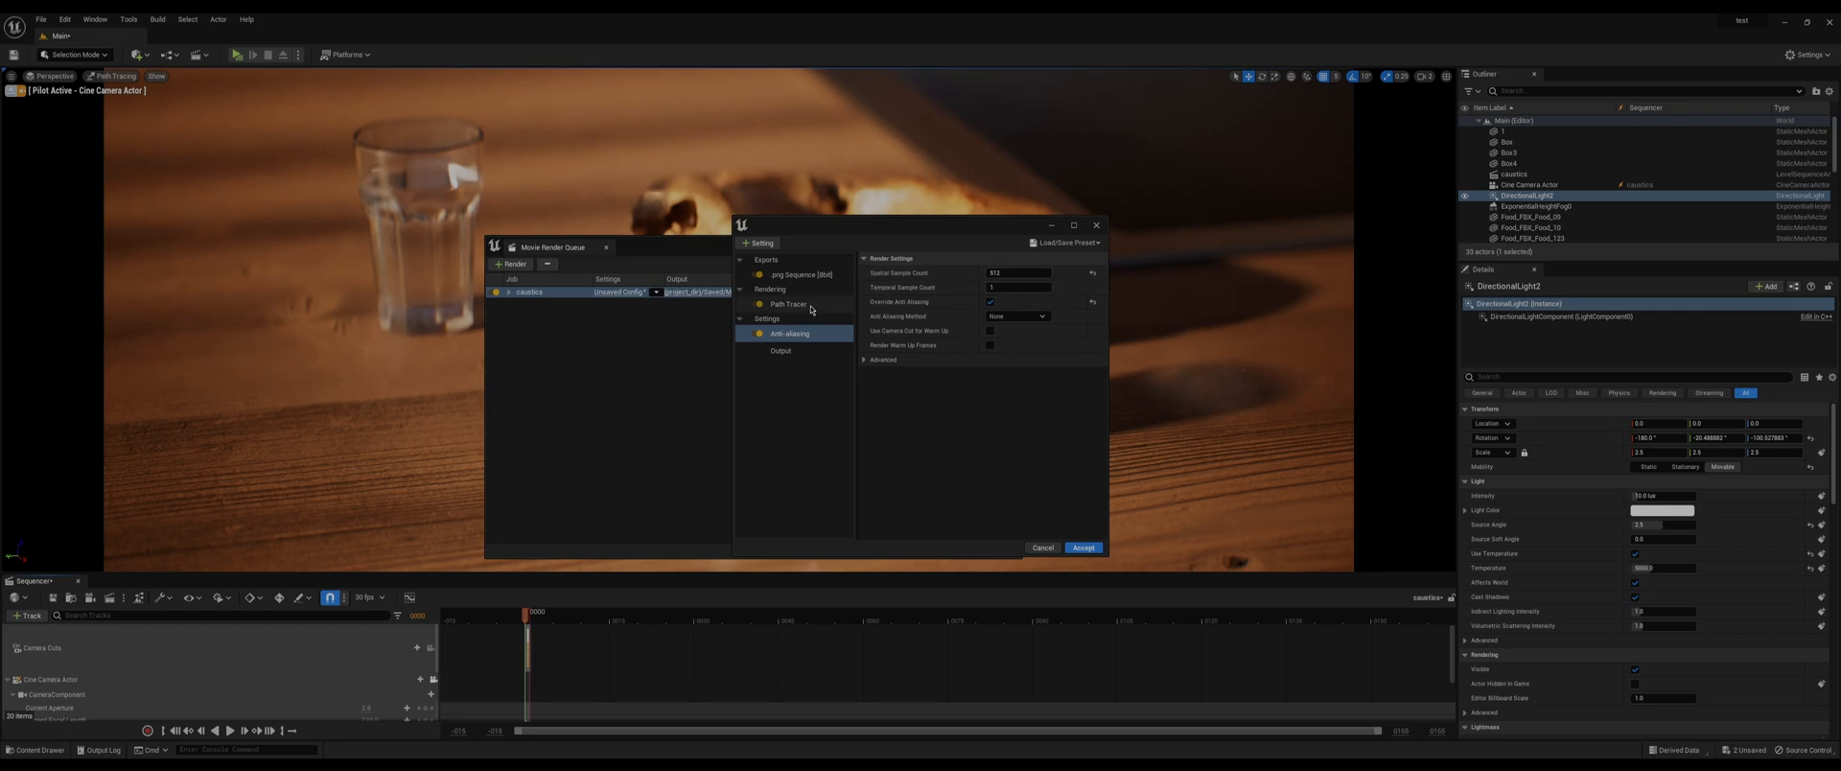
pyautogui.click(788, 304)
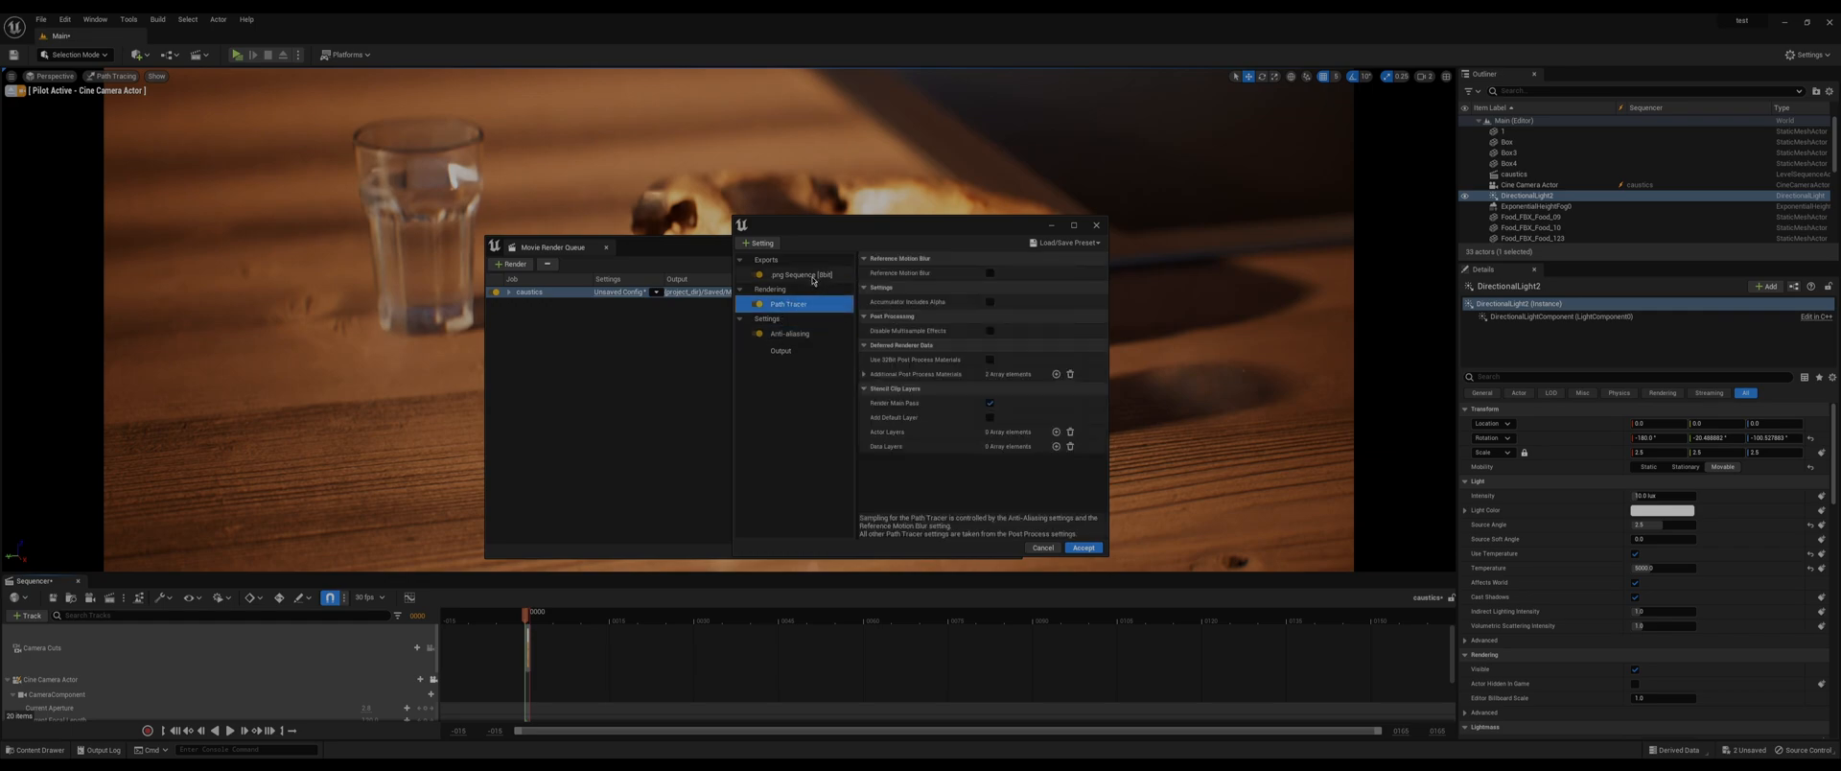
pyautogui.click(790, 275)
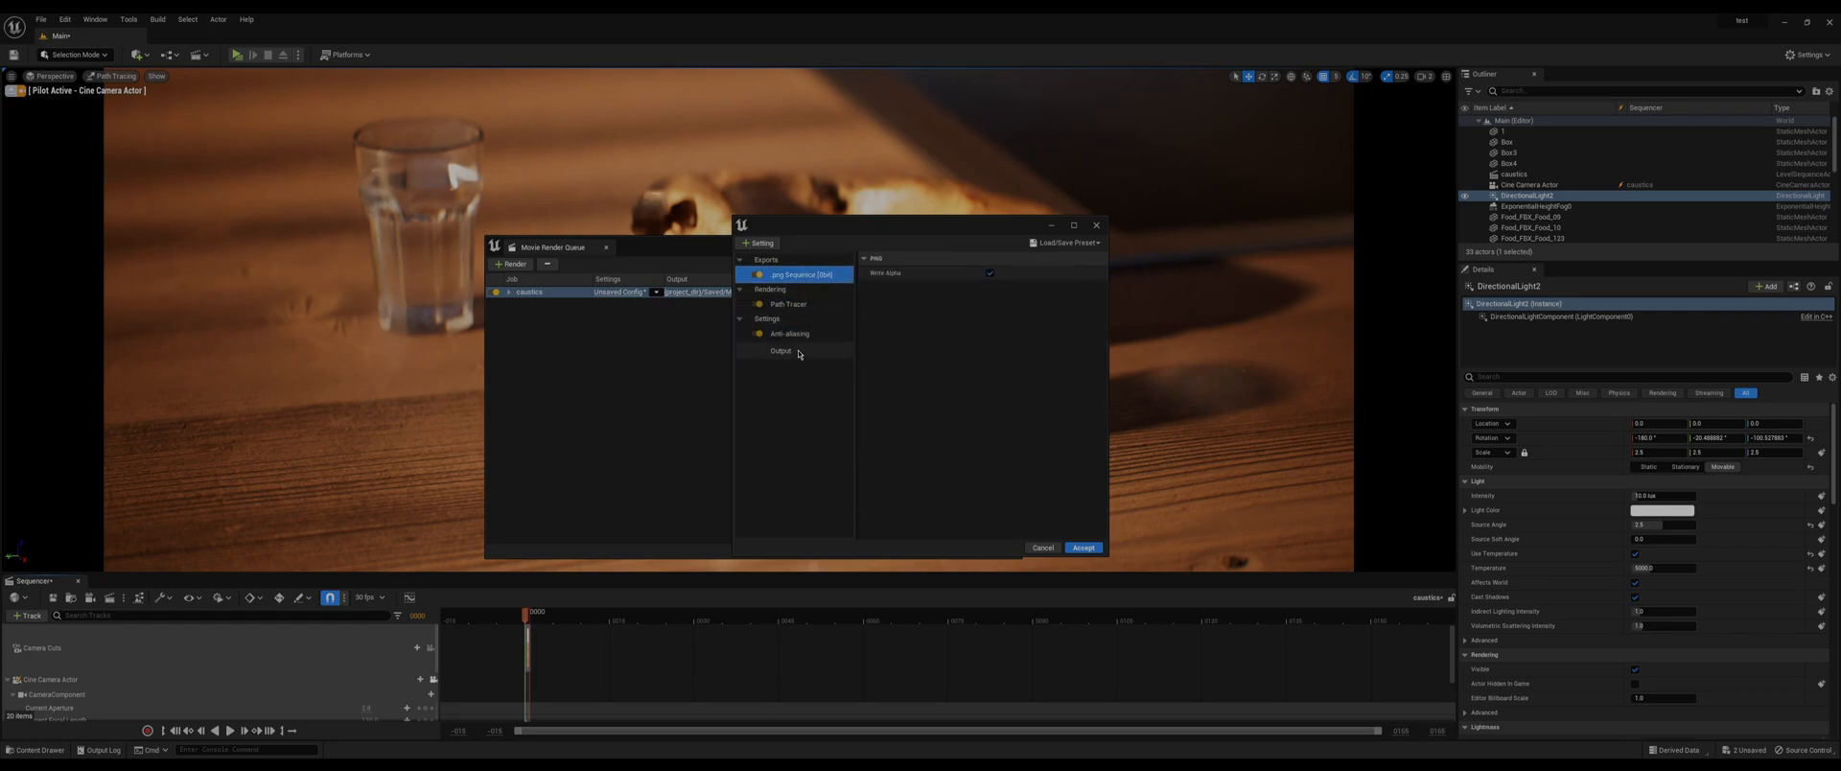
pyautogui.click(788, 333)
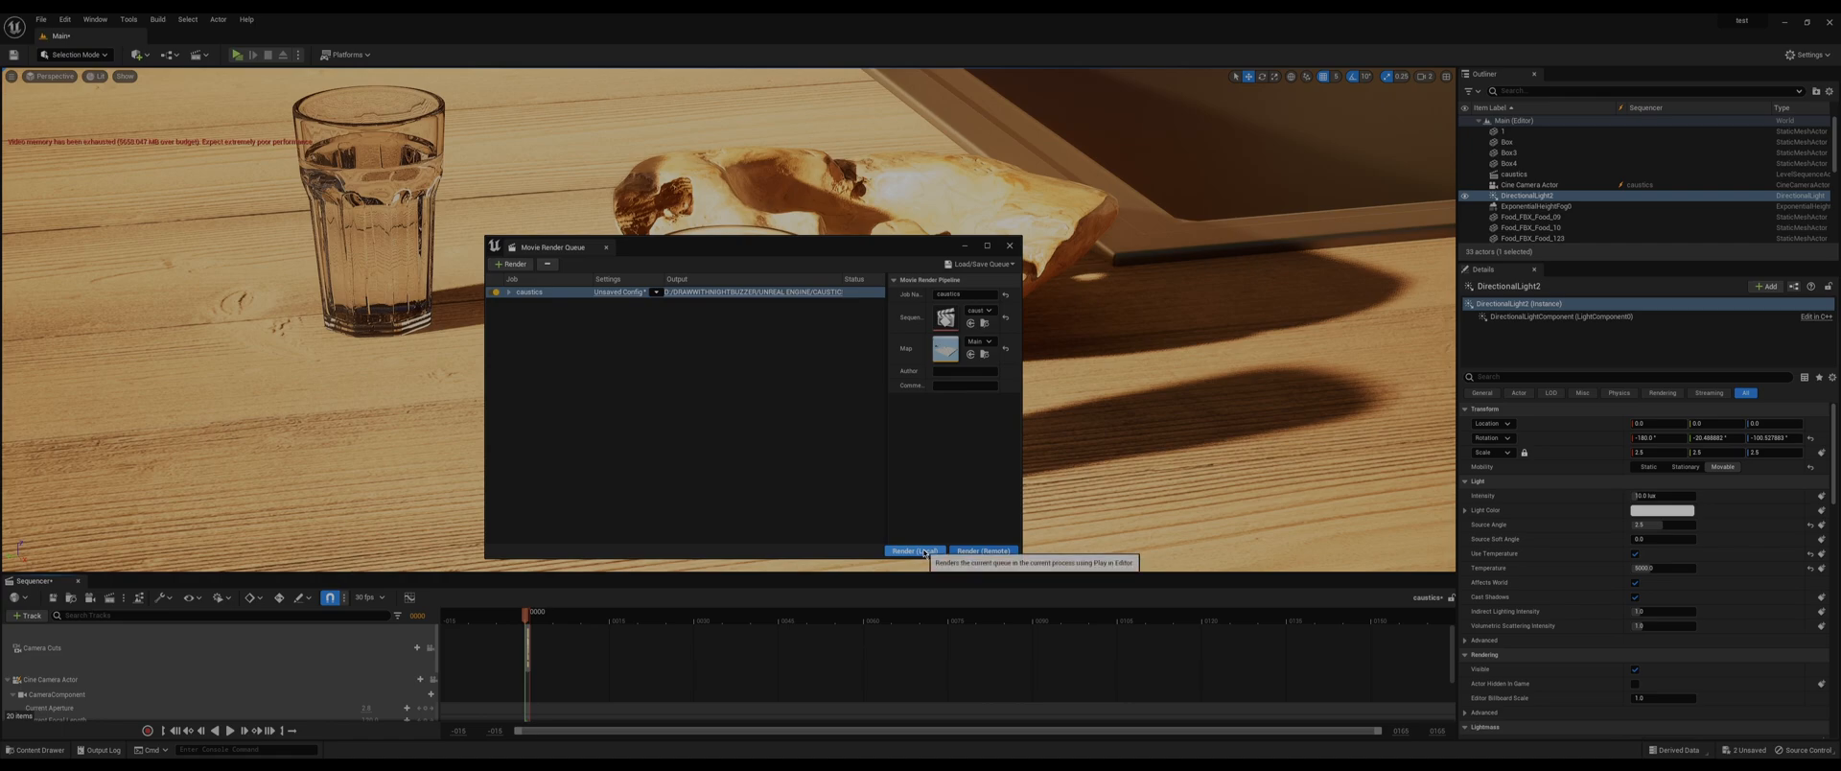
pyautogui.click(915, 551)
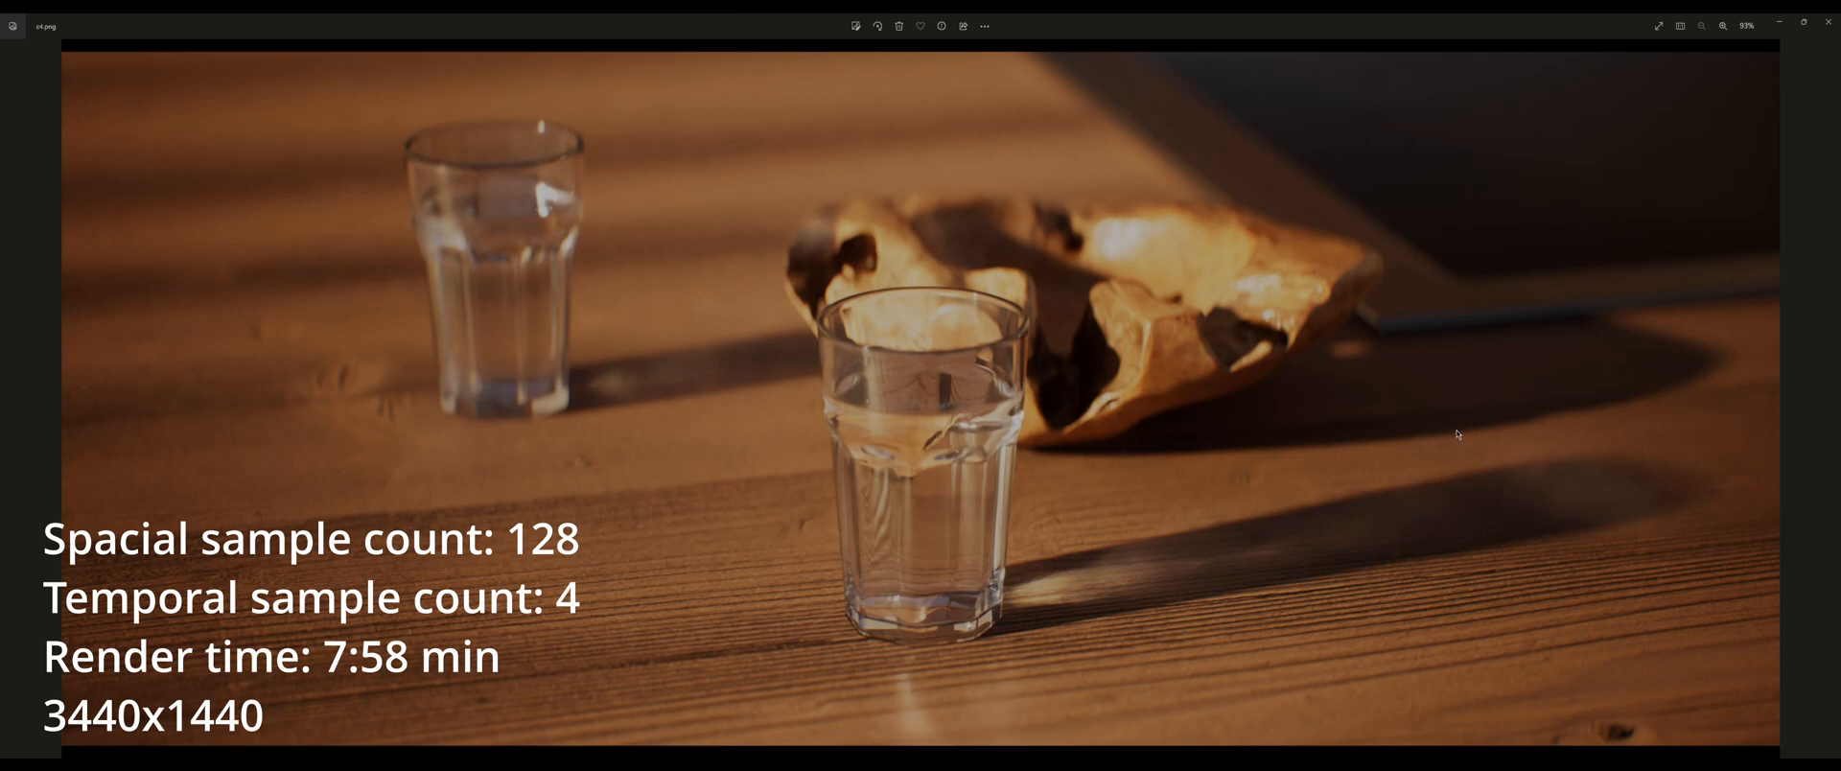
pyautogui.moveTo(658, 278)
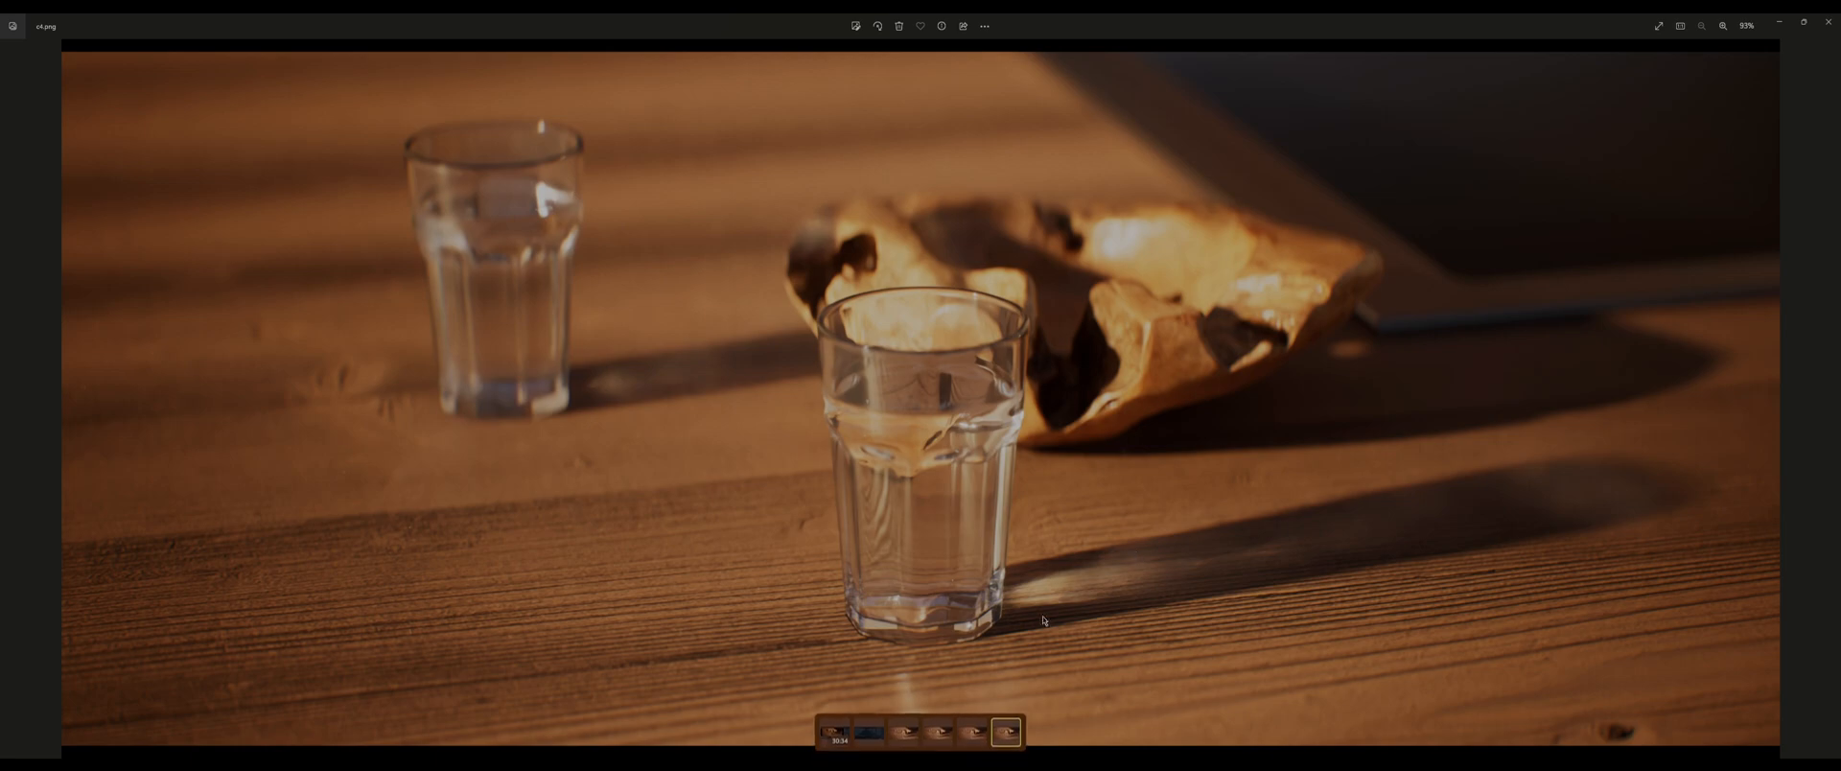
# - Flip between the water-glass render thumbnails in Photos to compare them
pyautogui.click(900, 742)
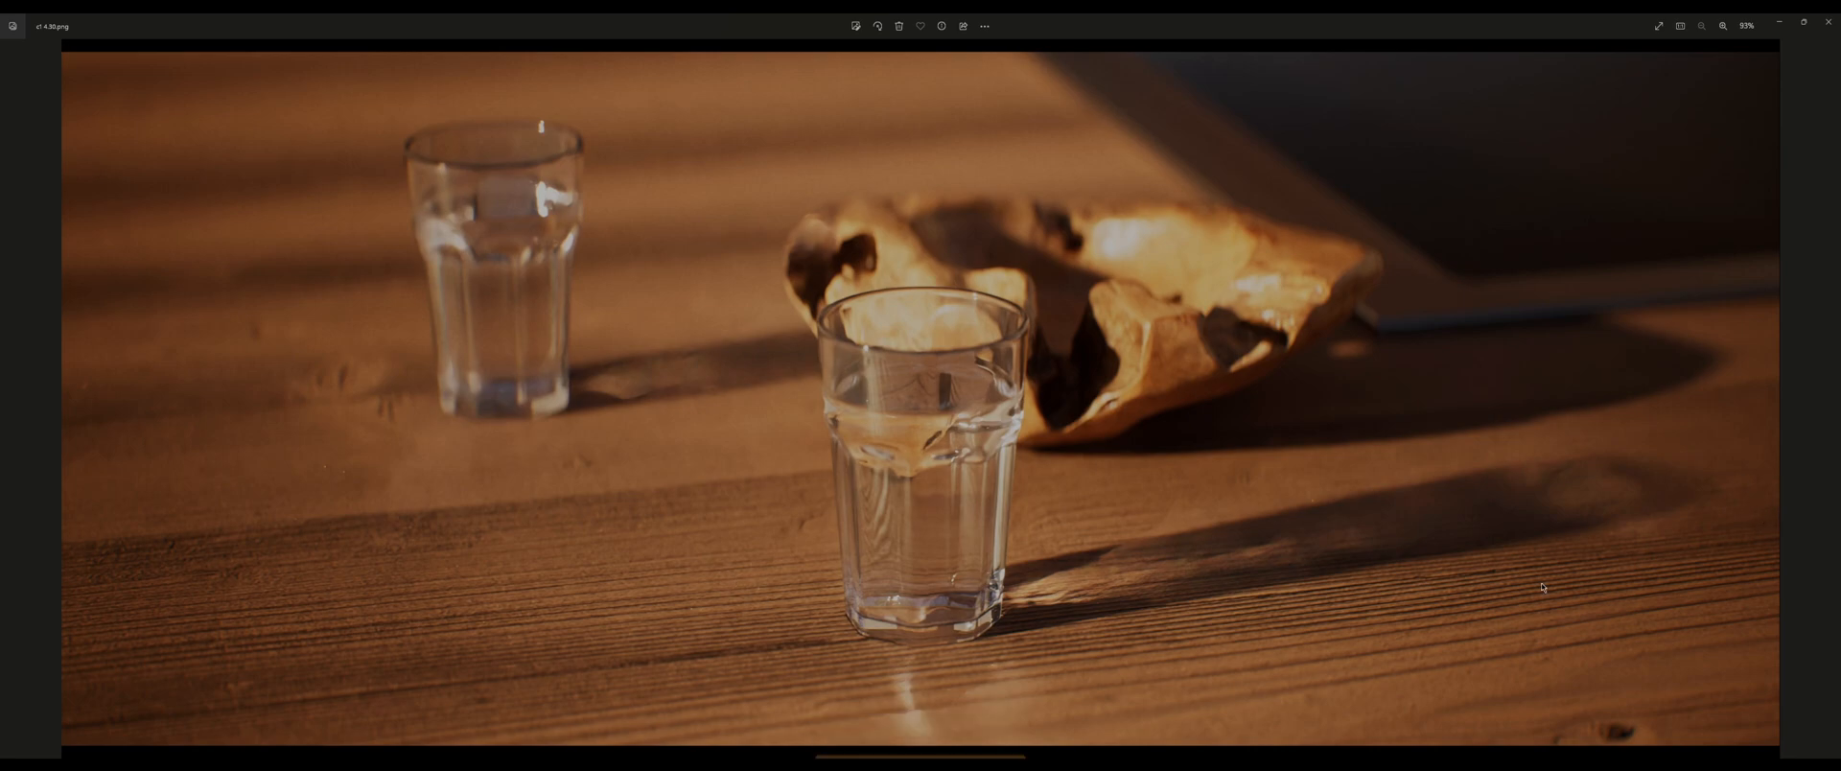
pyautogui.moveTo(647, 379)
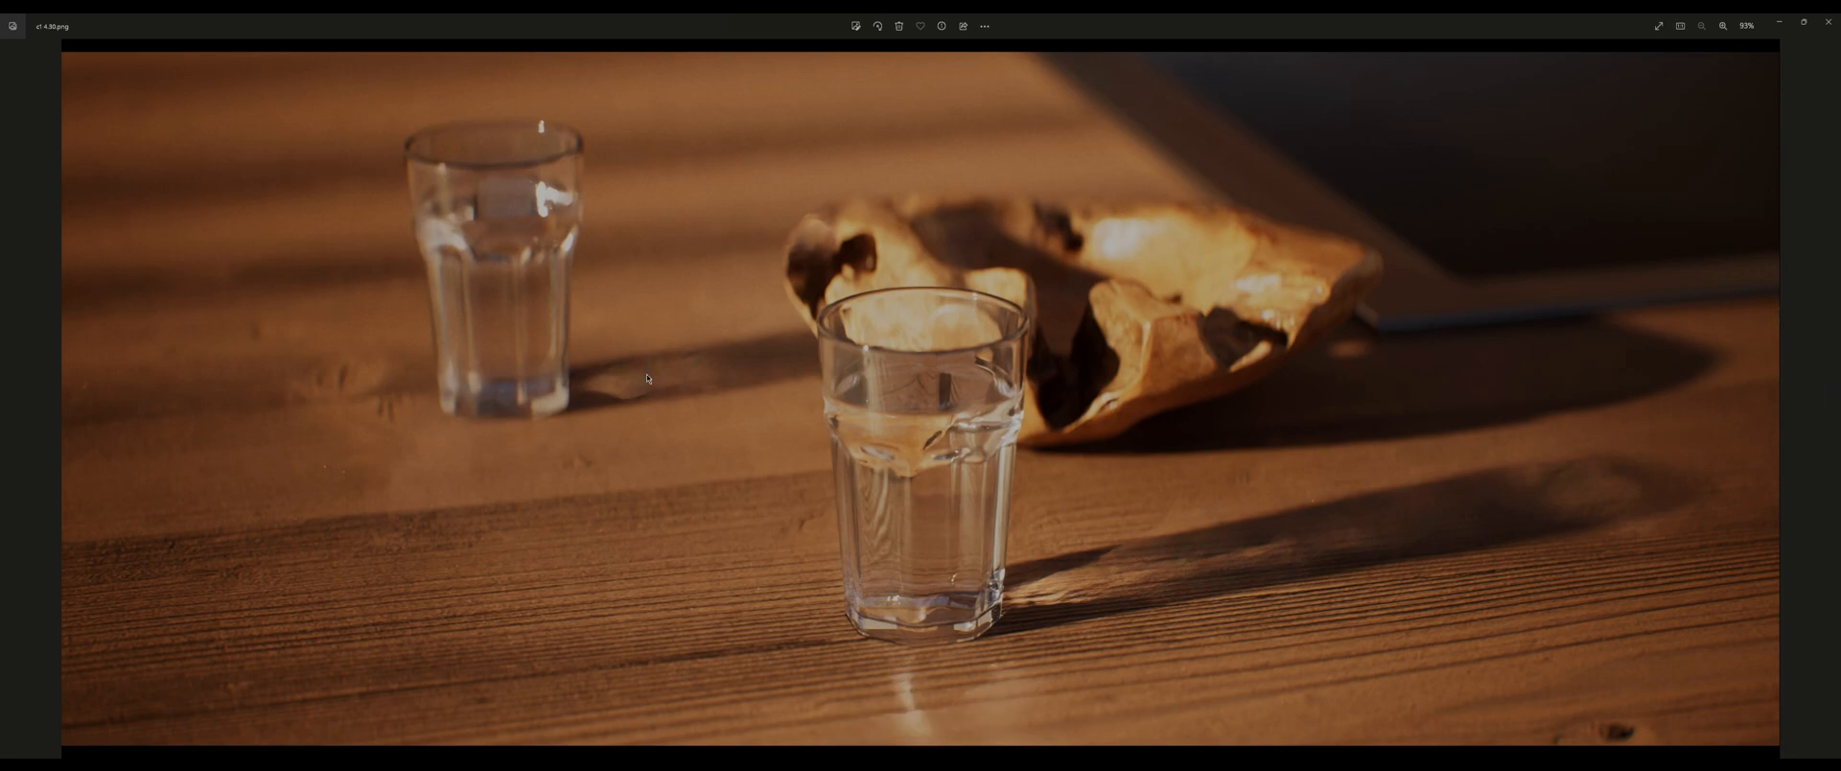
pyautogui.moveTo(929, 765)
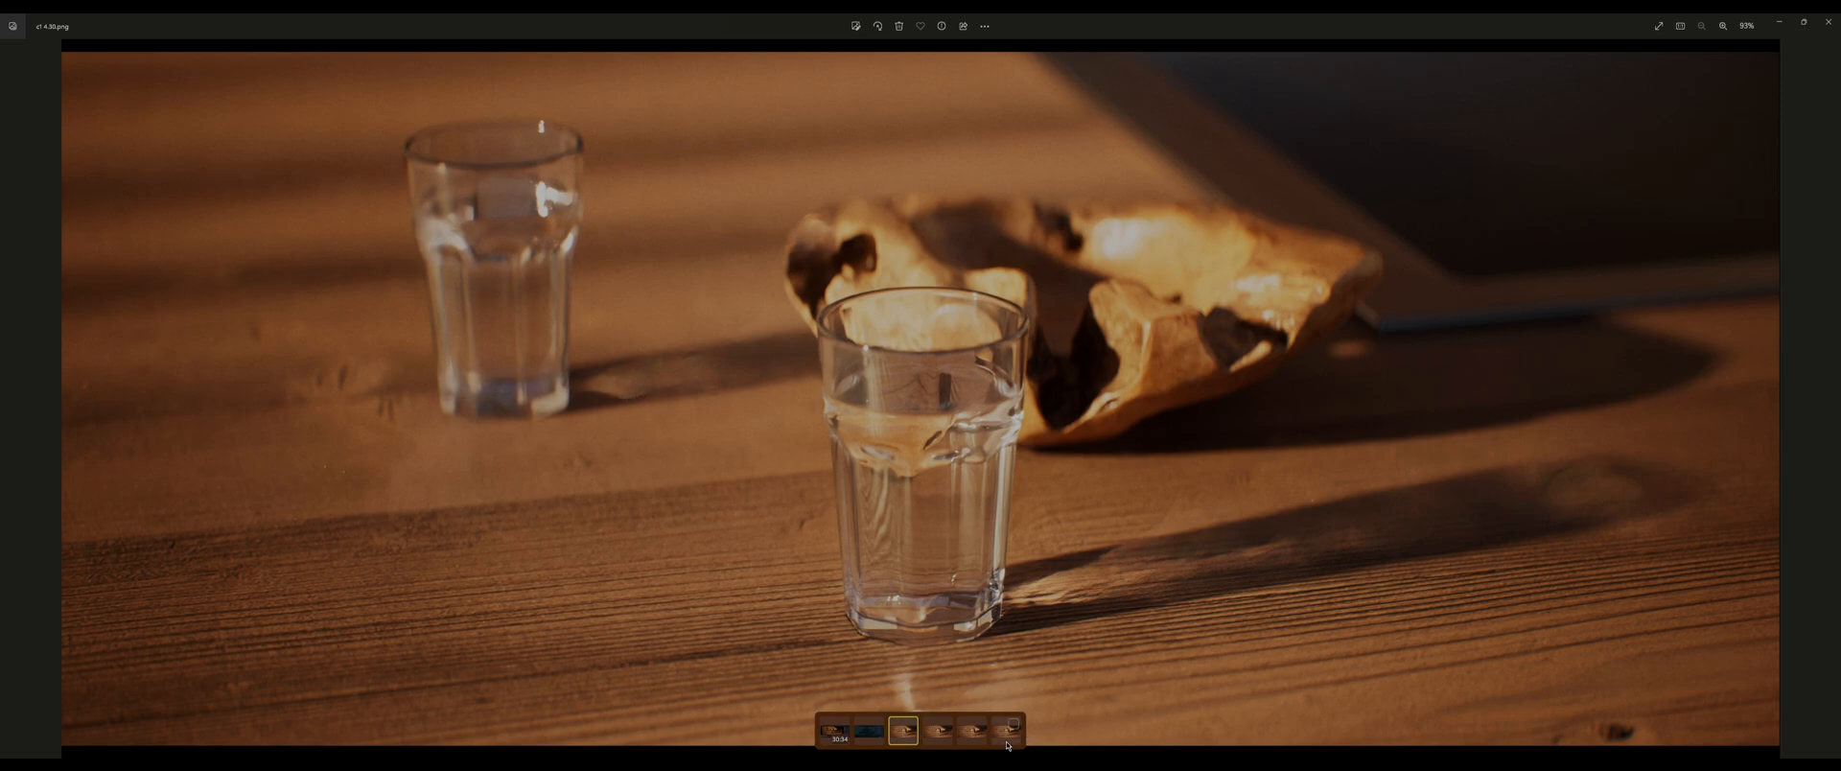
pyautogui.click(1008, 732)
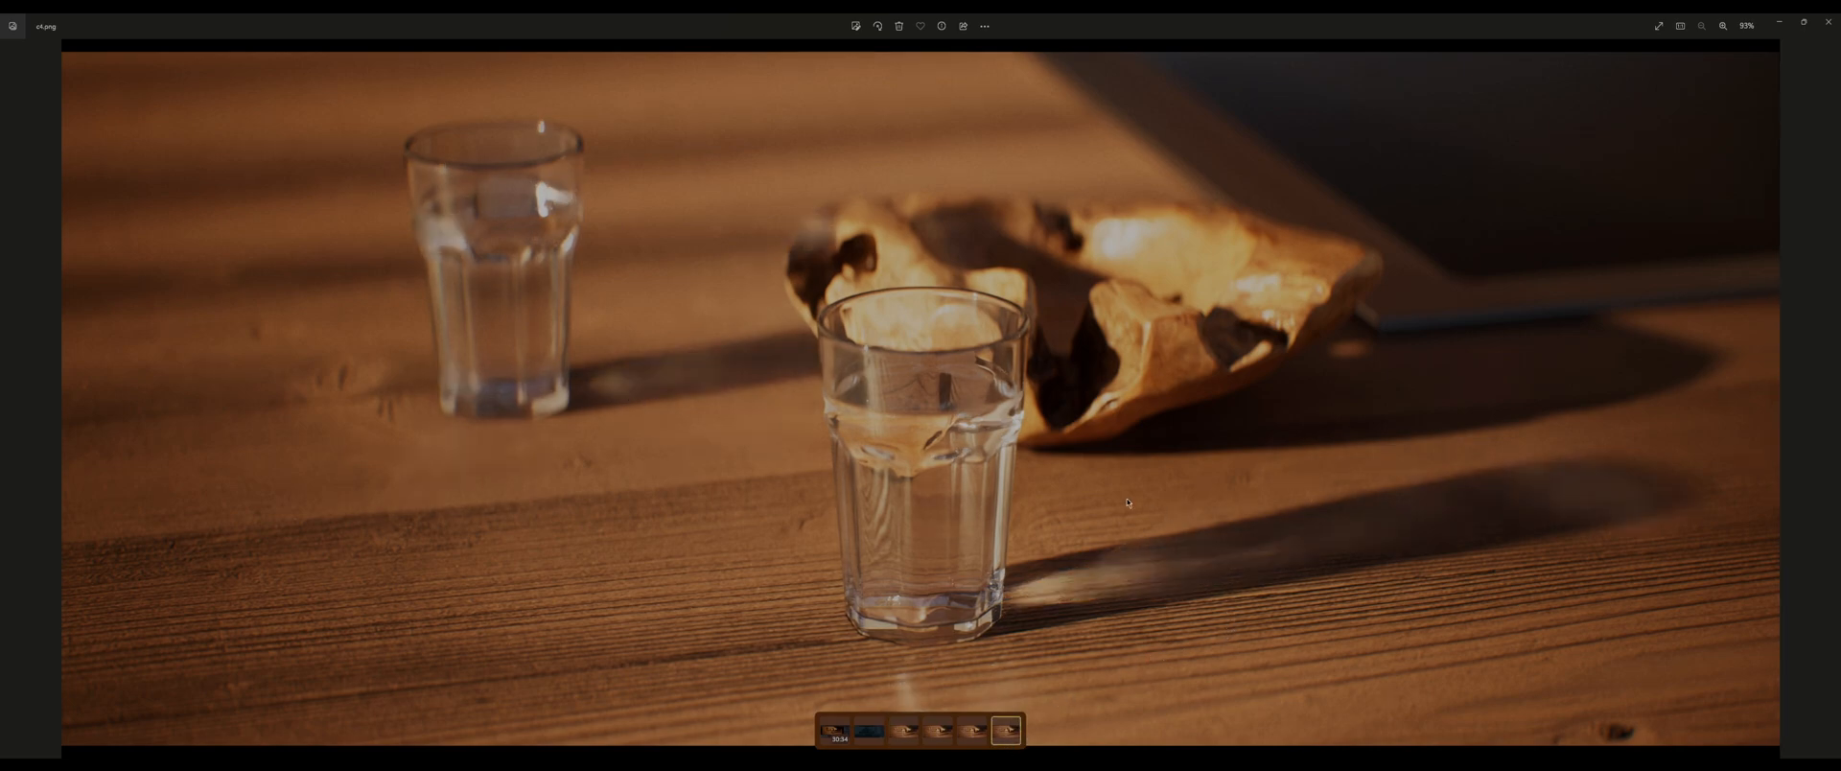
pyautogui.moveTo(1315, 553)
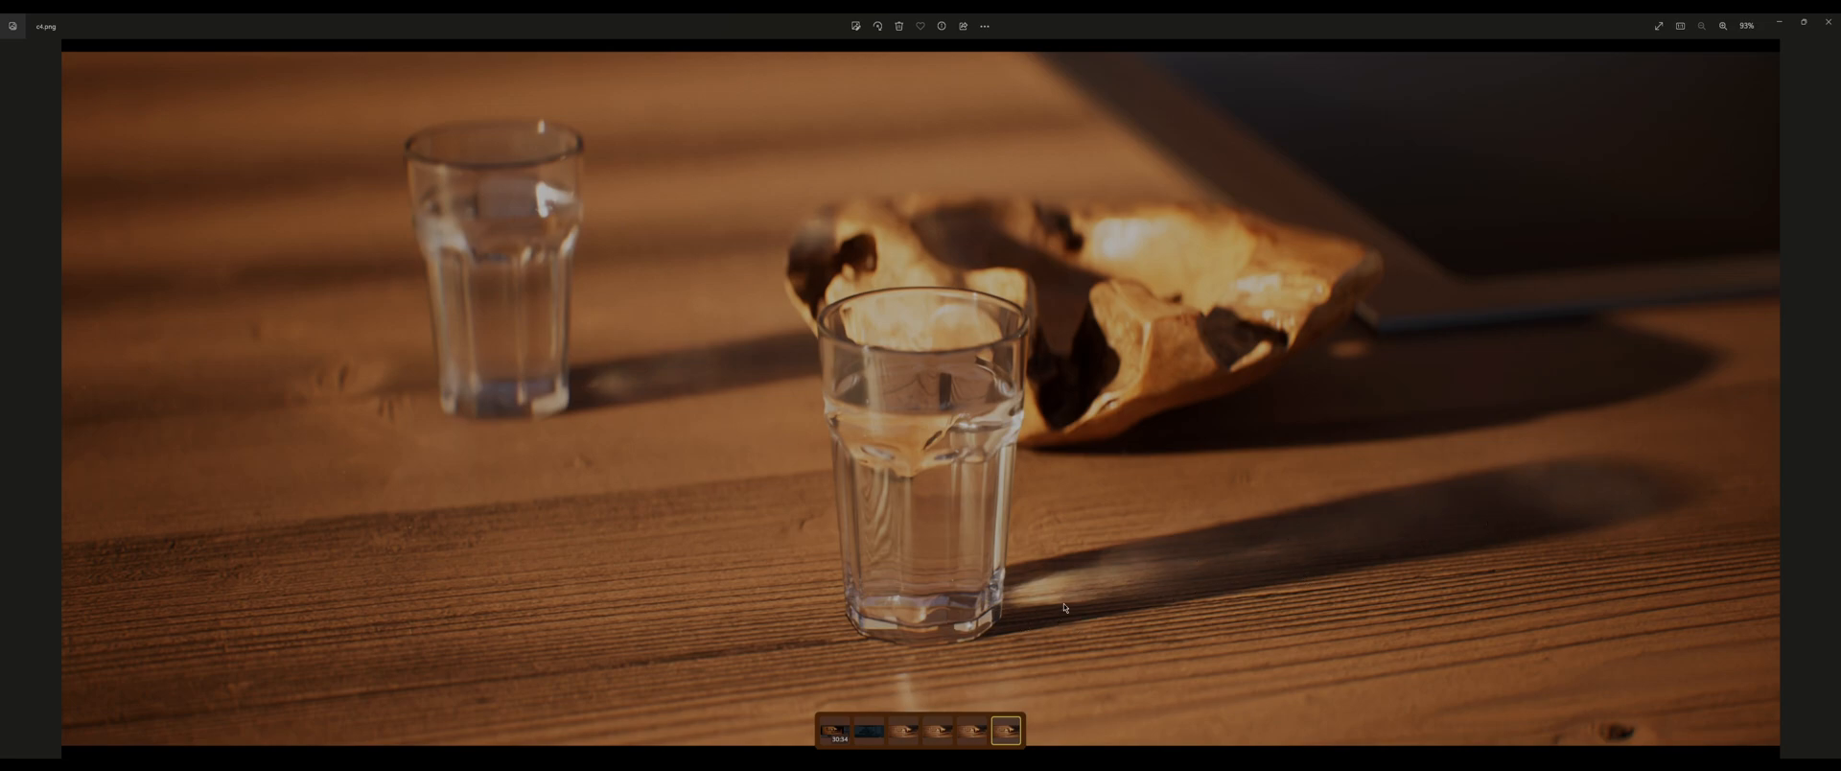
pyautogui.moveTo(1277, 587)
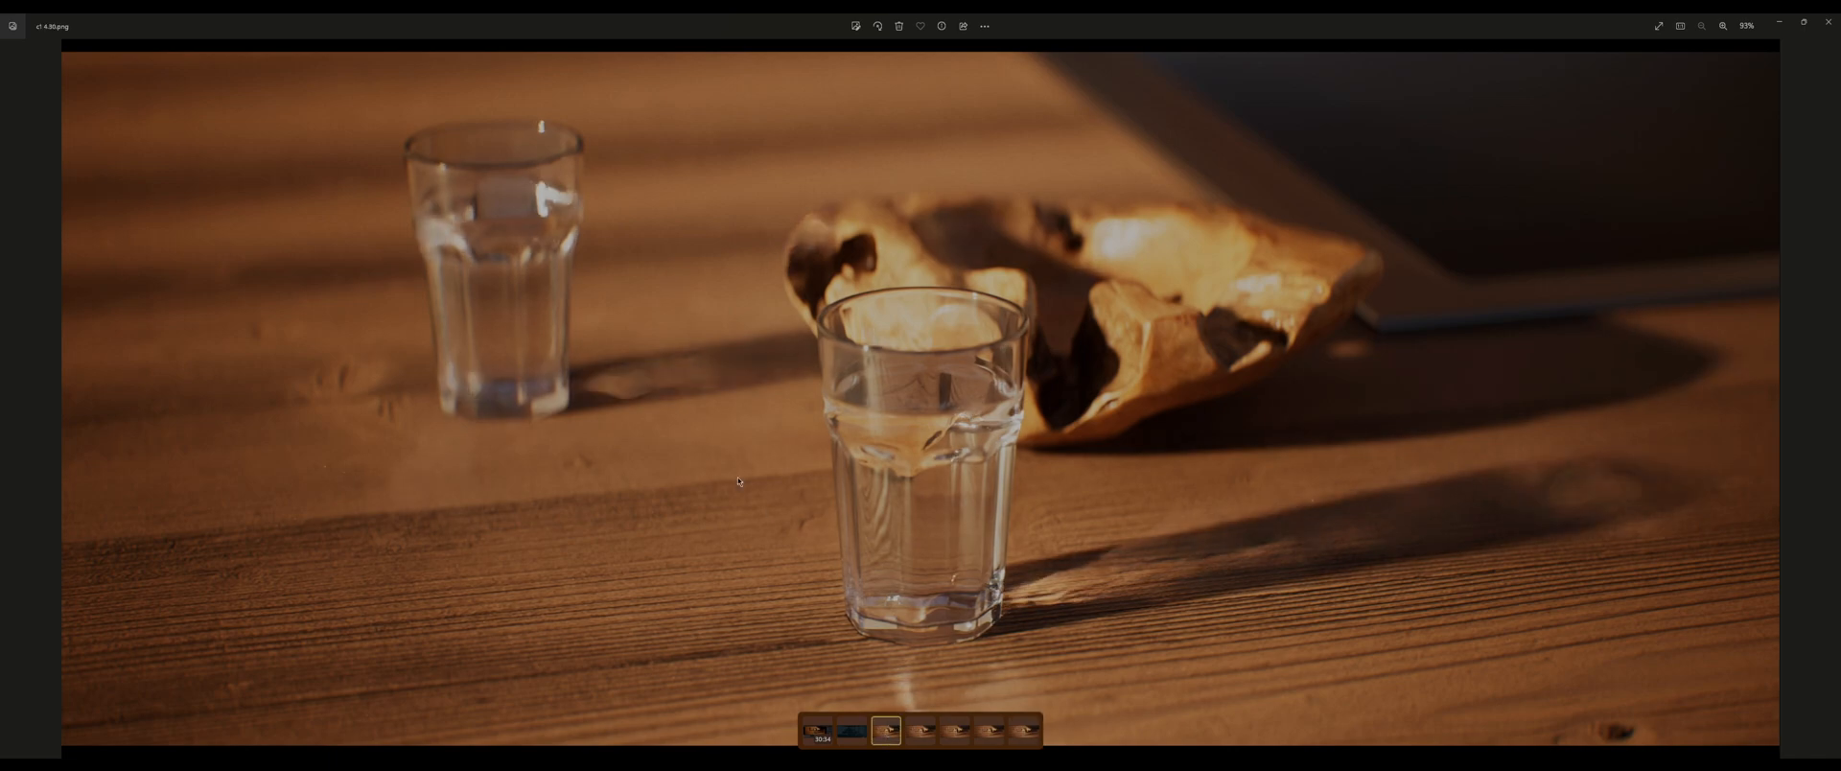
pyautogui.click(1020, 729)
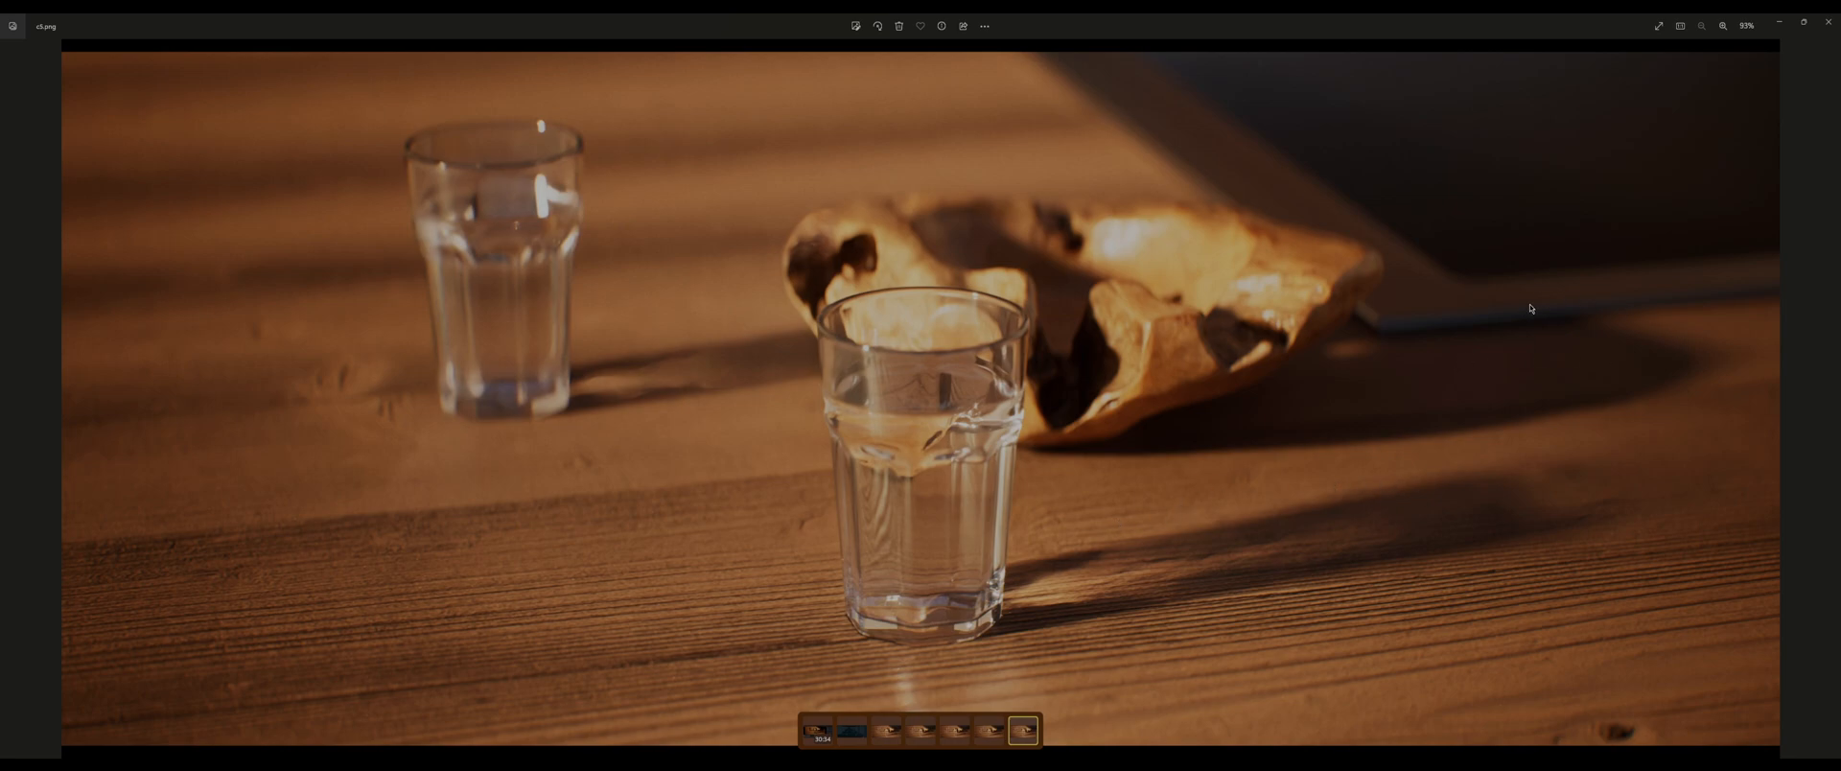
pyautogui.click(887, 733)
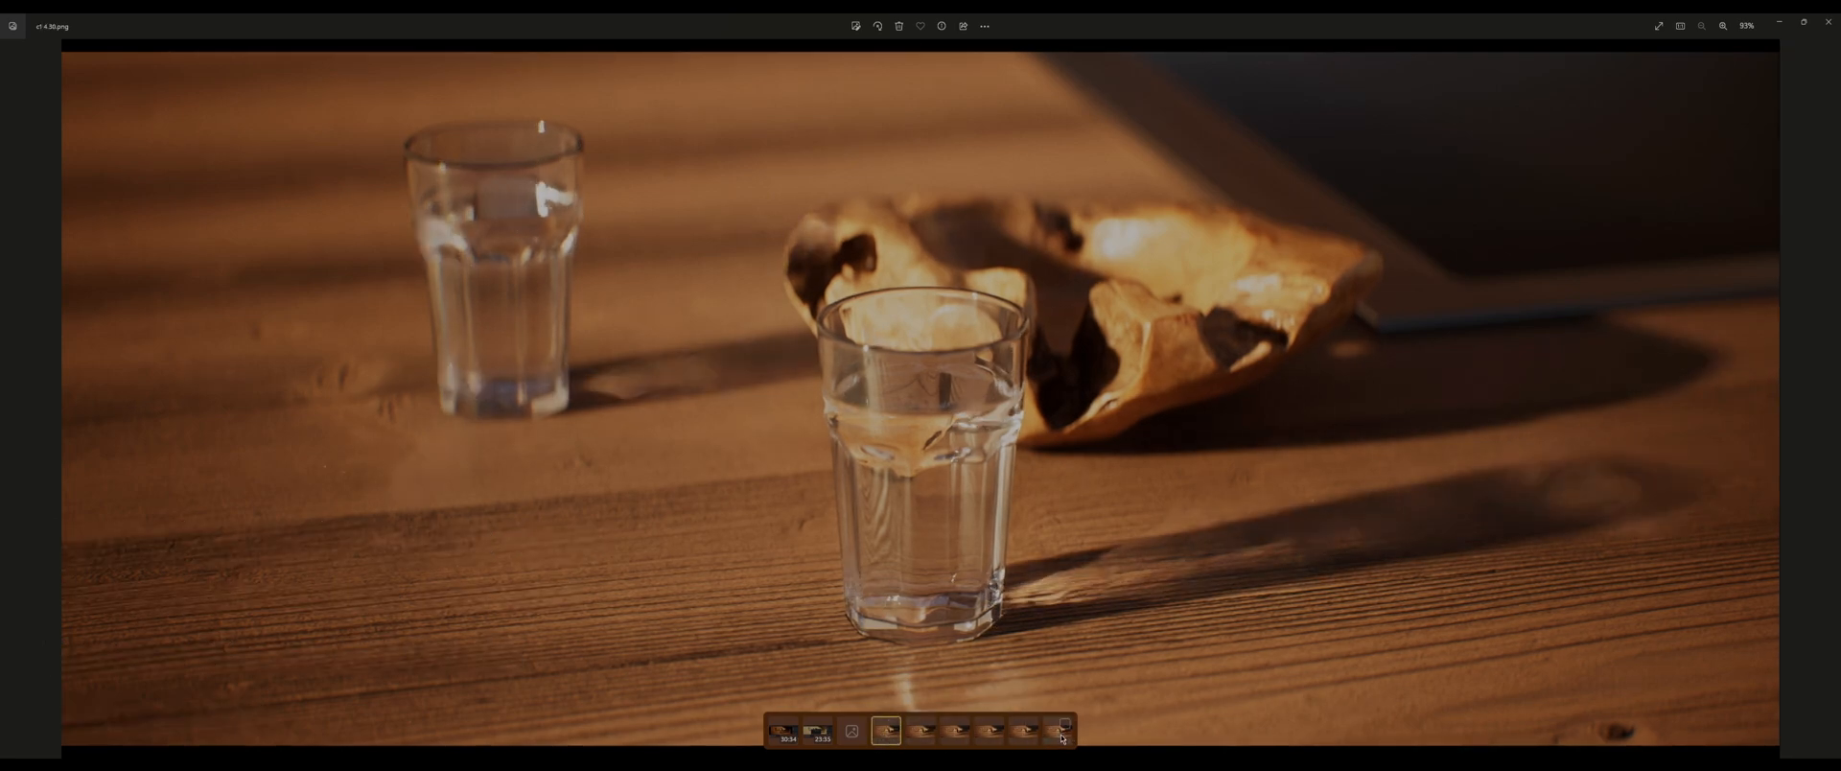
# - Toggle repeatedly between earlier and later renders of the glasses and bowl
pyautogui.click(1058, 734)
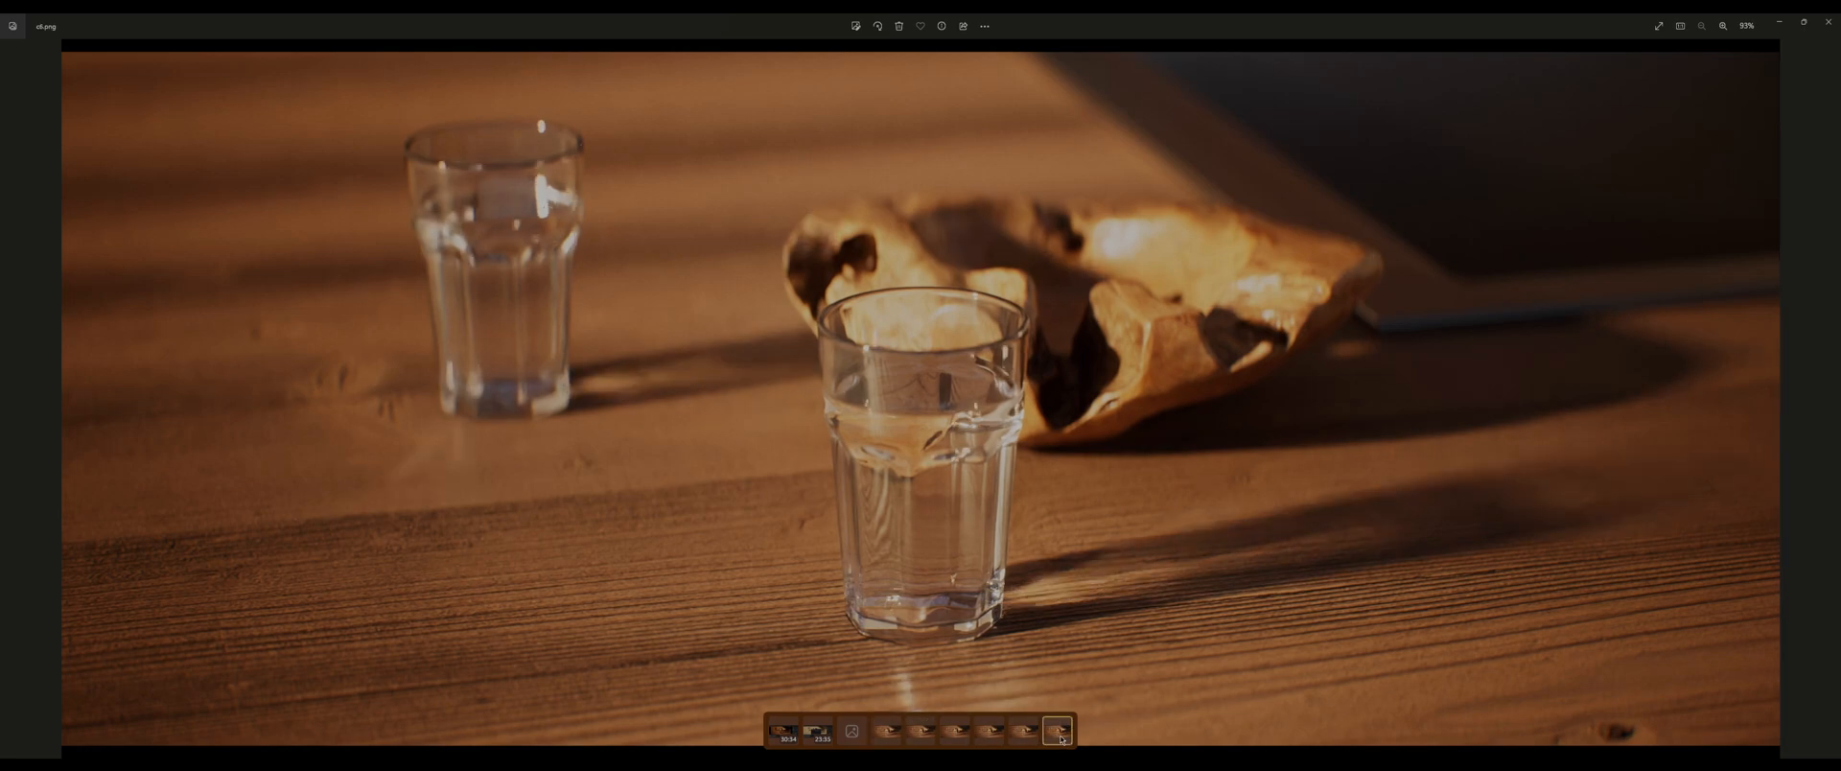
pyautogui.moveTo(1374, 457)
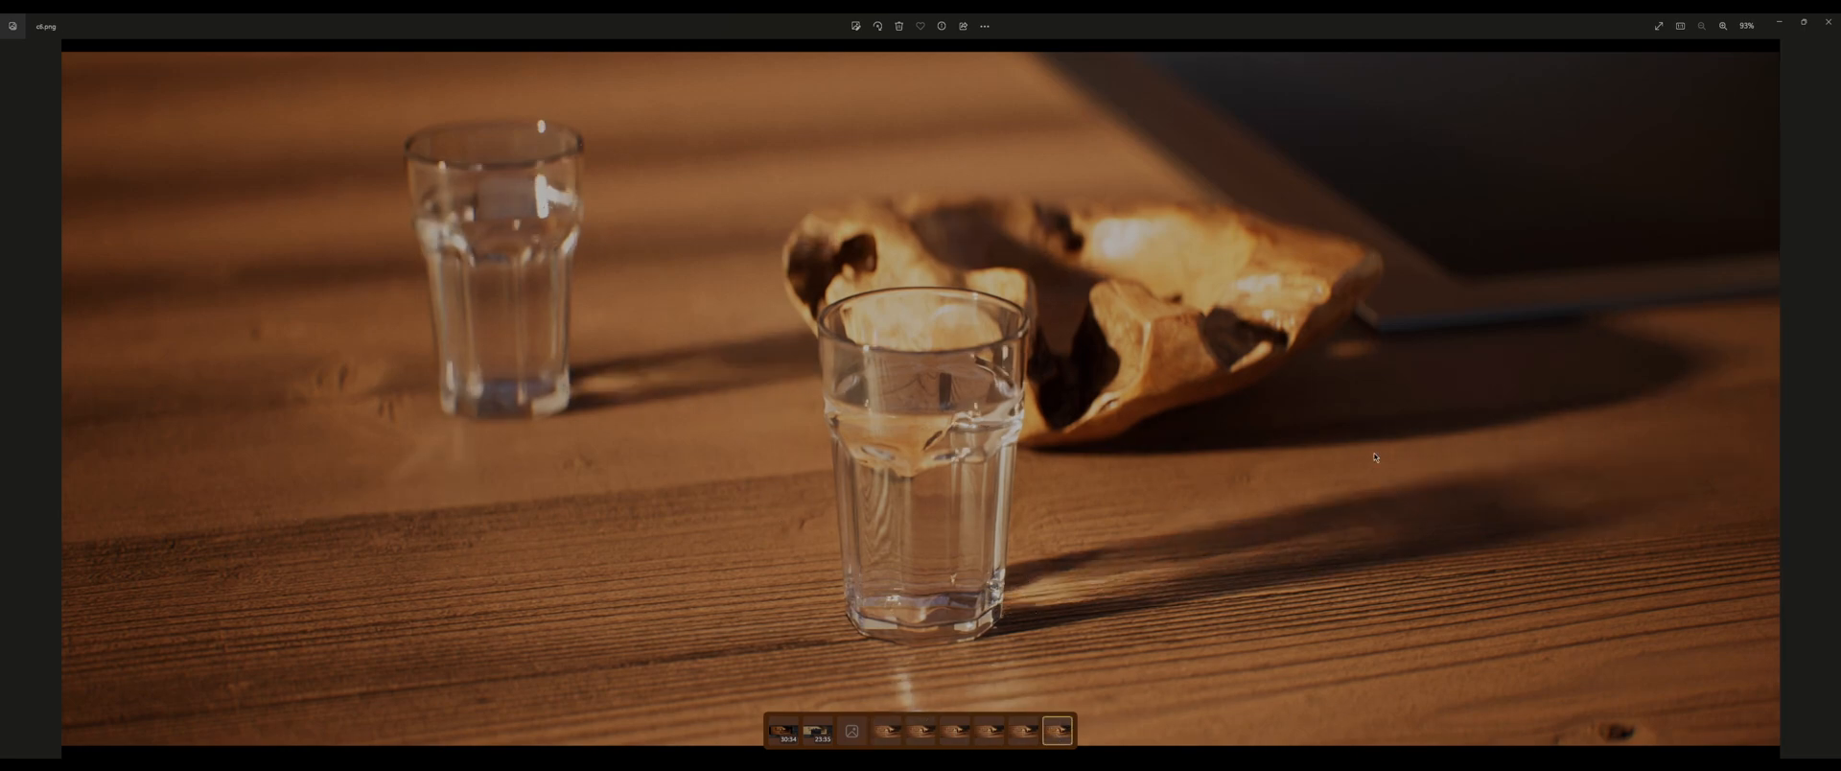
pyautogui.click(885, 753)
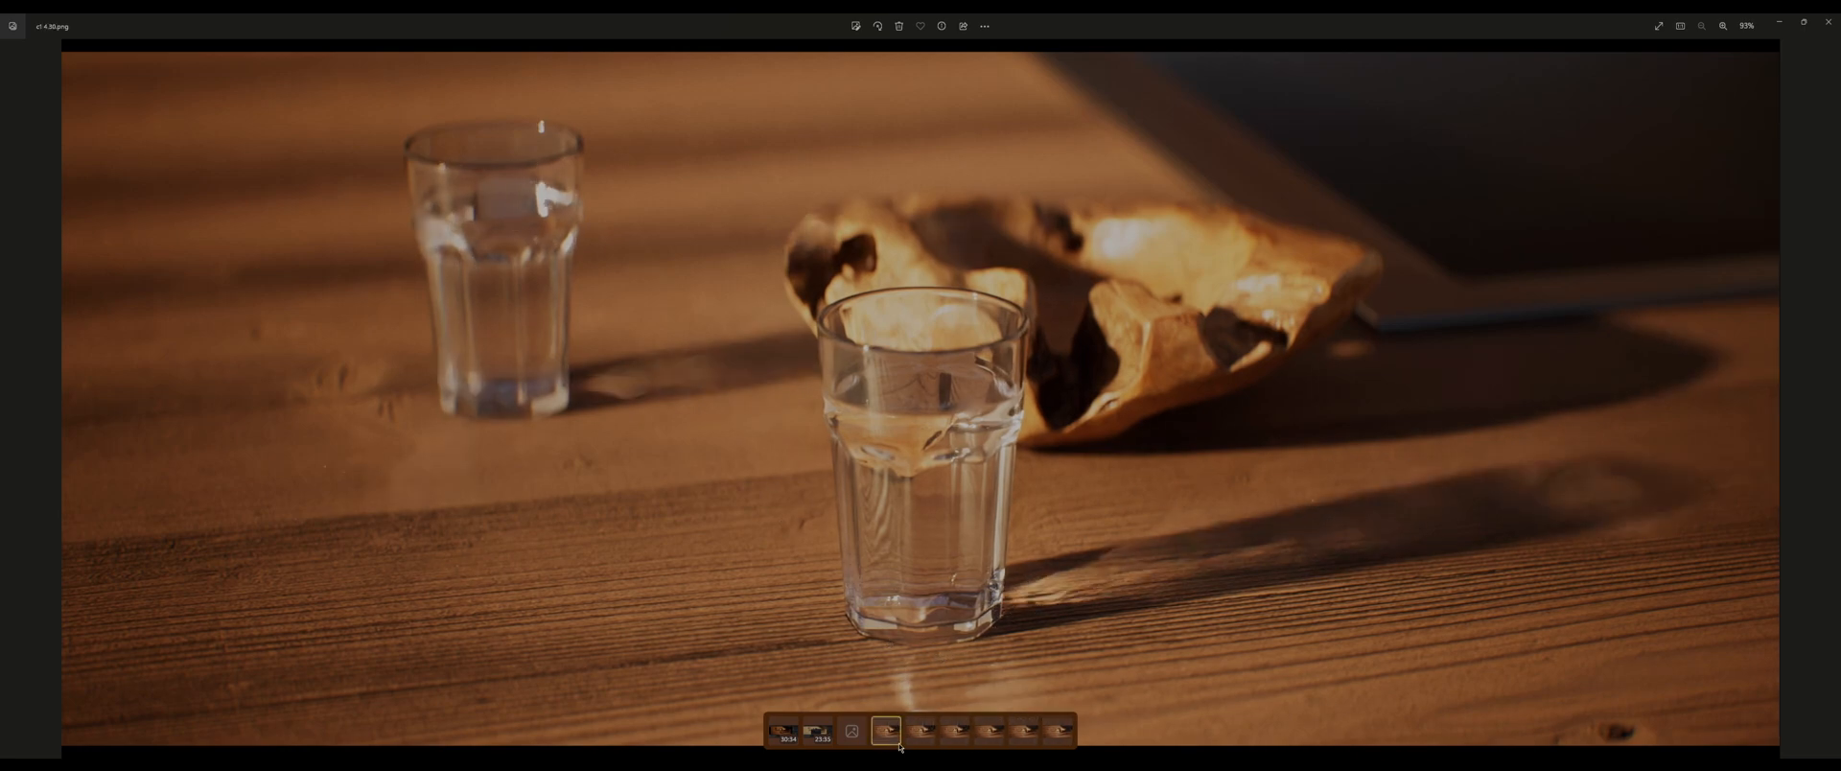
pyautogui.click(1057, 732)
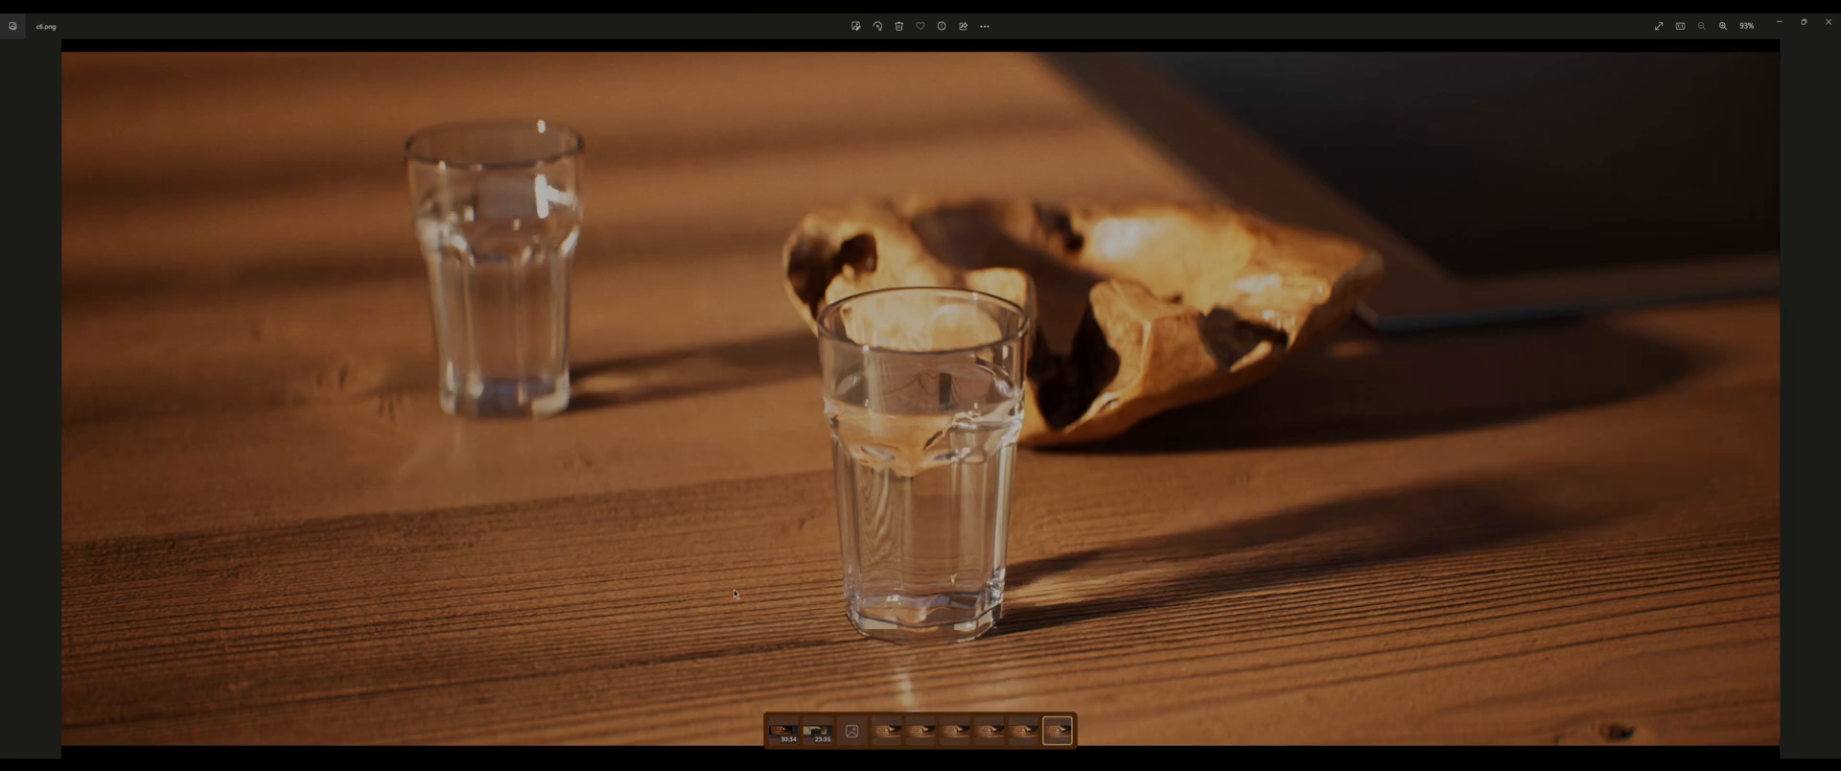
pyautogui.moveTo(671, 625)
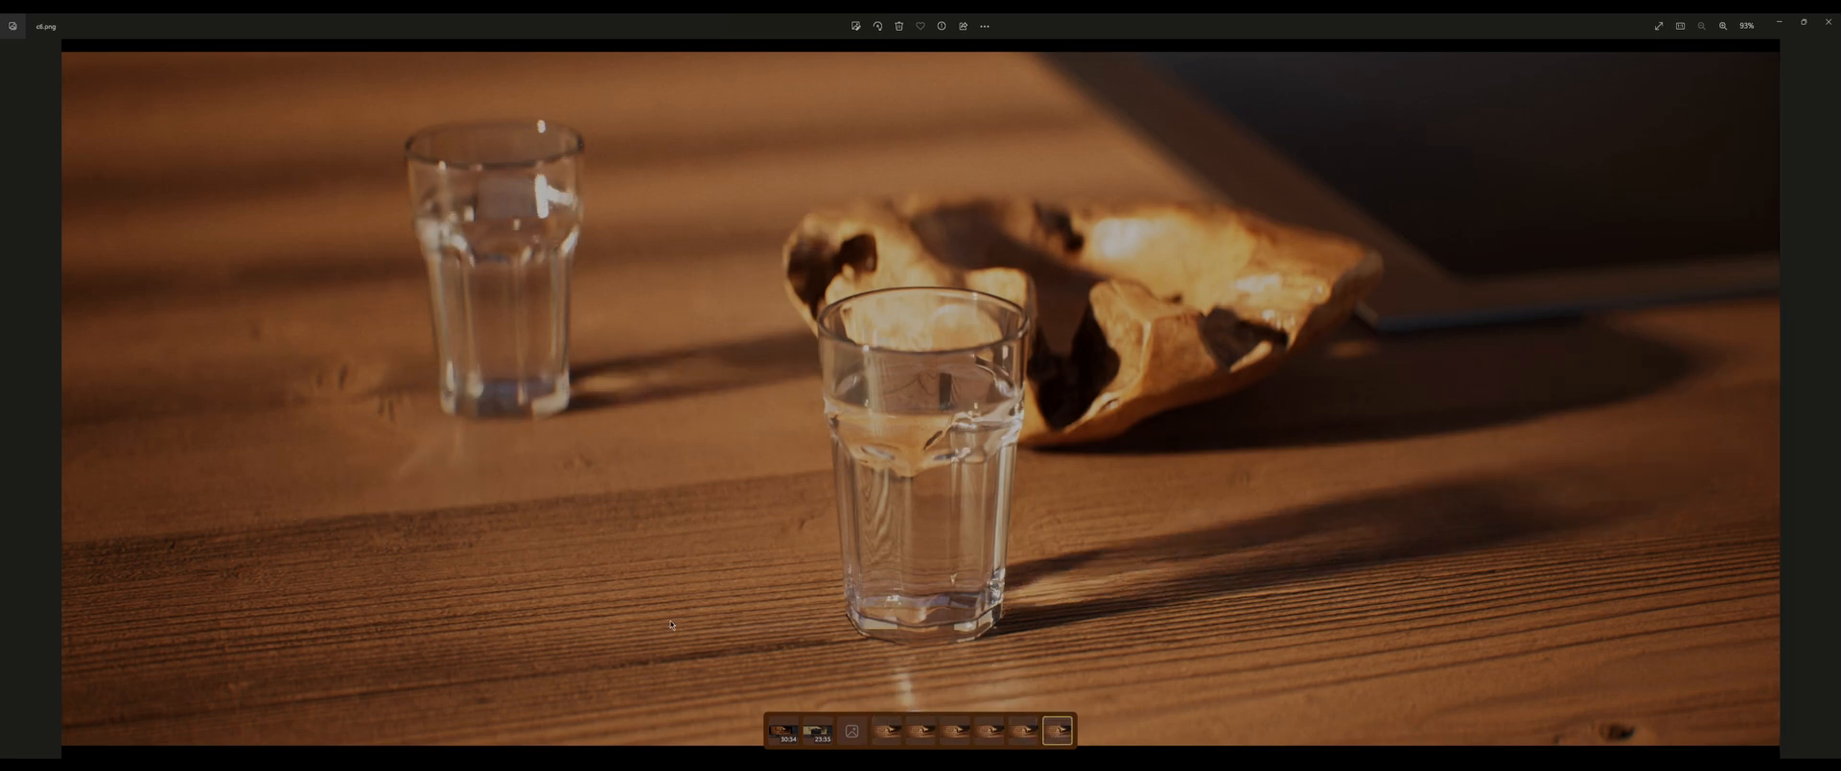
pyautogui.click(886, 740)
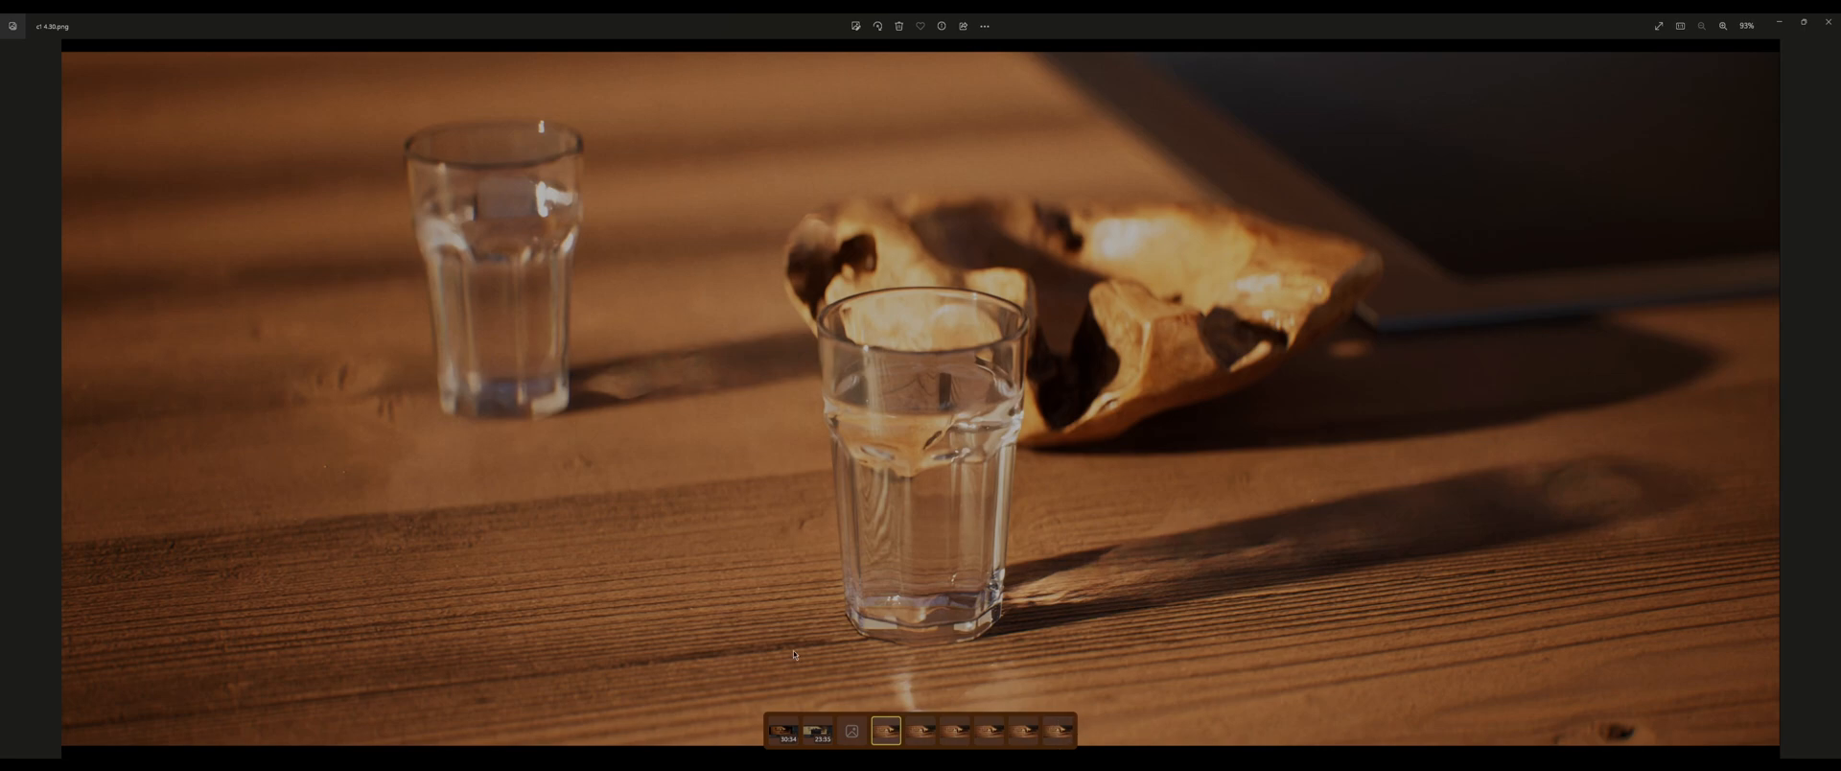
pyautogui.click(1056, 738)
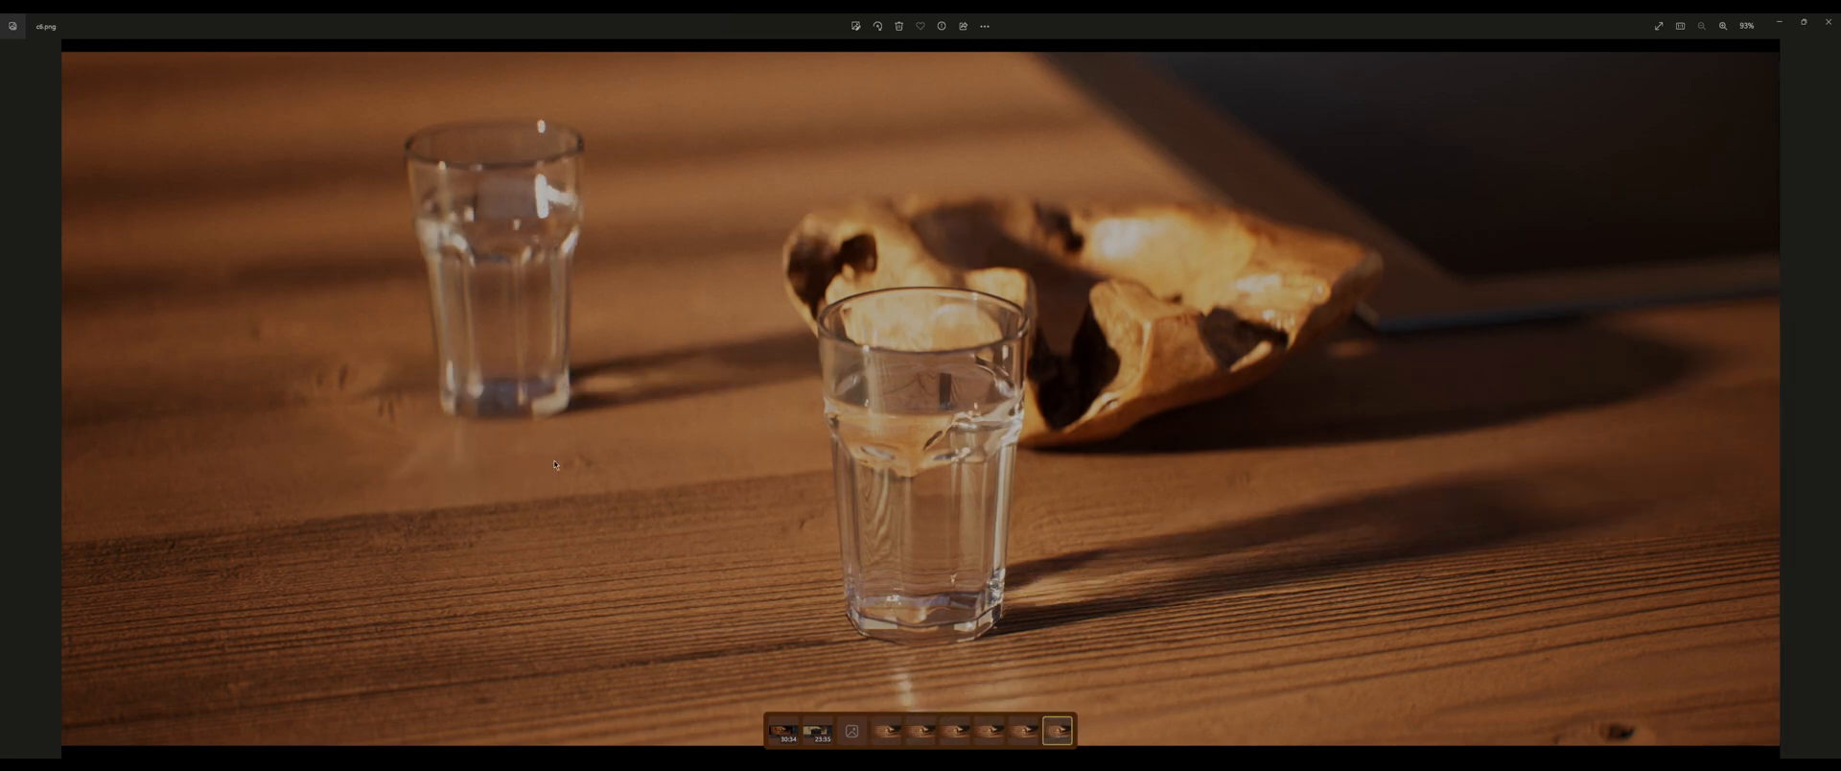
pyautogui.moveTo(784, 356)
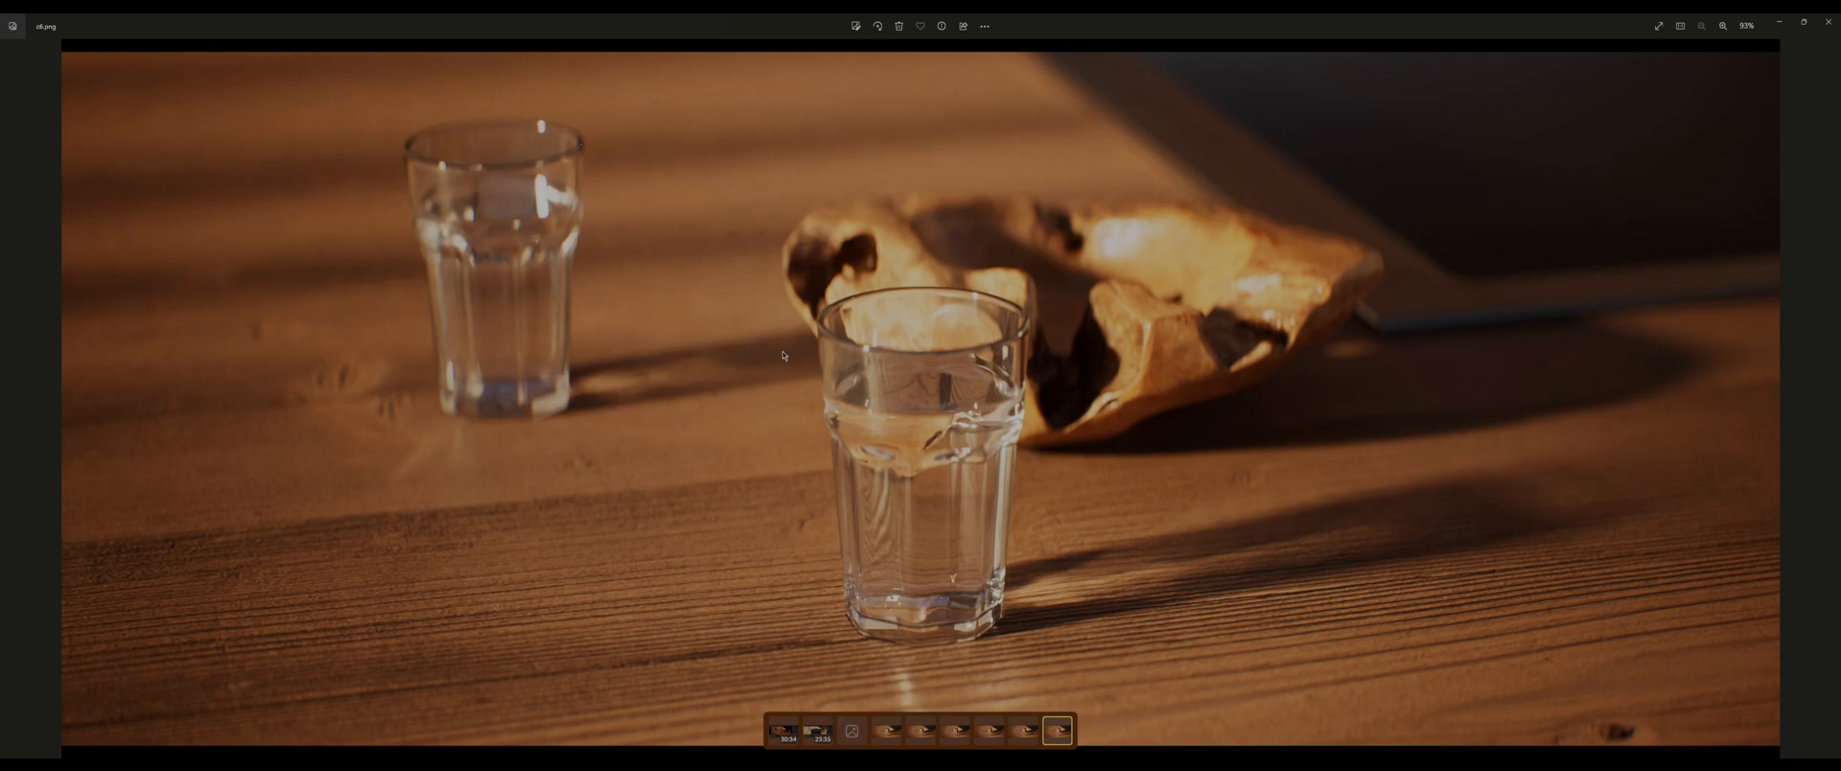
pyautogui.click(885, 737)
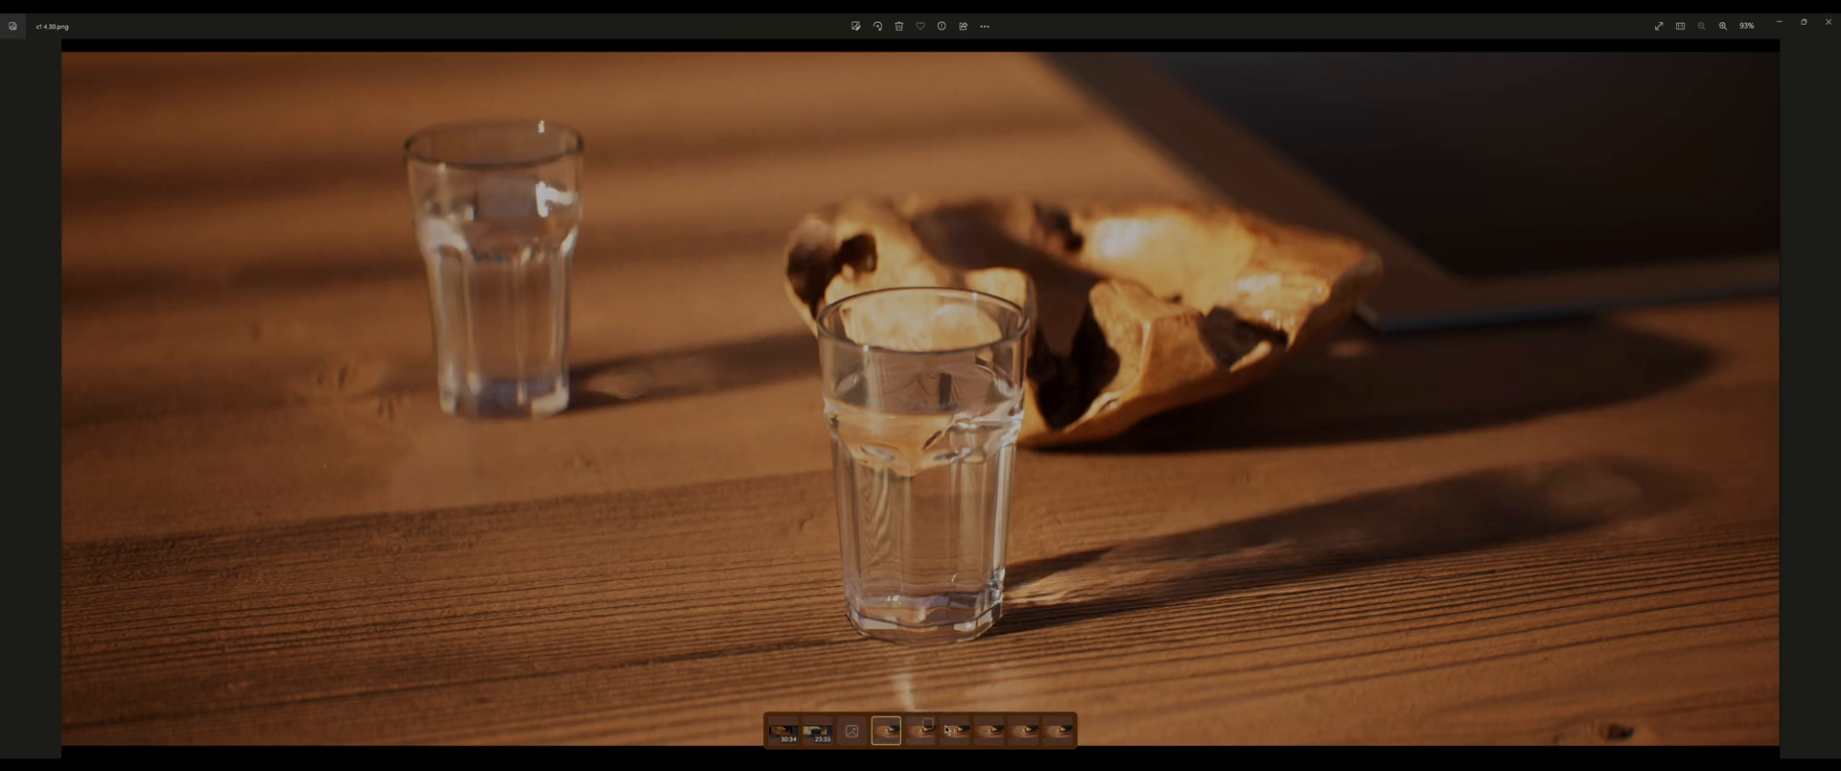
pyautogui.click(1016, 738)
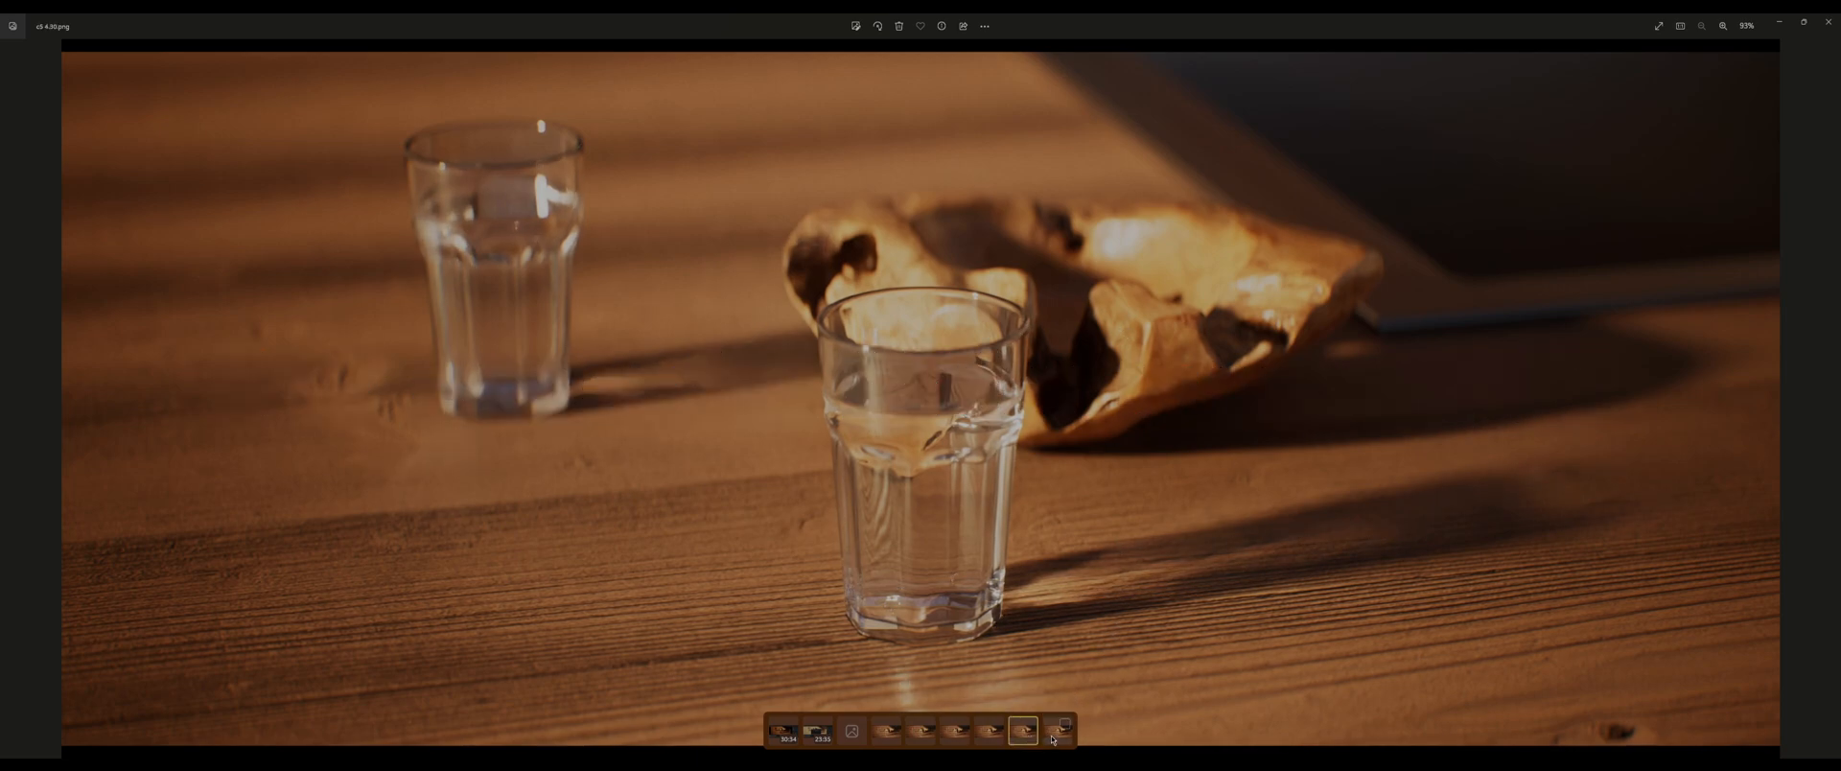
pyautogui.click(1060, 735)
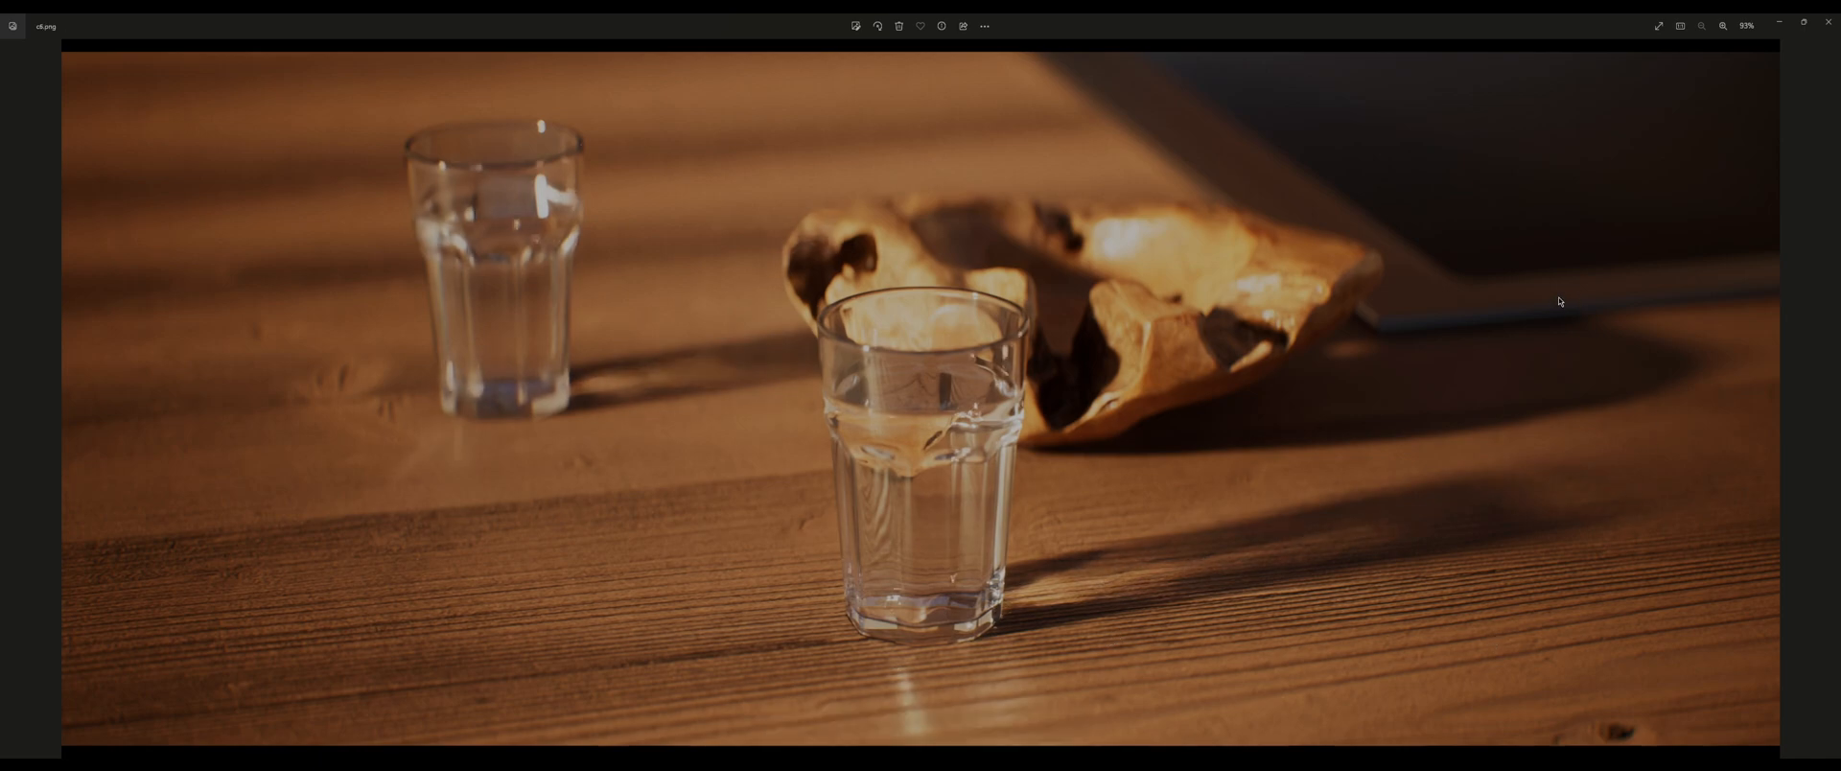
pyautogui.moveTo(1123, 700)
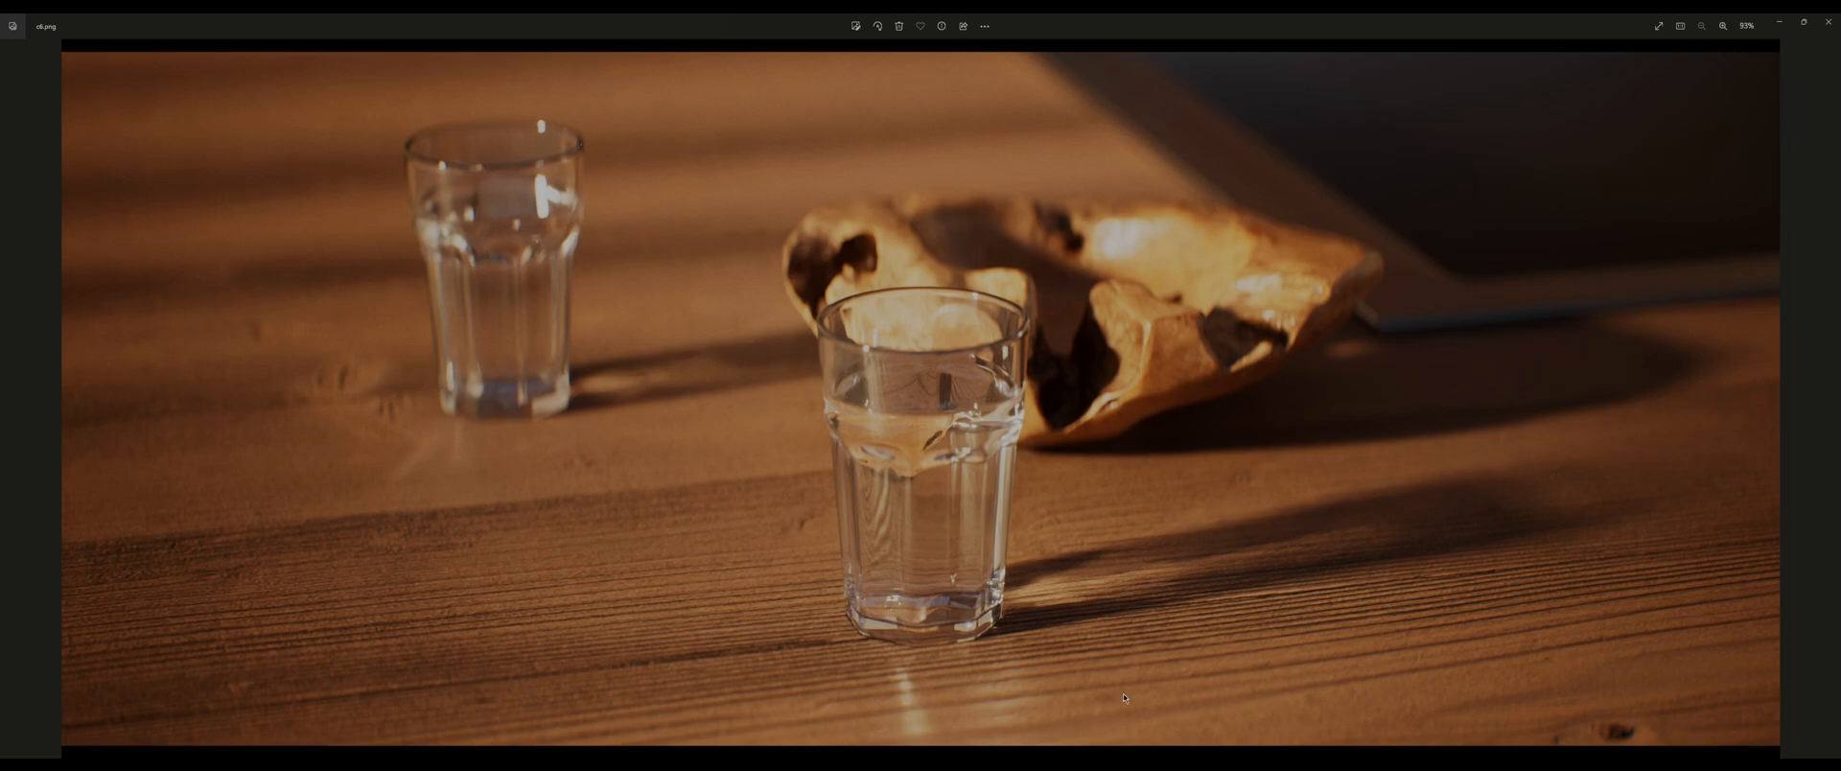
pyautogui.moveTo(480, 175)
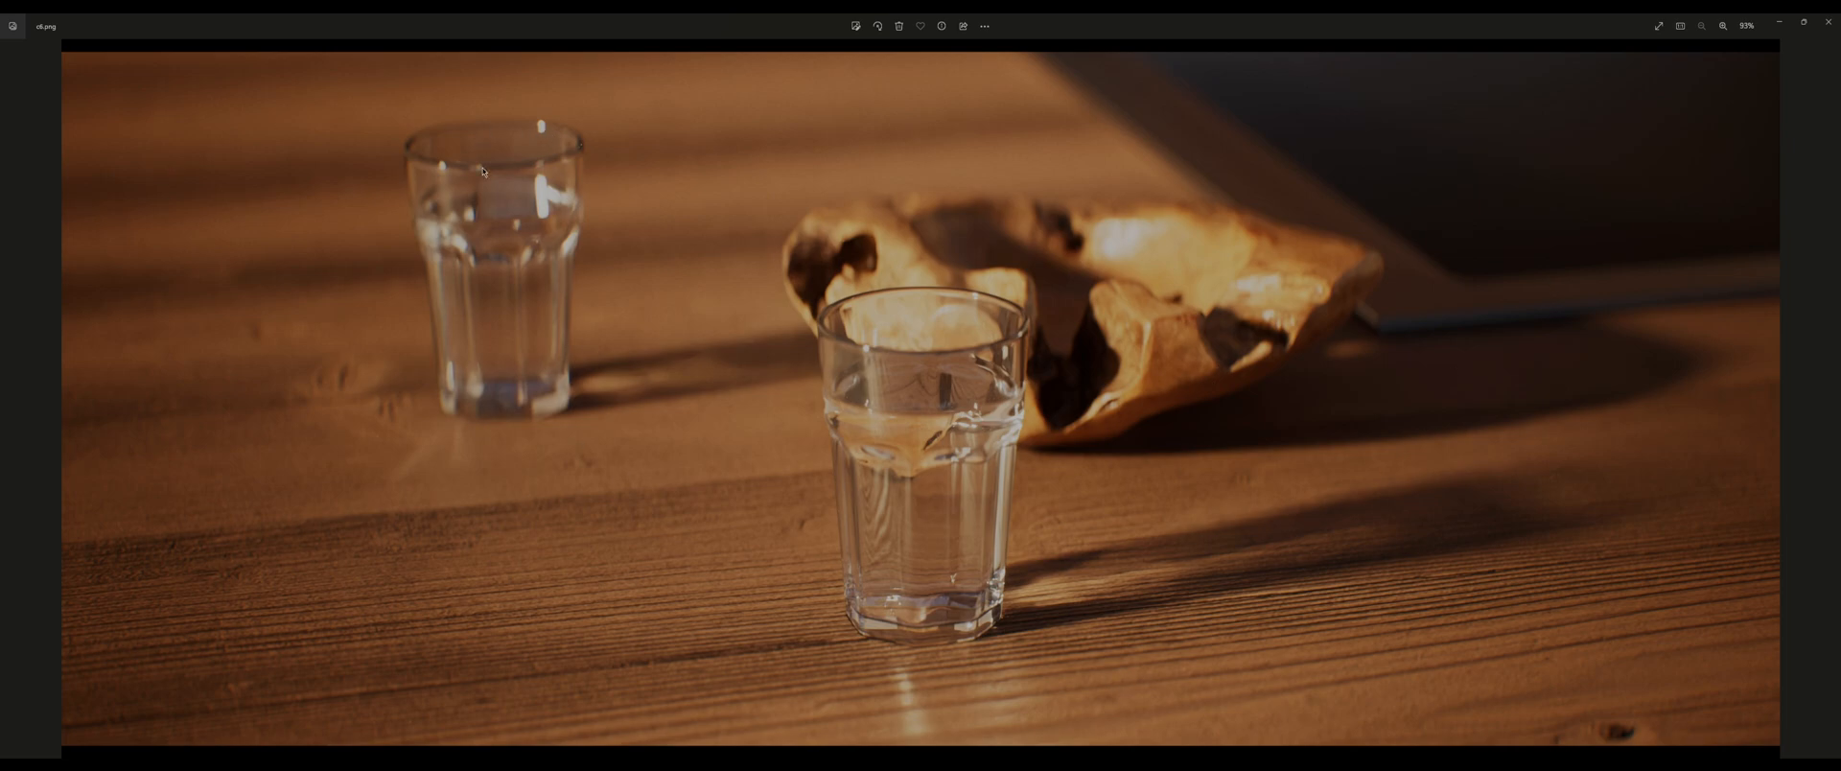
pyautogui.moveTo(1035, 355)
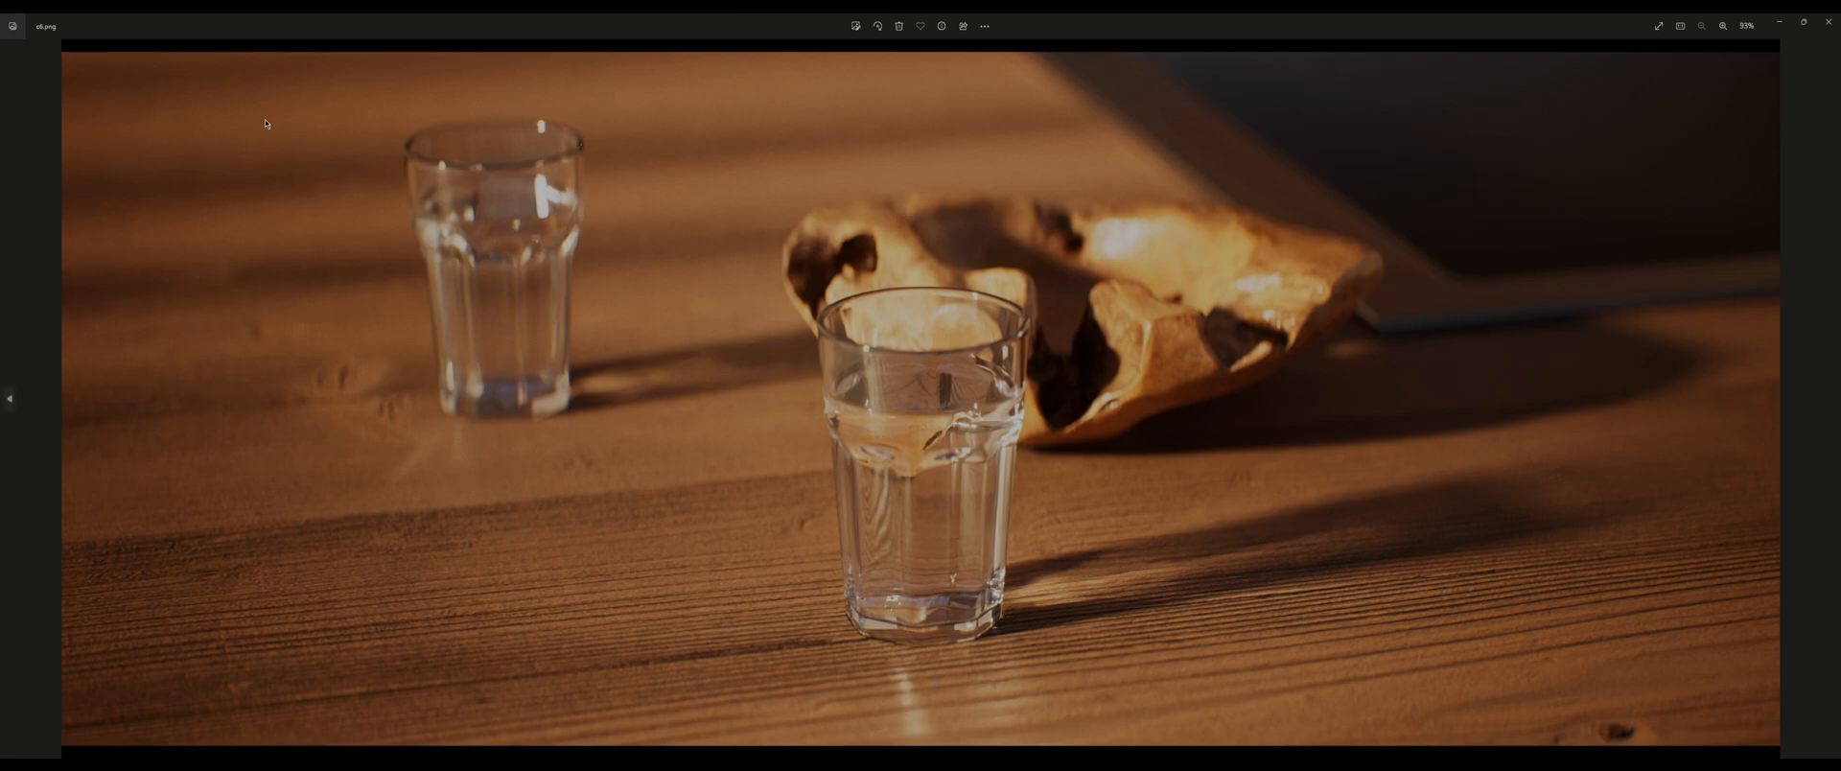
pyautogui.moveTo(507, 155)
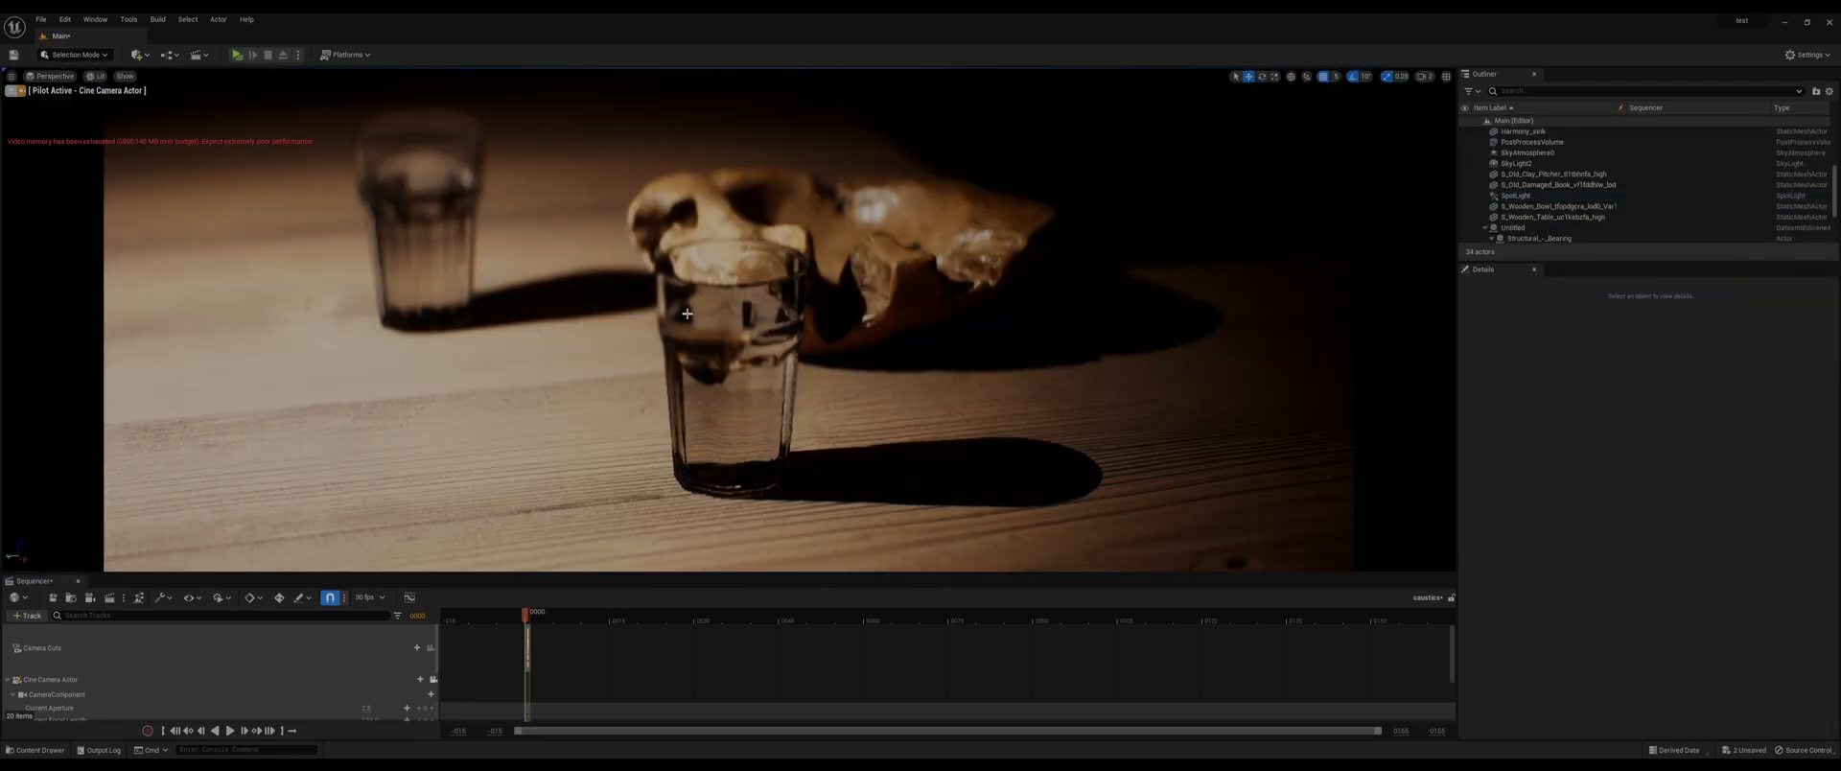
# - Return the cine camera viewport to Path Tracing view mode
pyautogui.click(81, 75)
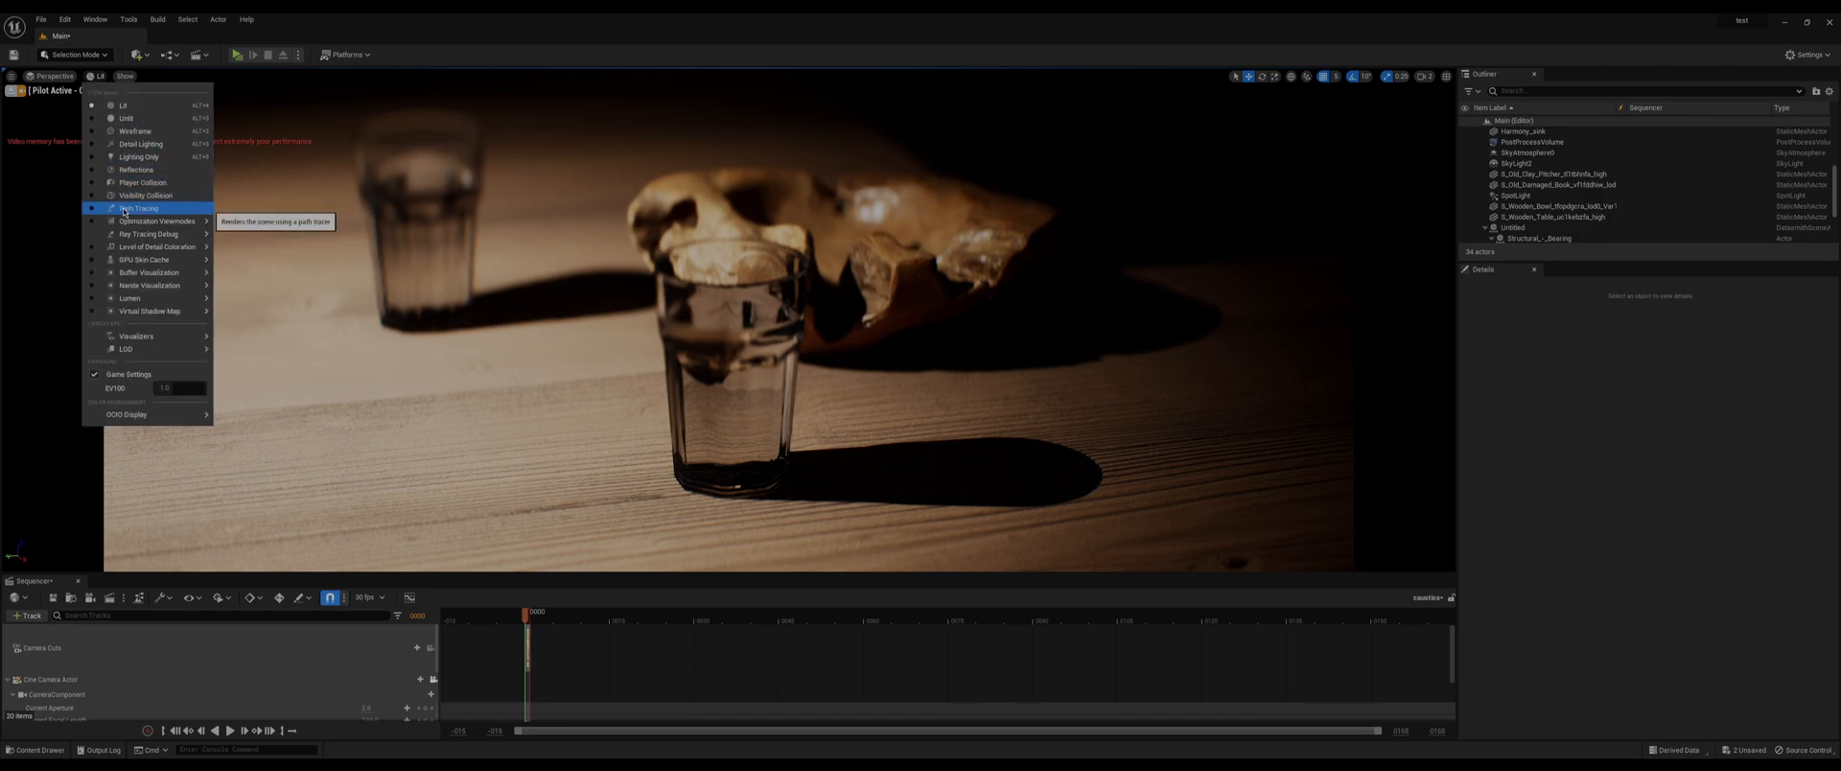
pyautogui.click(137, 208)
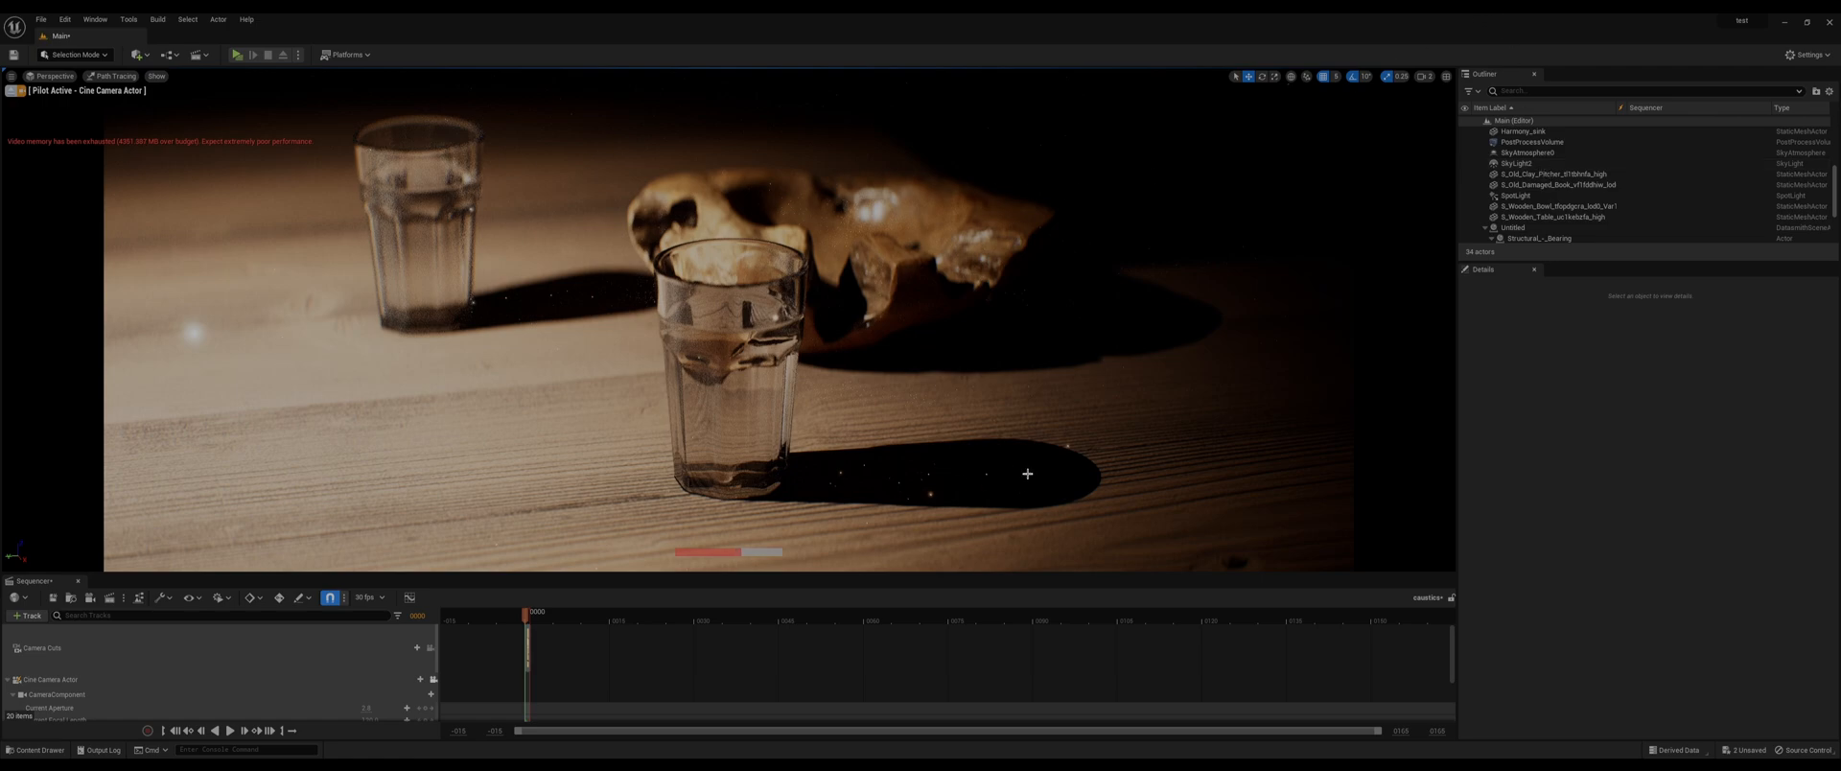
pyautogui.moveTo(1214, 260)
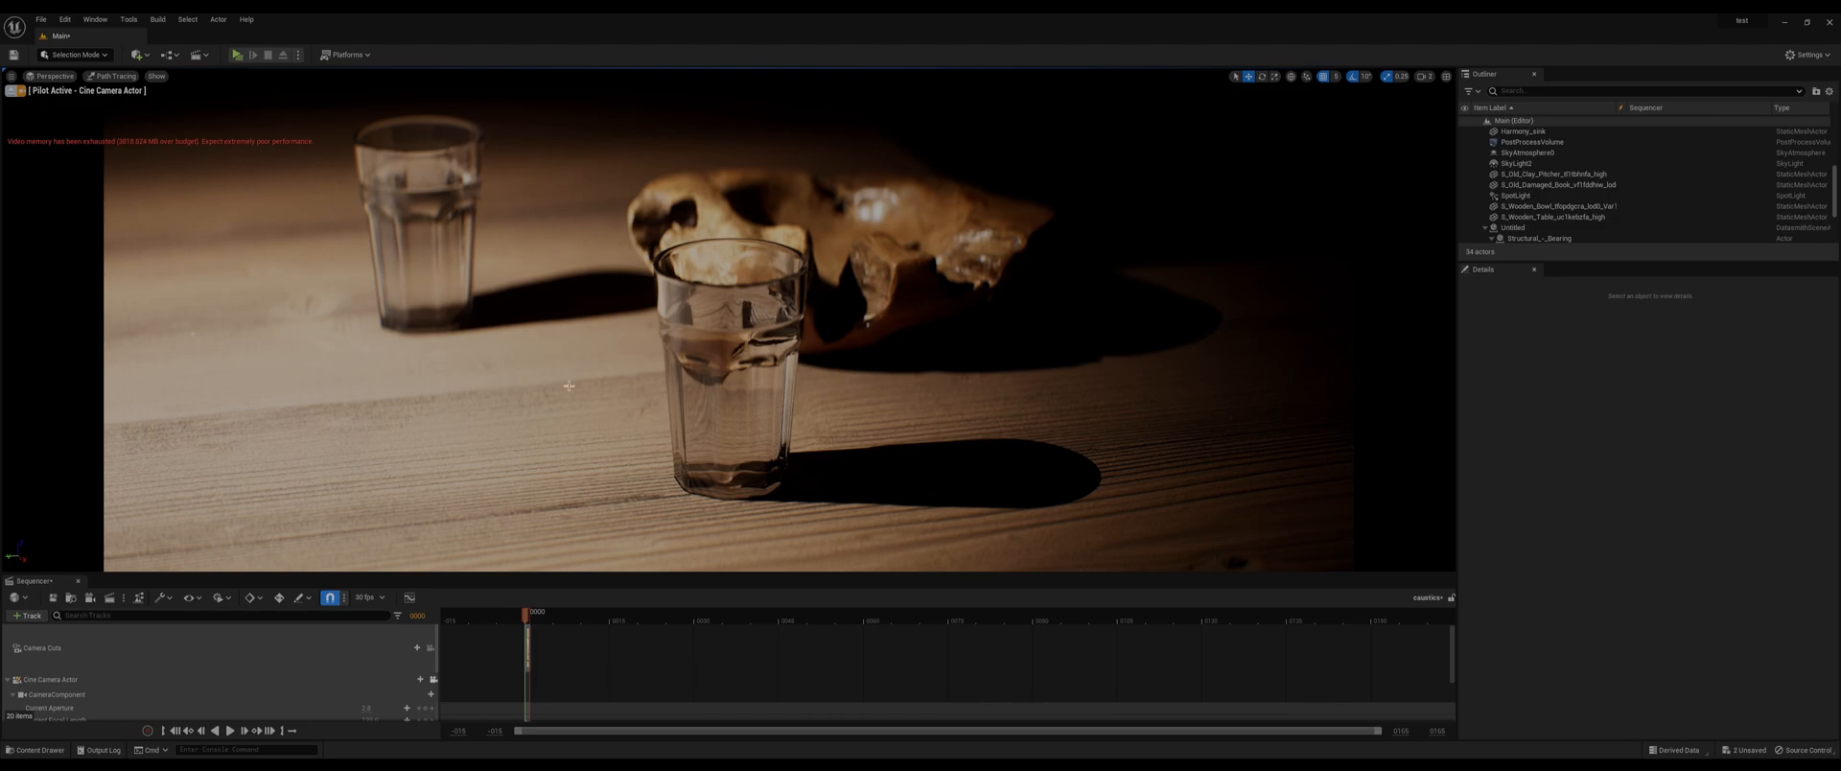
pyautogui.moveTo(1103, 478)
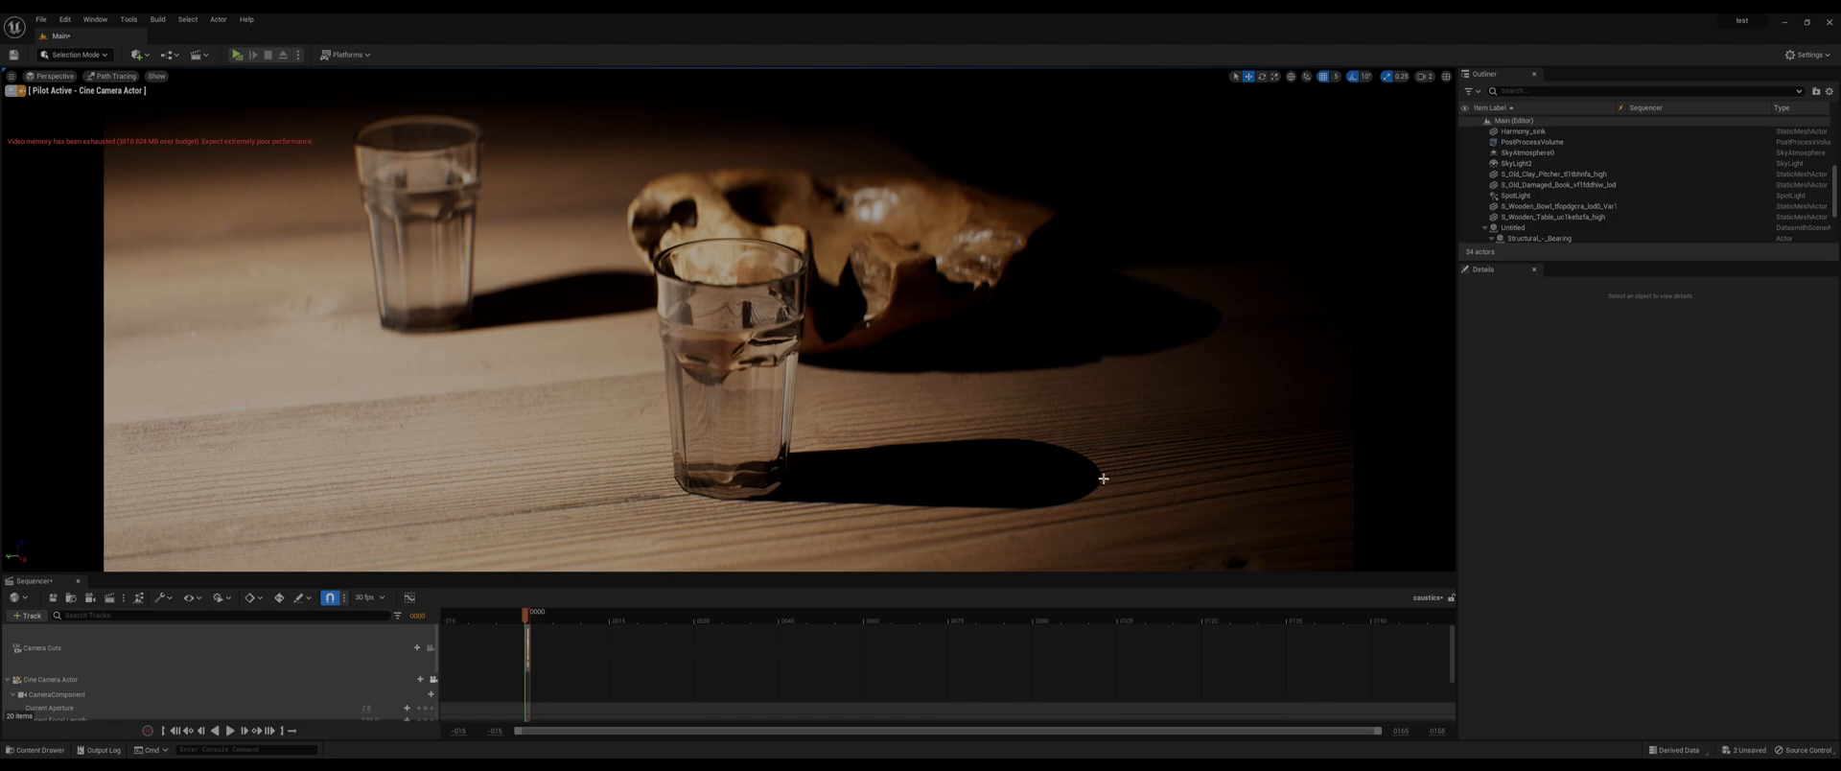
pyautogui.moveTo(1059, 455)
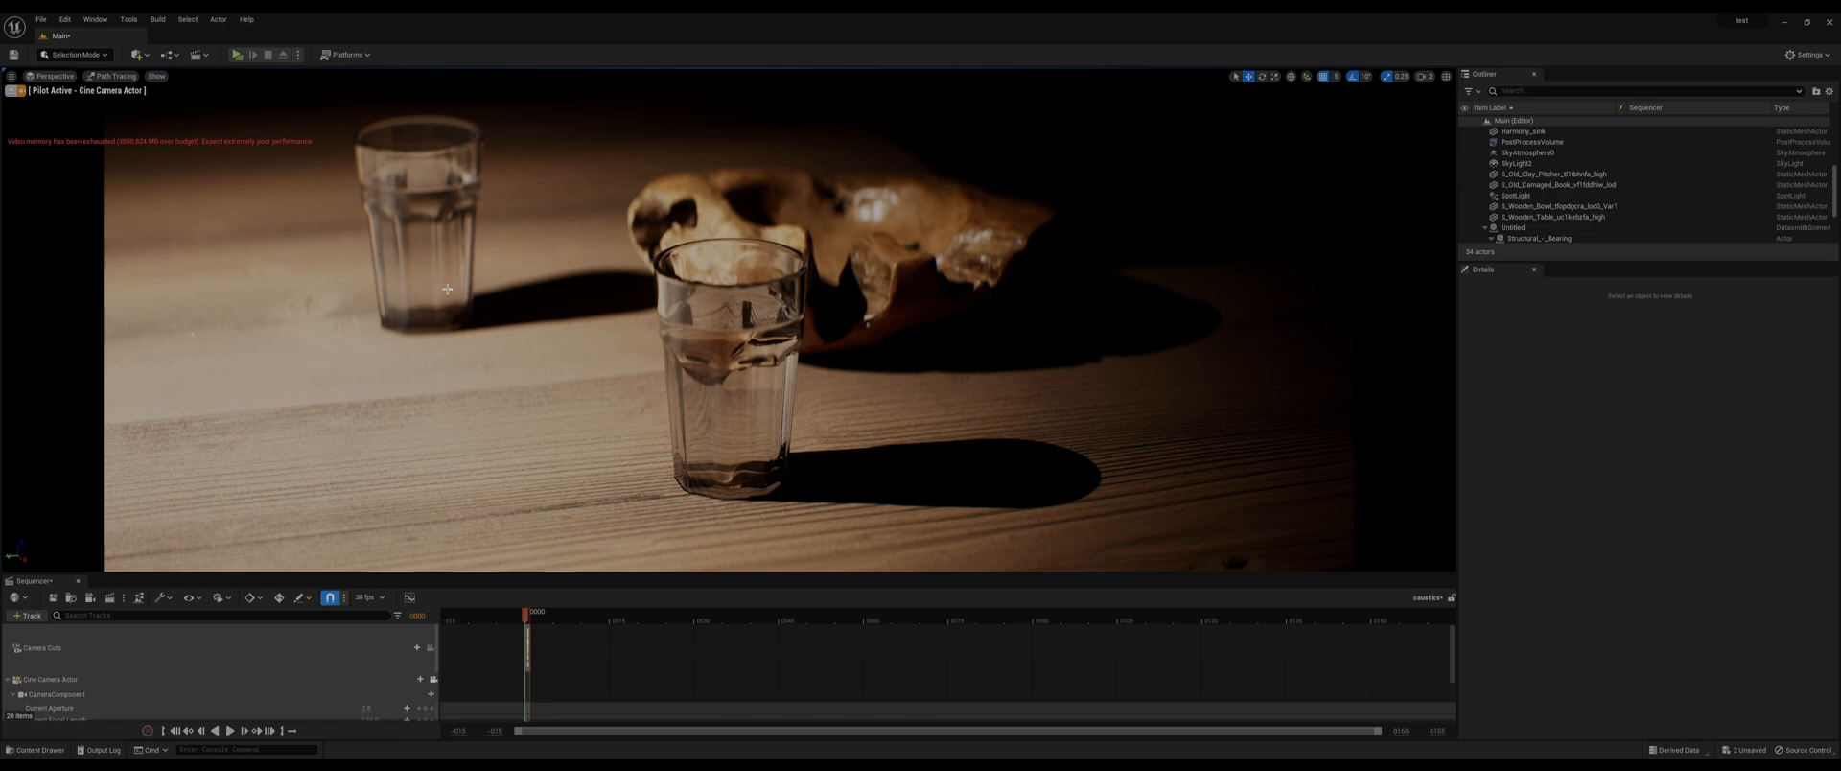
pyautogui.moveTo(1584, 165)
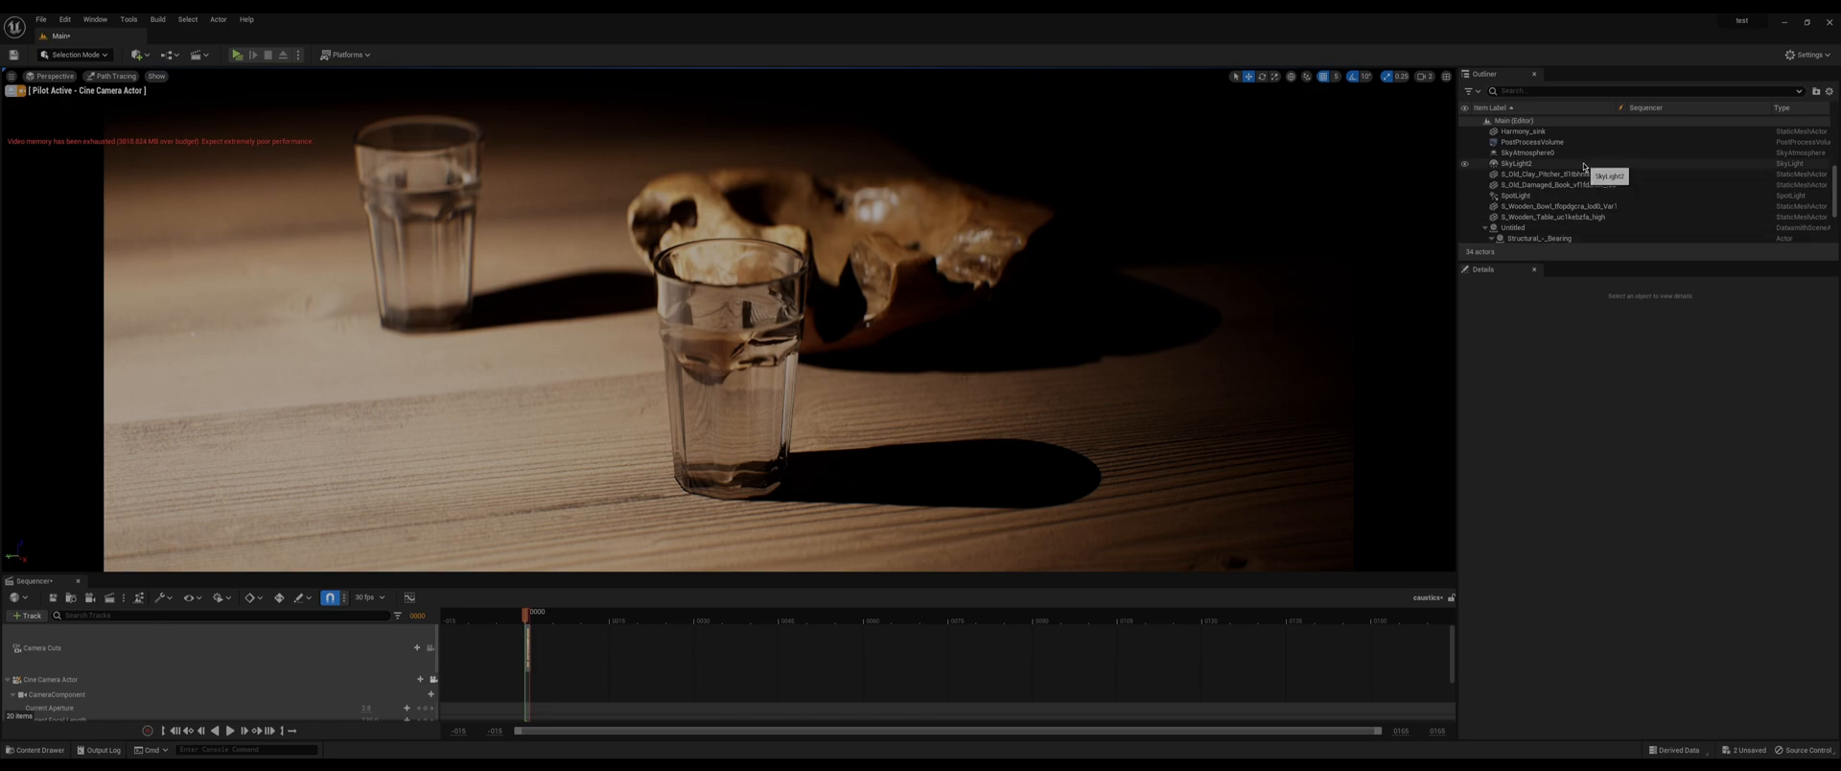
# - Select the SpotLight and adjust its Source Radius and Soft Source Radius values
pyautogui.click(1514, 196)
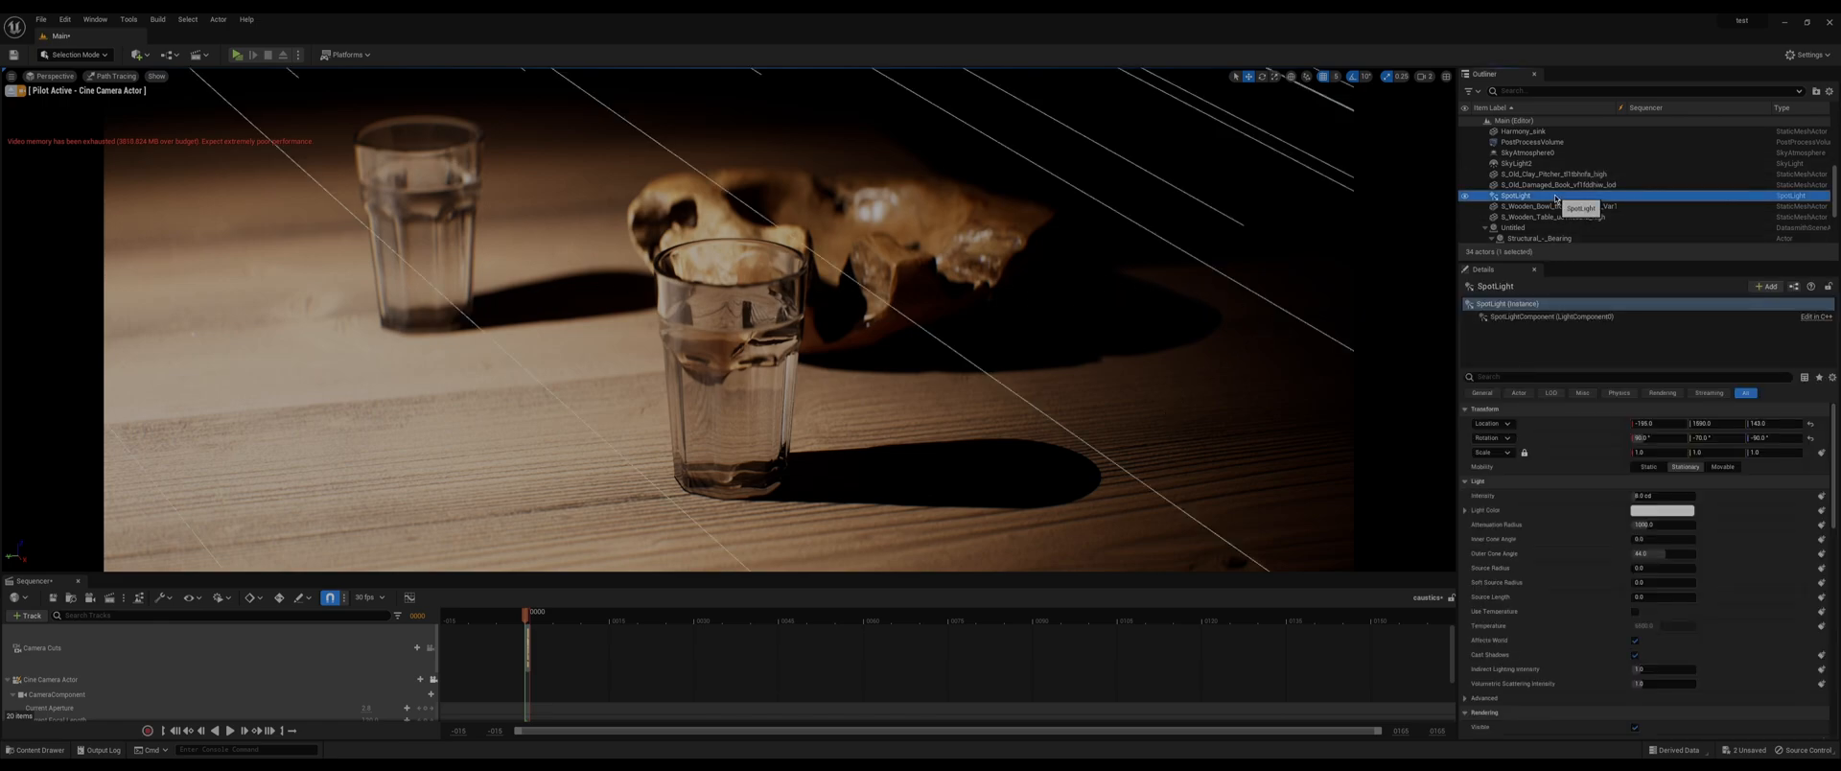
pyautogui.click(1662, 539)
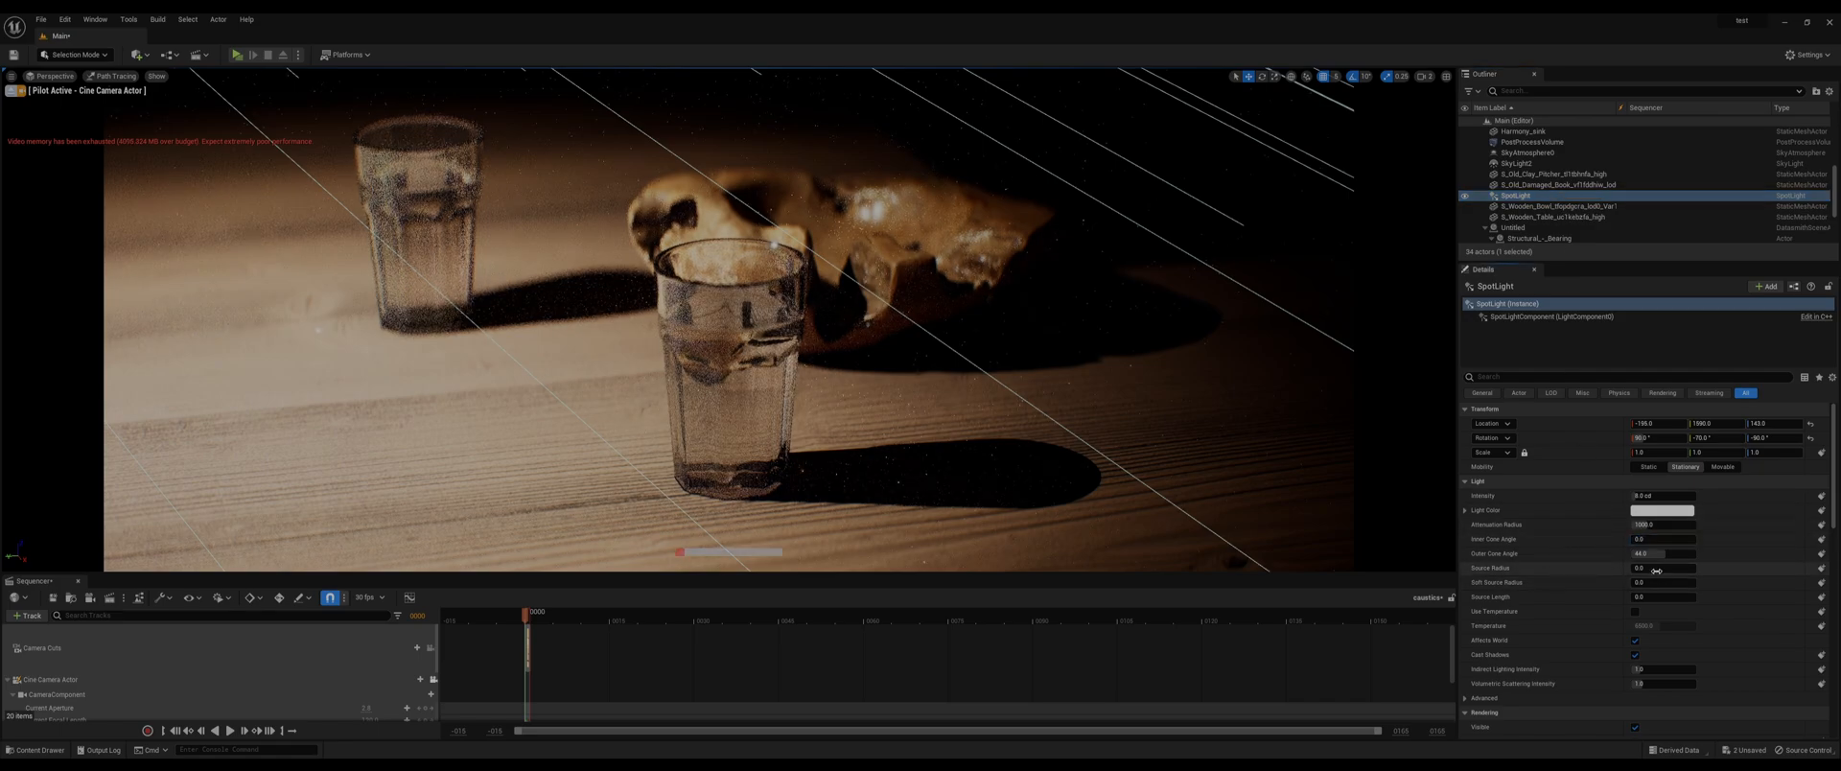
pyautogui.click(1655, 567)
pyautogui.write('2.25')
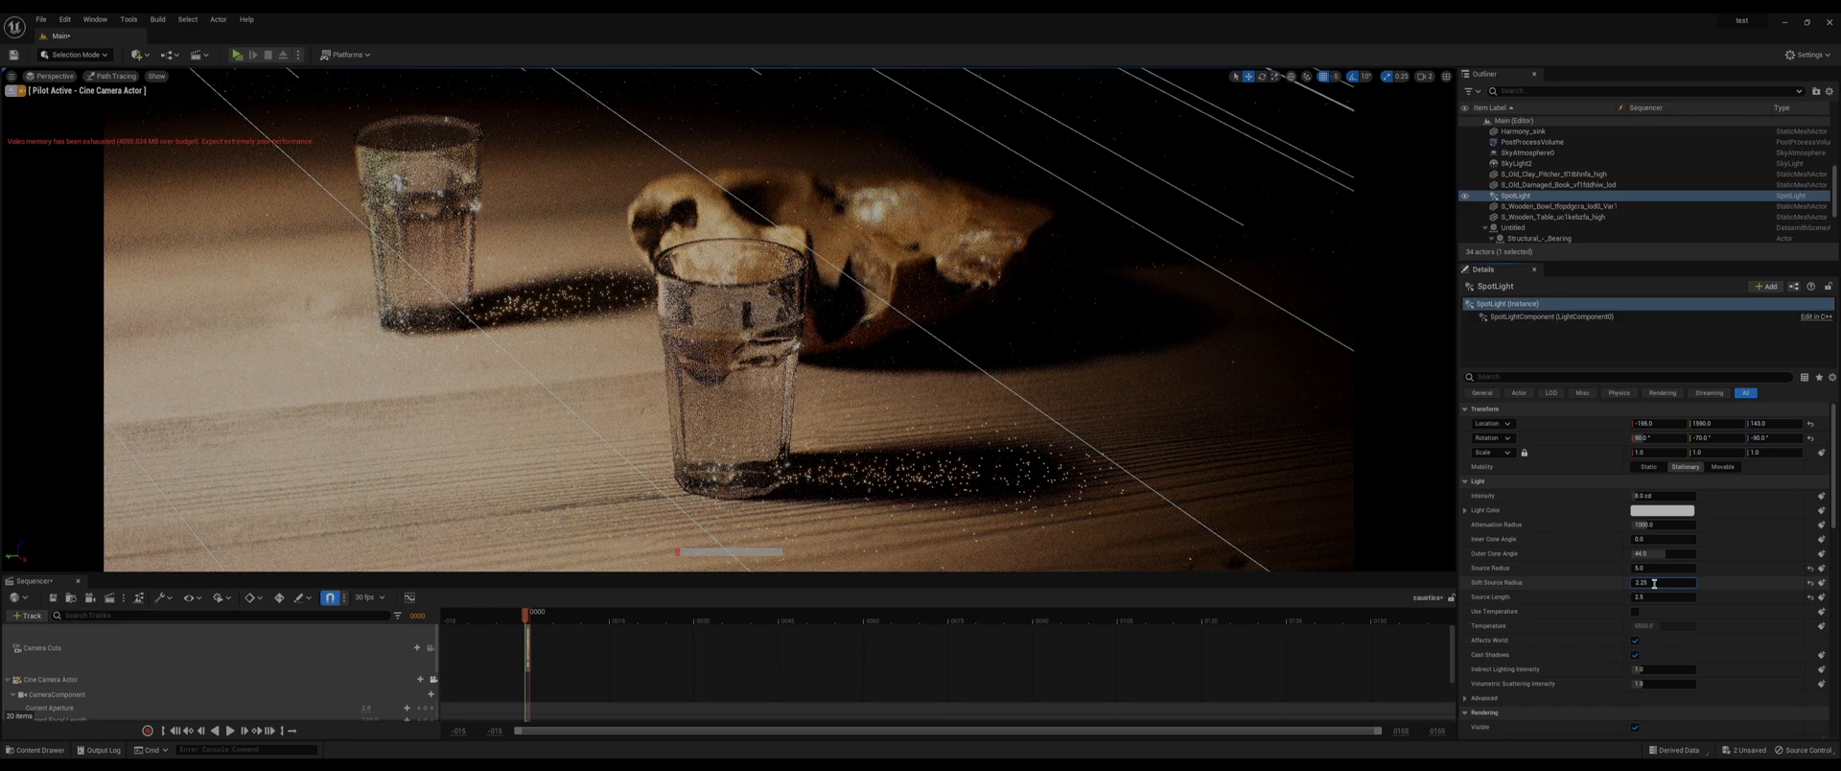
pyautogui.click(1661, 568)
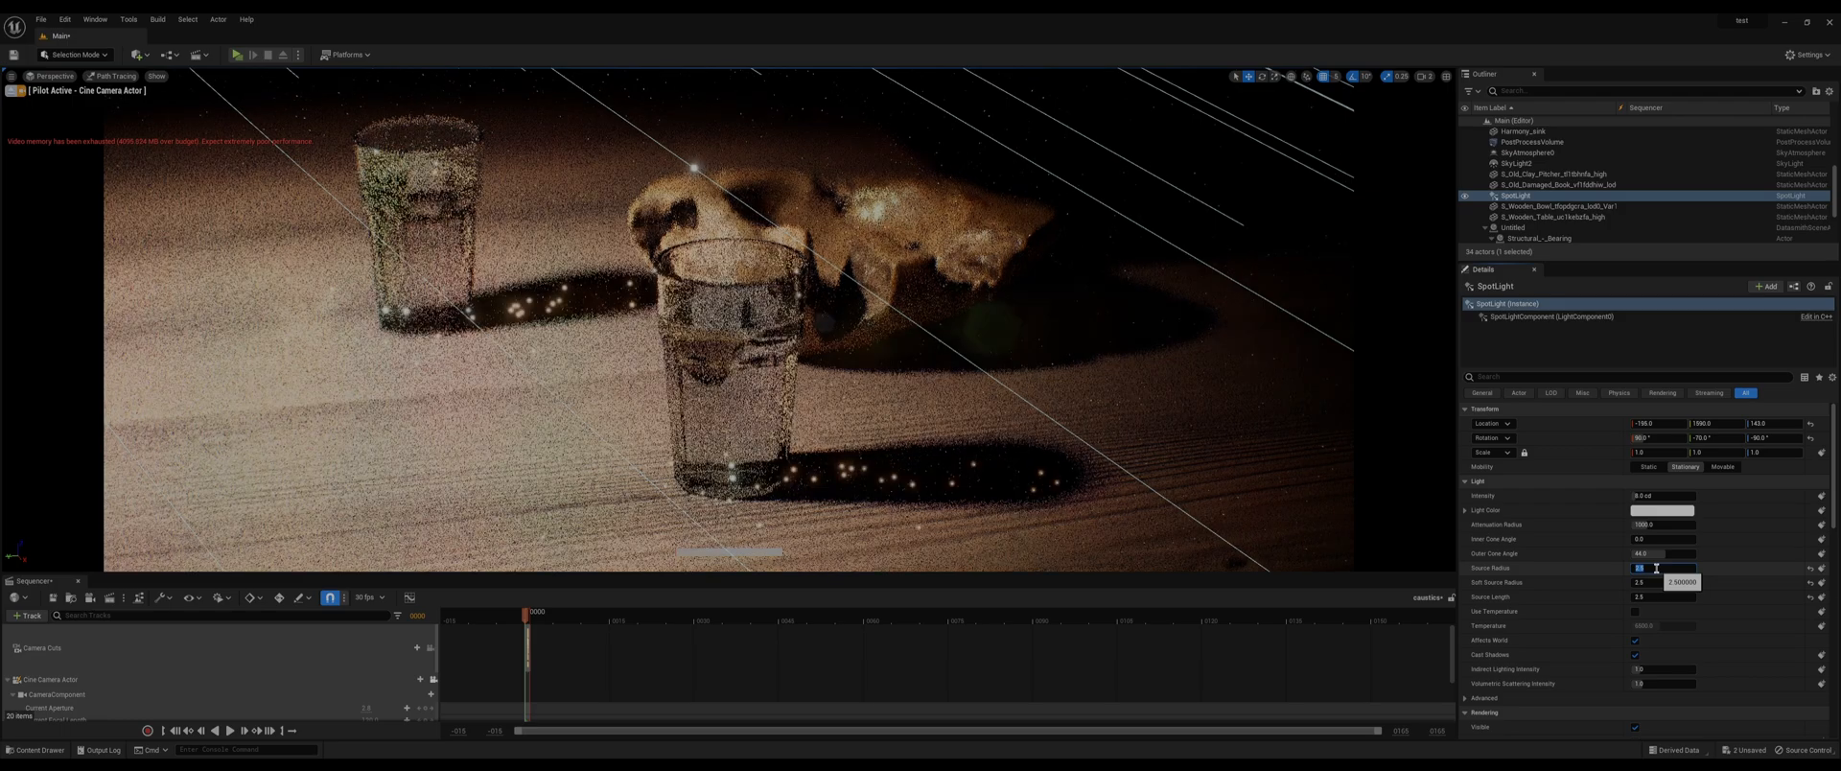
pyautogui.click(1520, 141)
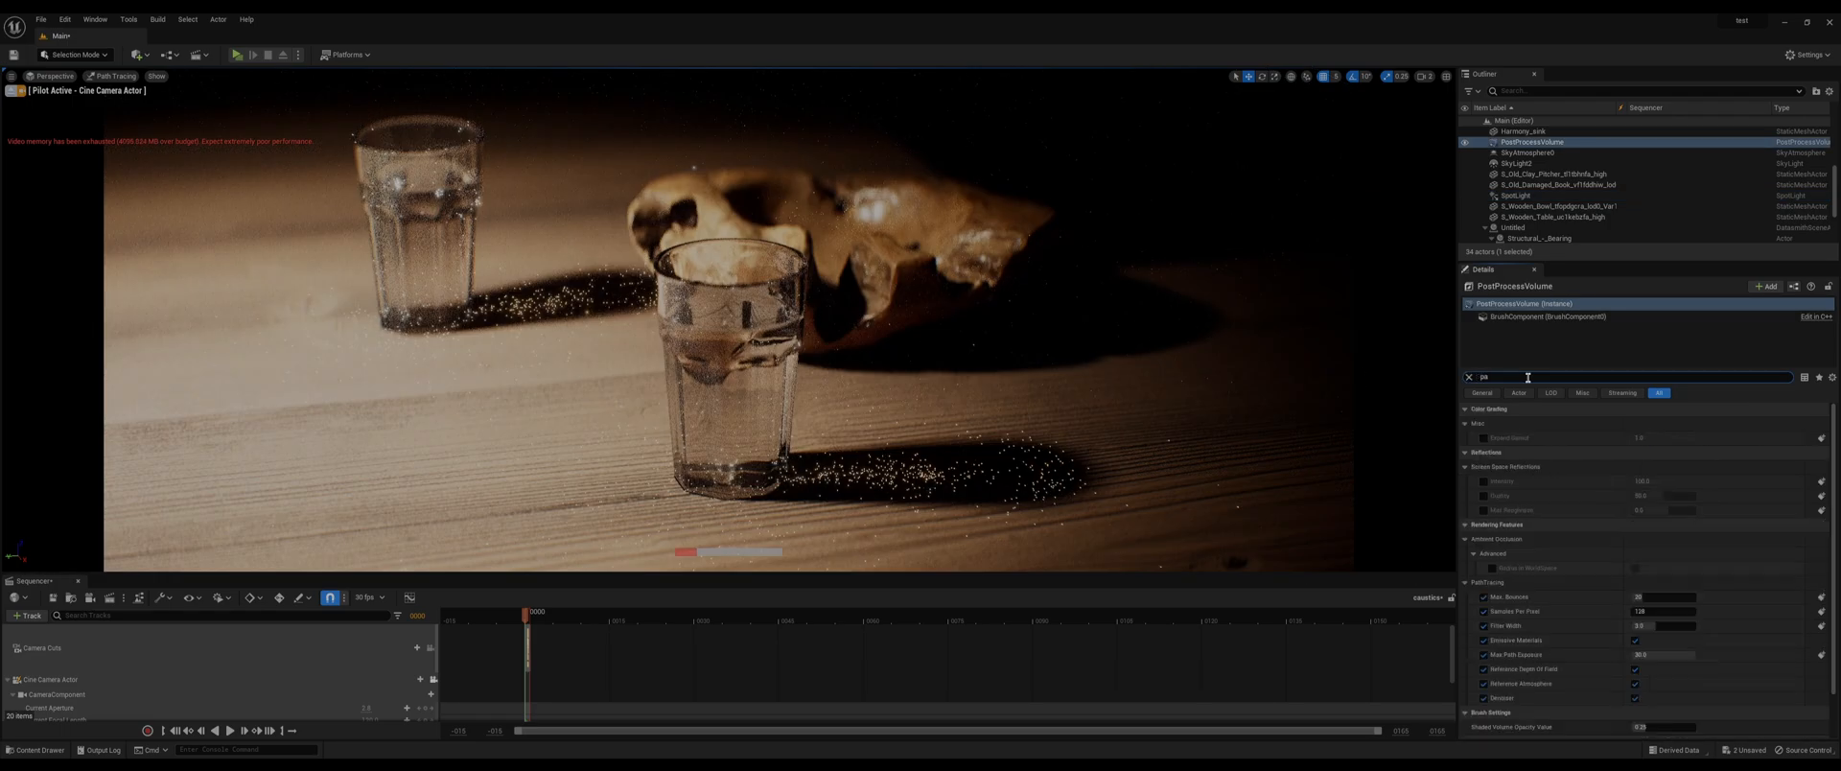
# - Search 'path' in the PostProcessVolume details and change a Path Tracing sampling value
pyautogui.write('path')
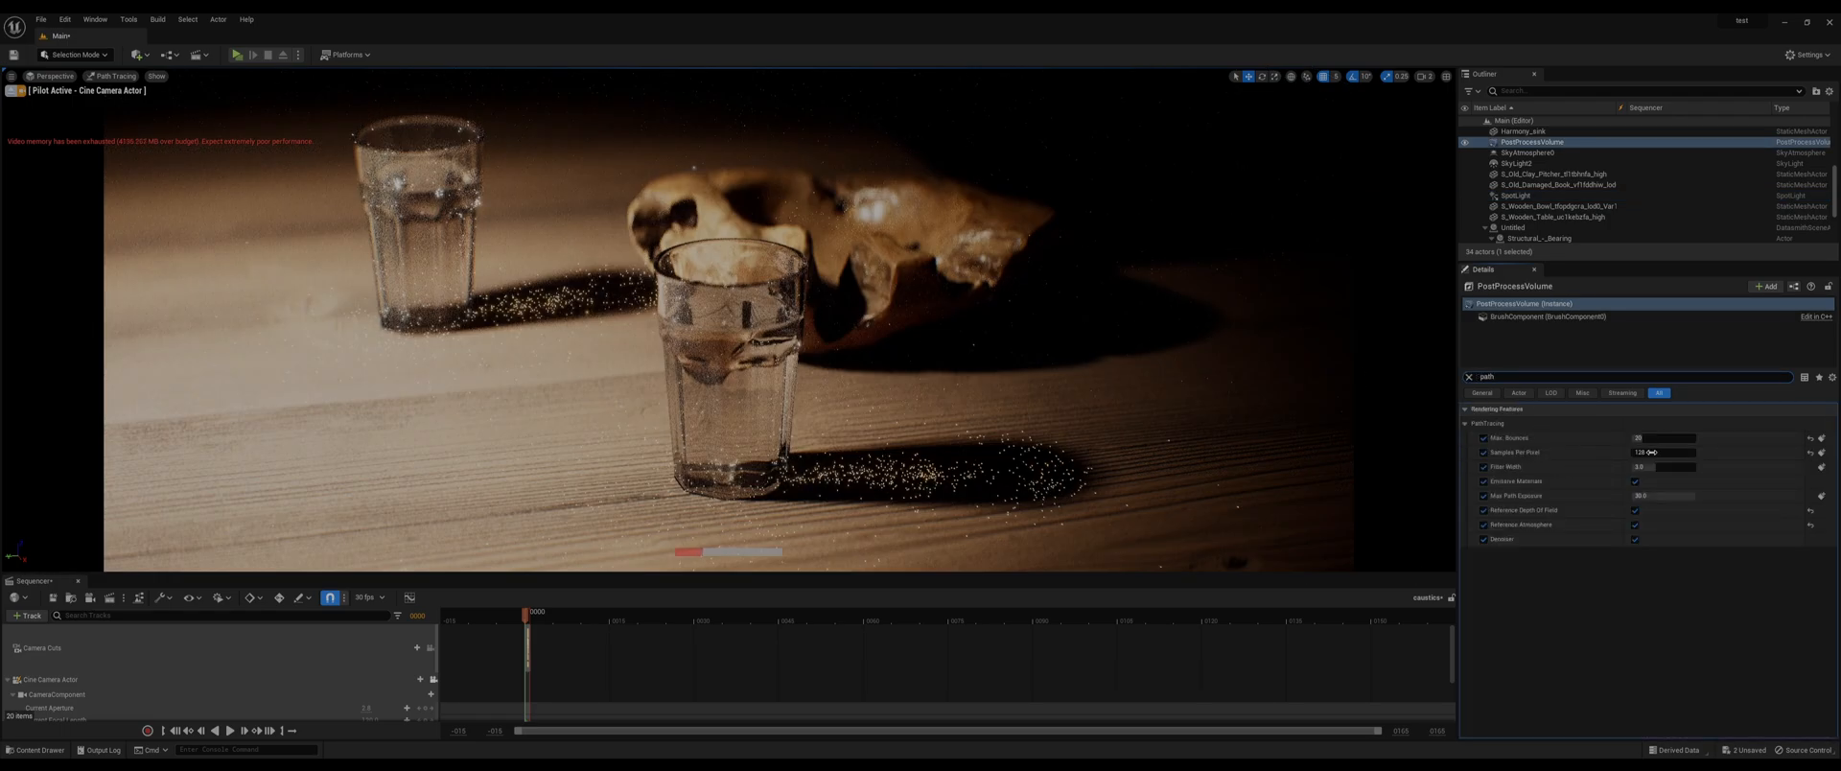
pyautogui.click(1646, 453)
pyautogui.write('512')
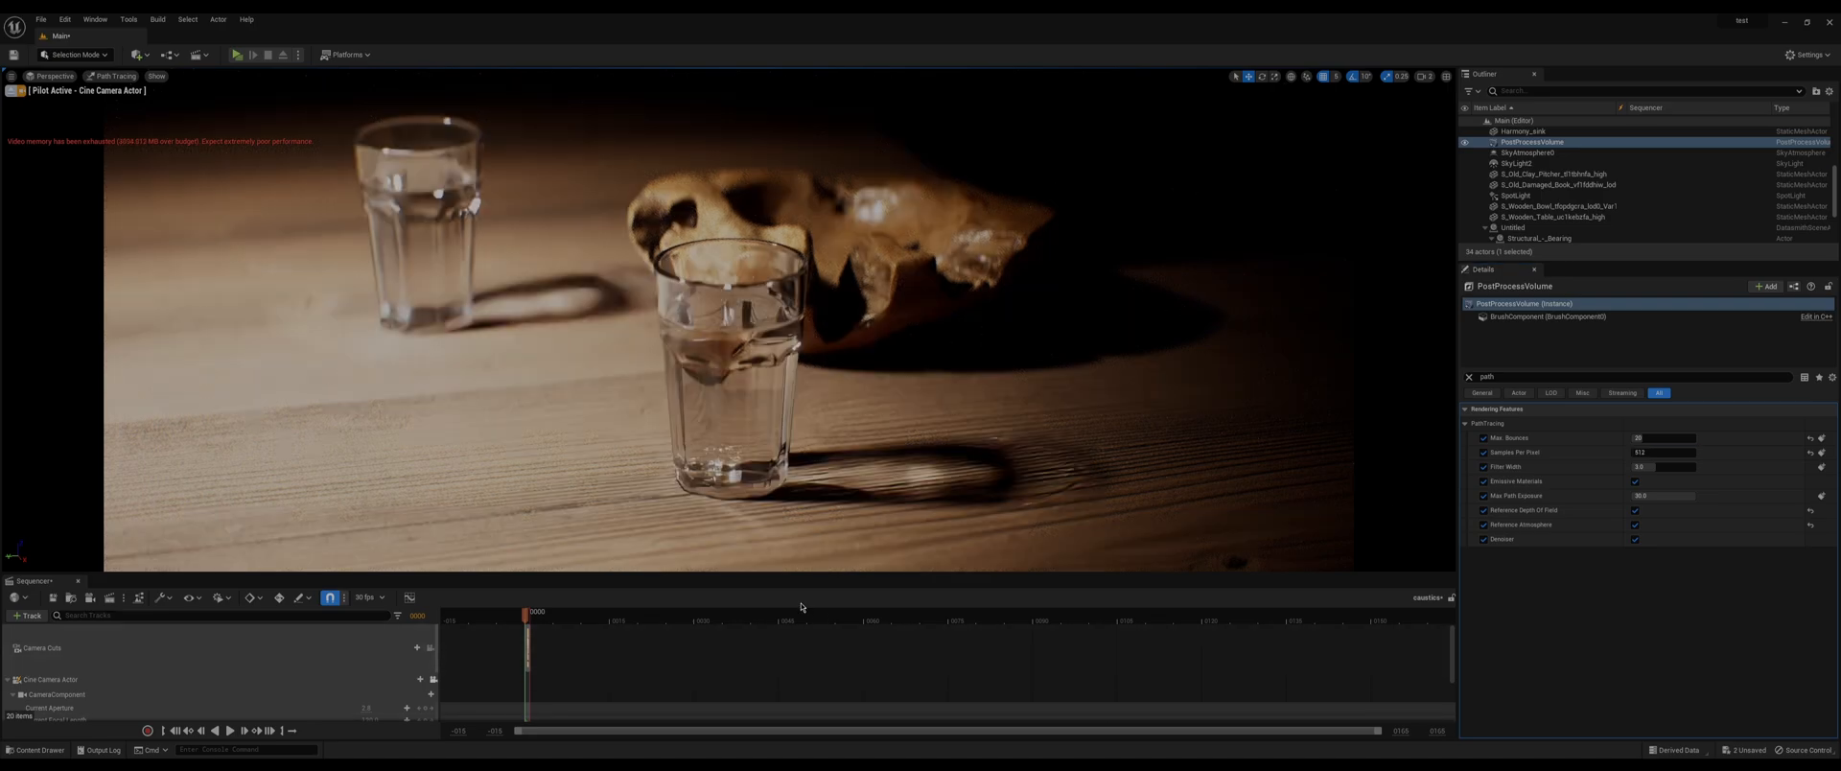
pyautogui.moveTo(841, 602)
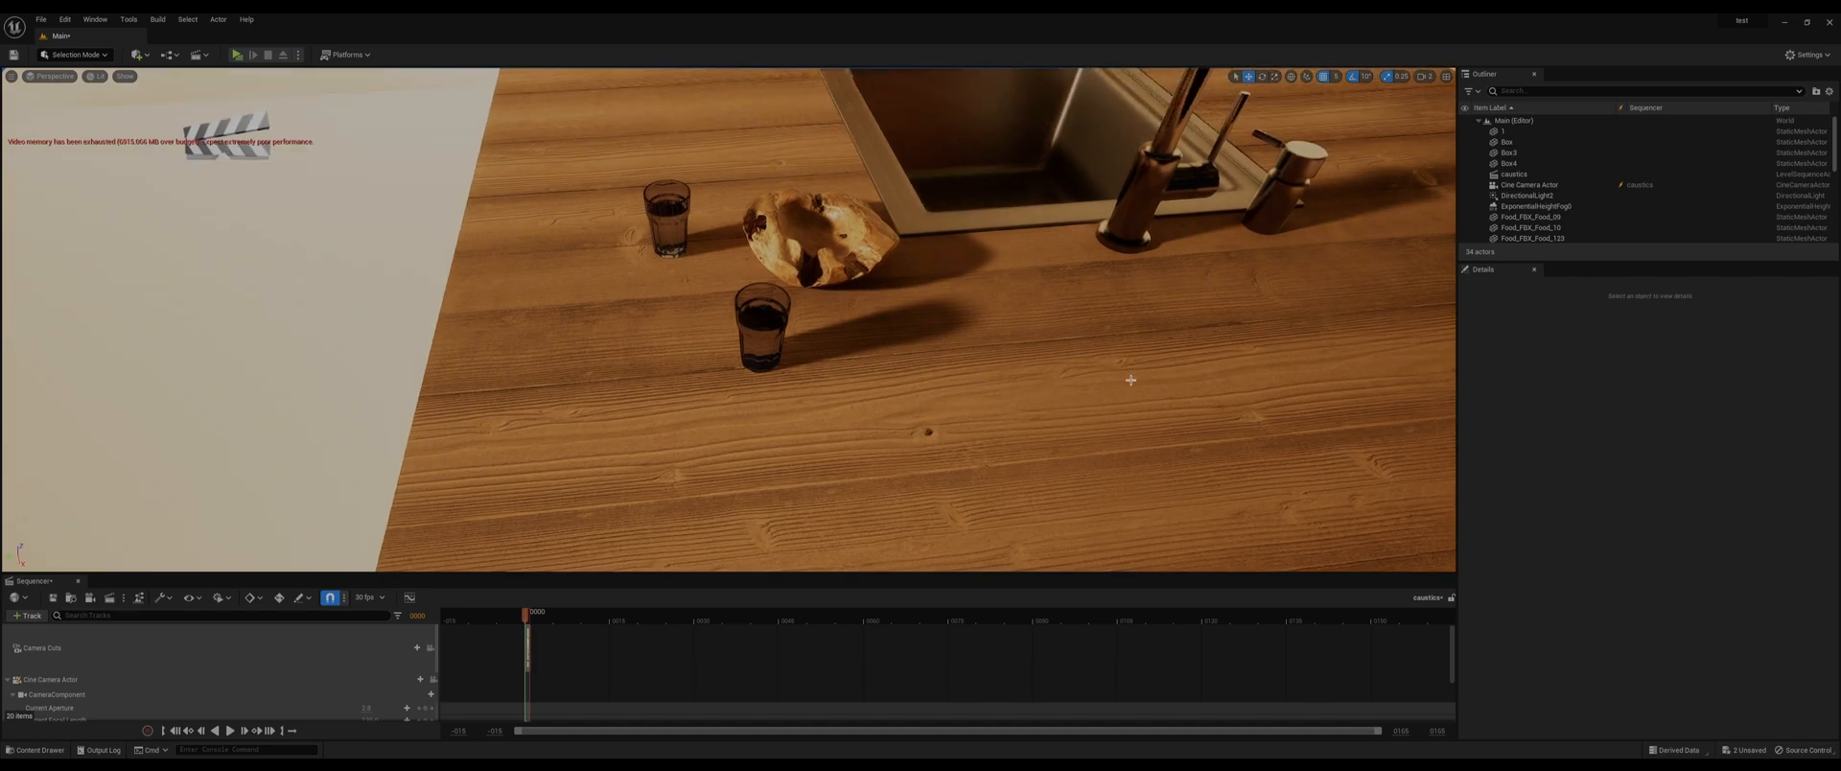
pyautogui.moveTo(1133, 376)
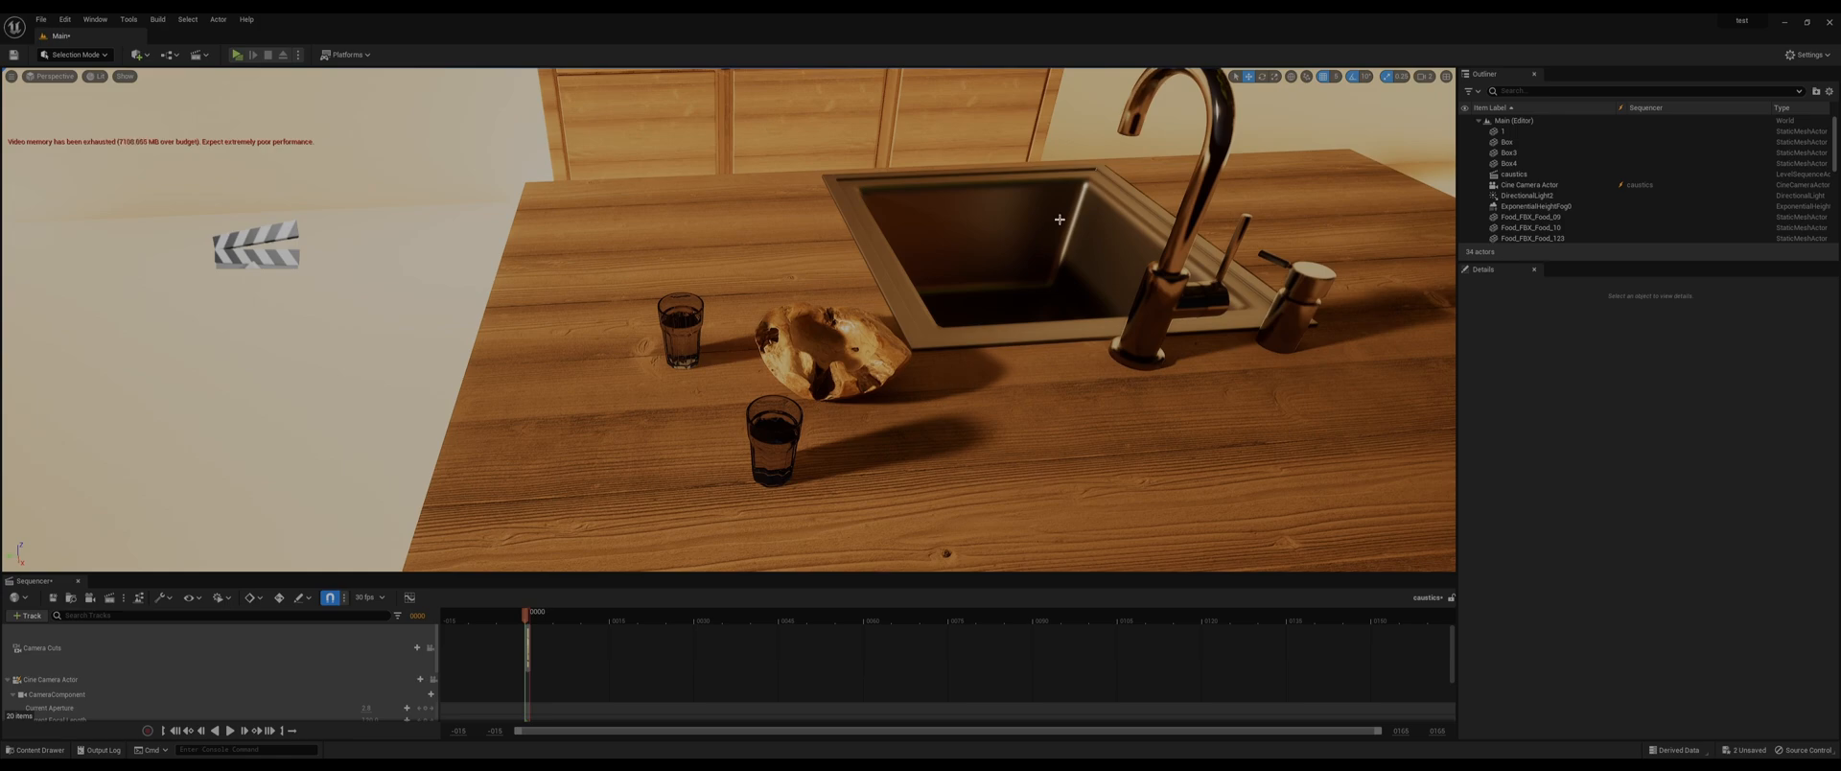
pyautogui.moveTo(795, 433)
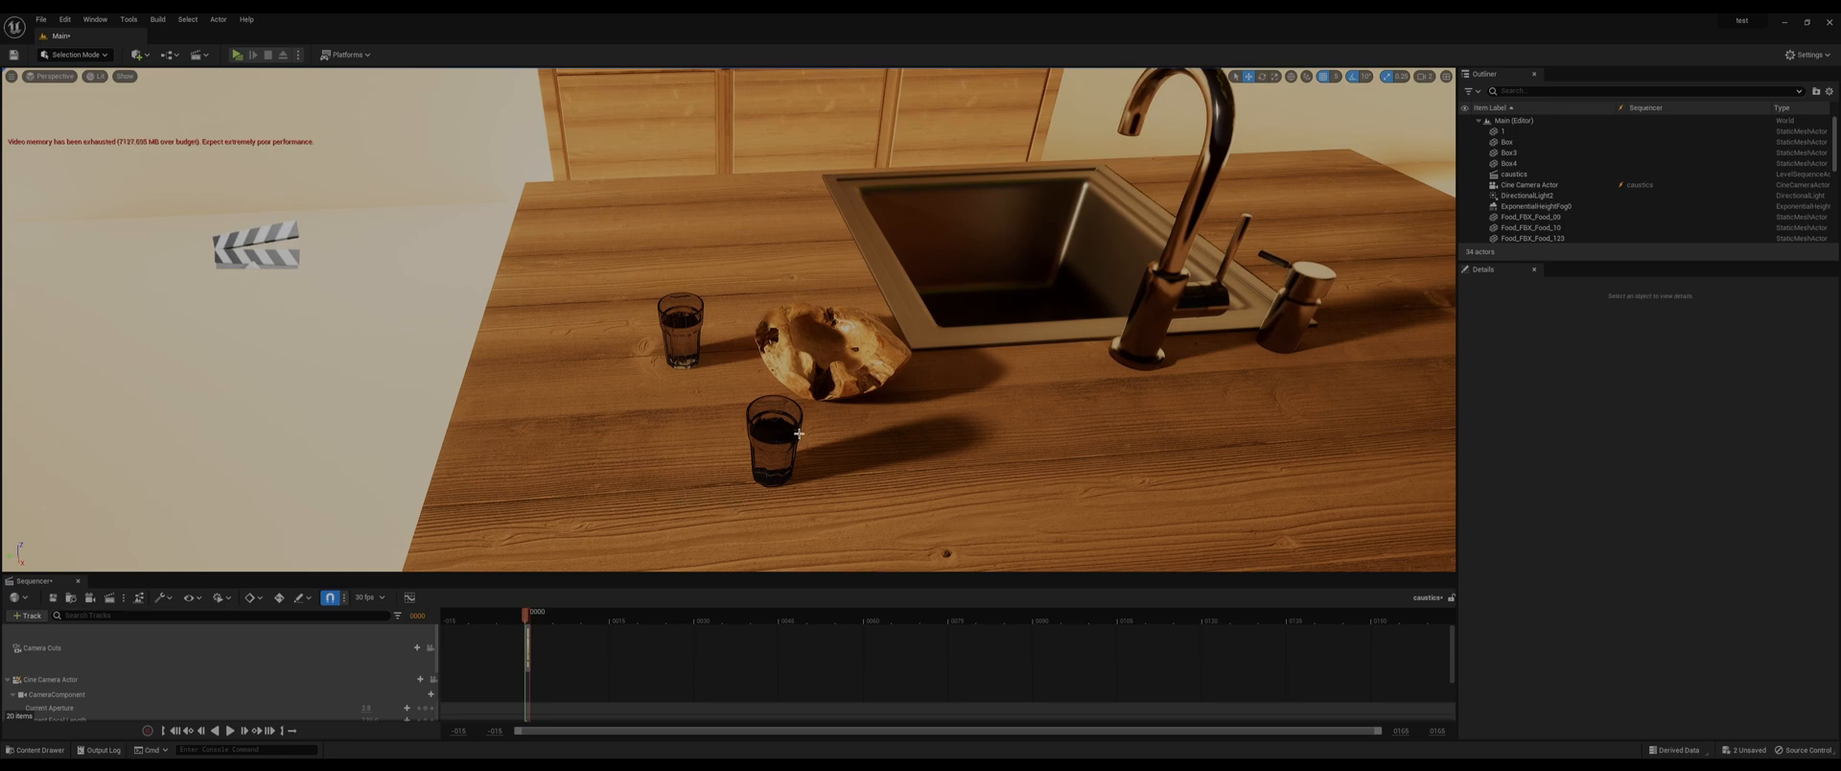
pyautogui.moveTo(902, 434)
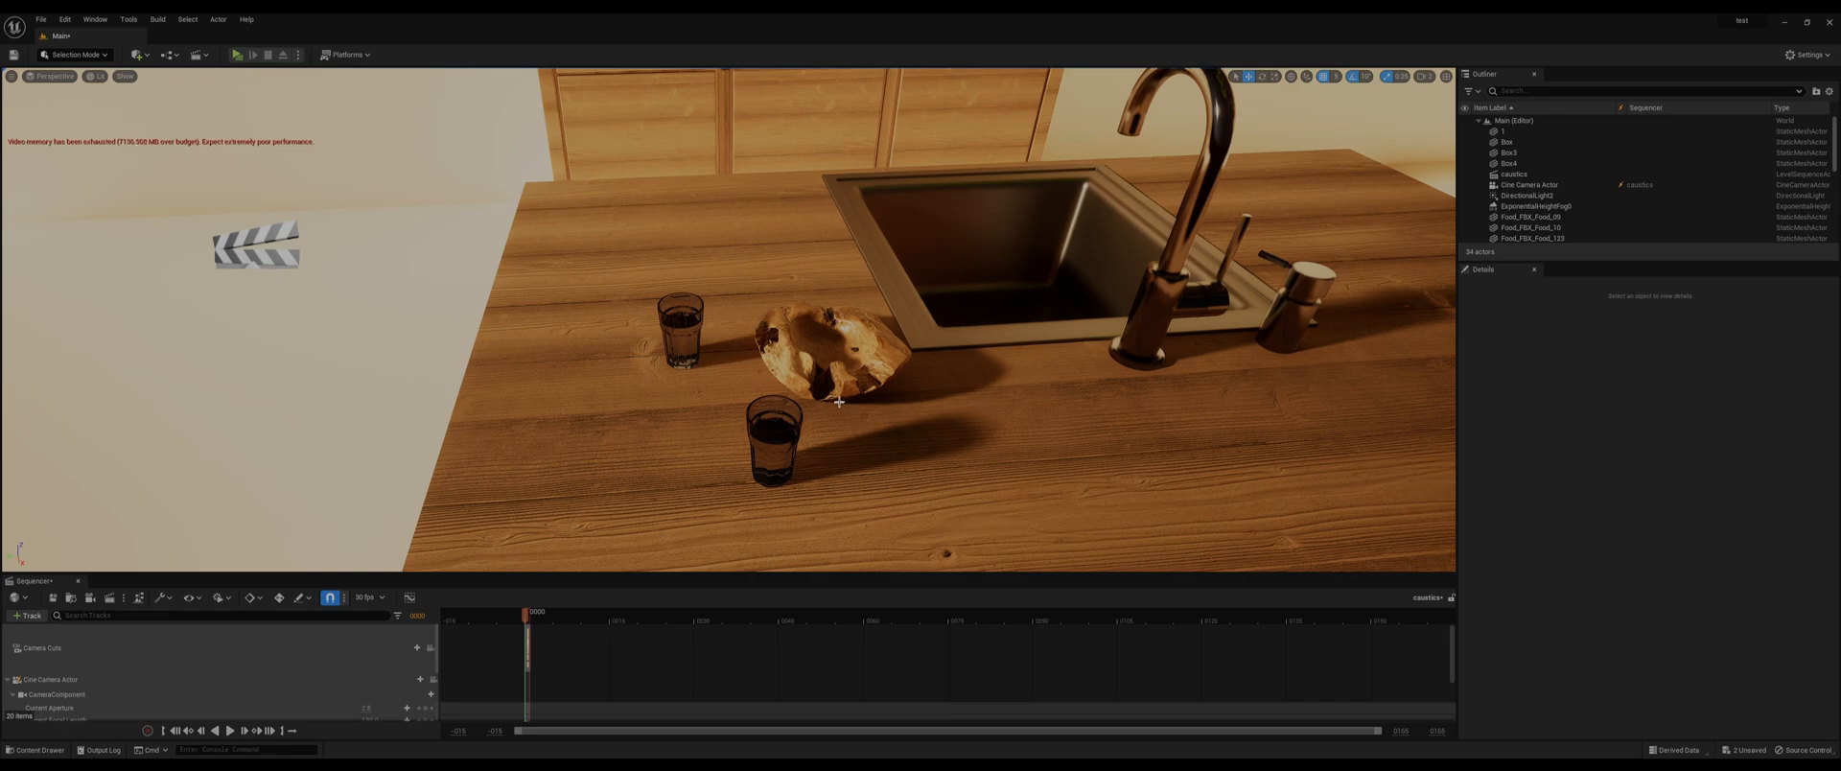
pyautogui.moveTo(859, 431)
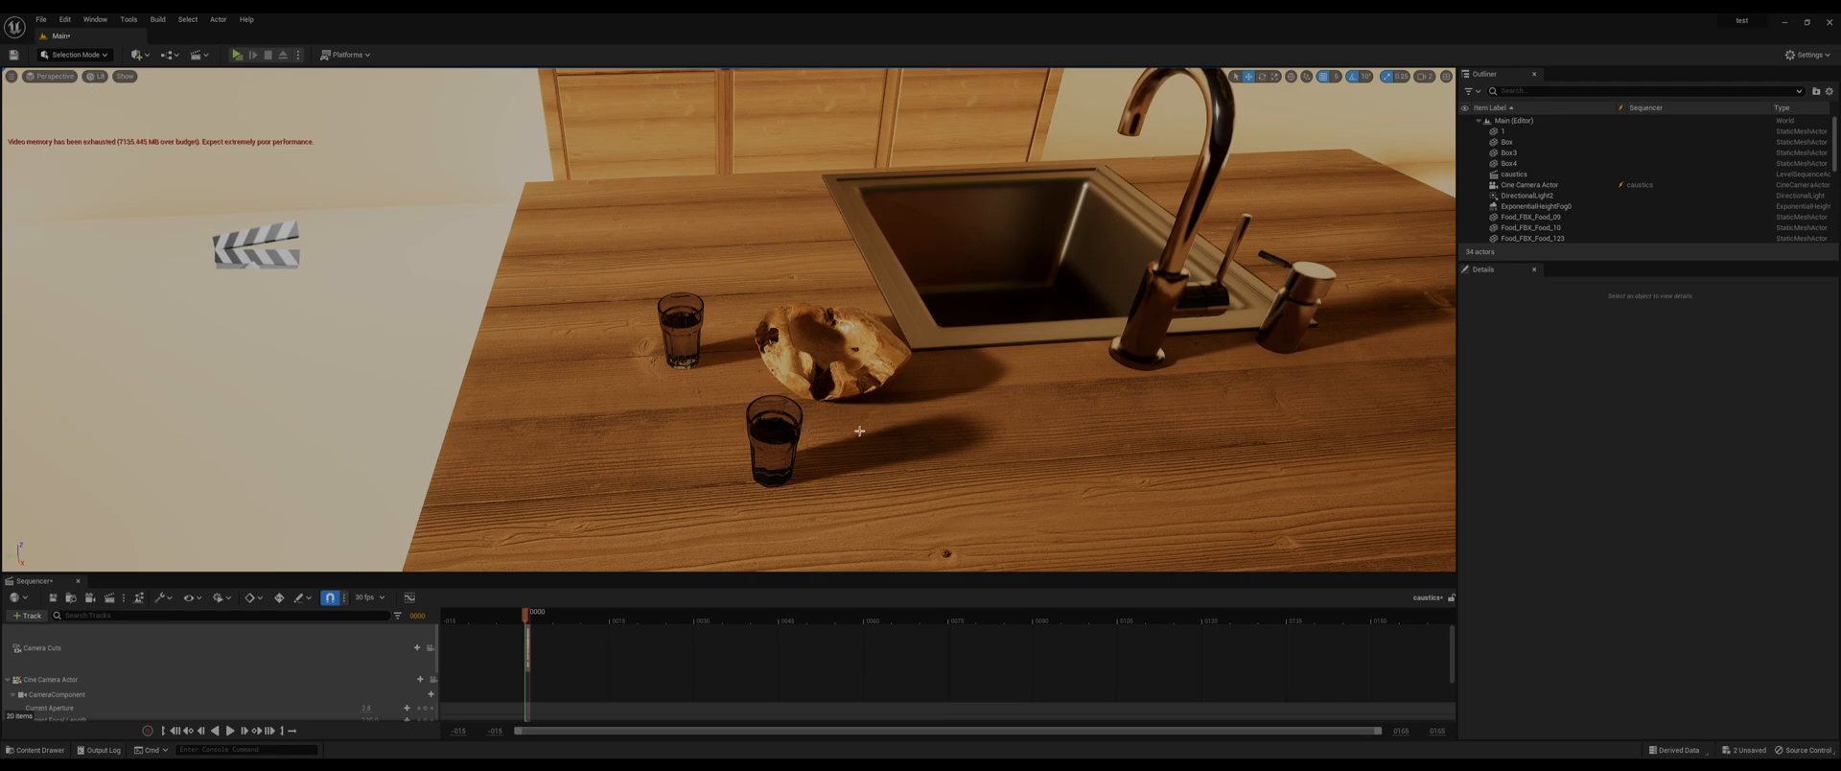